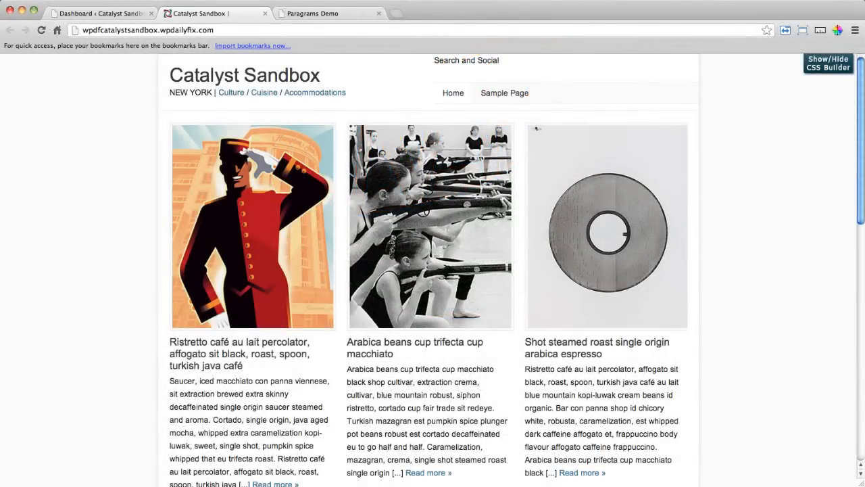
{"action": "mouse_move", "coordinate": [72, 179]}
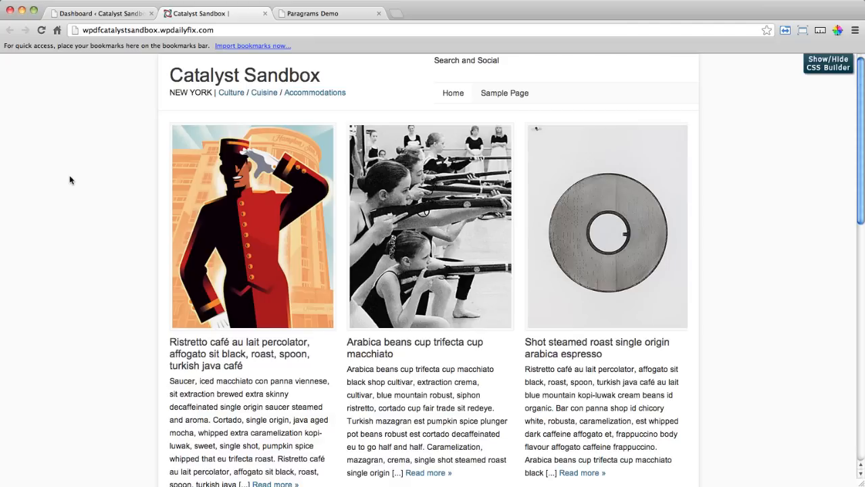
{"action": "mouse_move", "coordinate": [175, 162]}
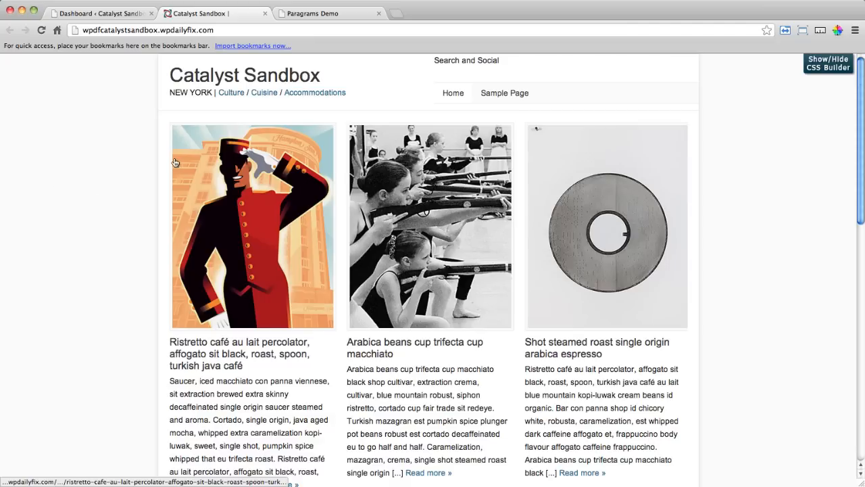
{"action": "mouse_move", "coordinate": [143, 178]}
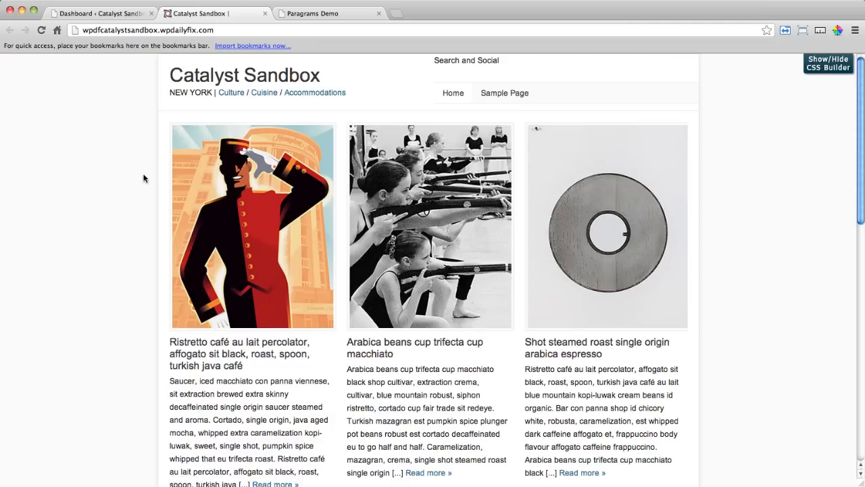
{"action": "mouse_move", "coordinate": [460, 79]}
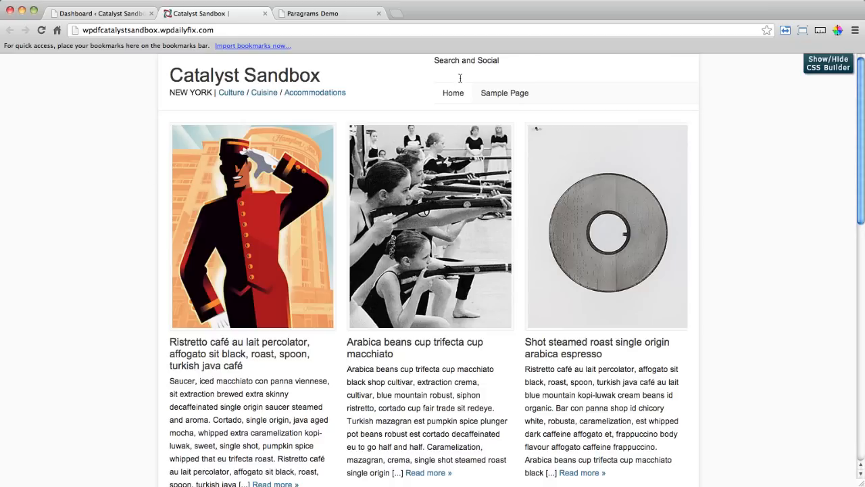
{"action": "mouse_move", "coordinate": [586, 70]}
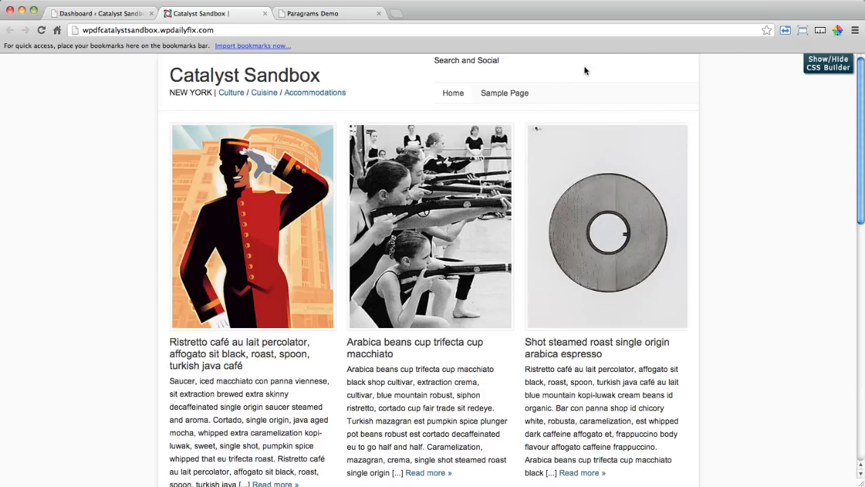
{"action": "mouse_move", "coordinate": [538, 77]}
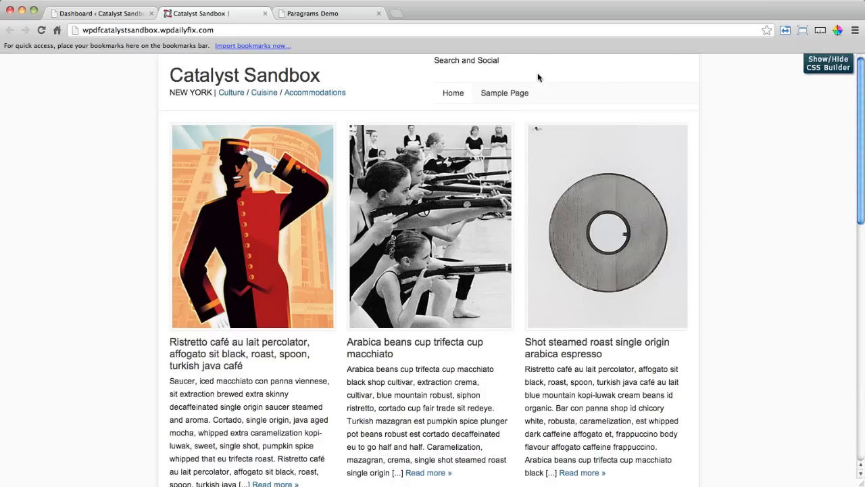
{"action": "mouse_move", "coordinate": [504, 92]}
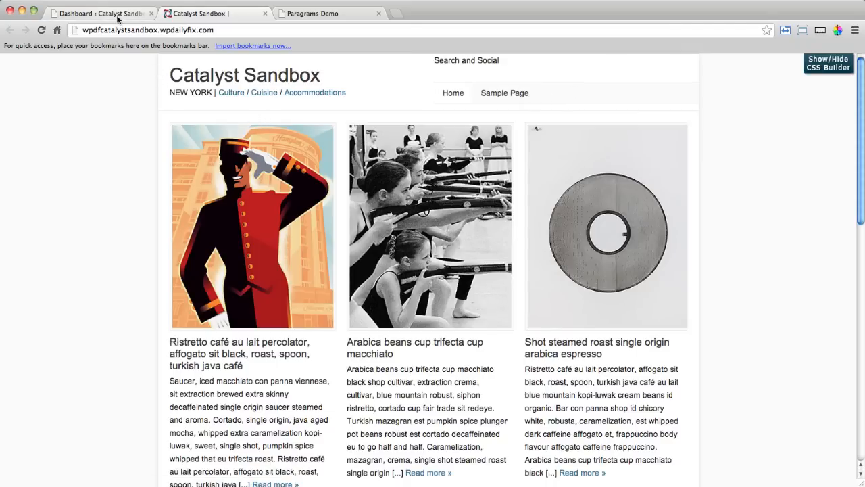
- Open the Widgets page and begin an '<img src="' tag in the header_top_right Text widget
{"action": "left_click", "coordinate": [100, 13]}
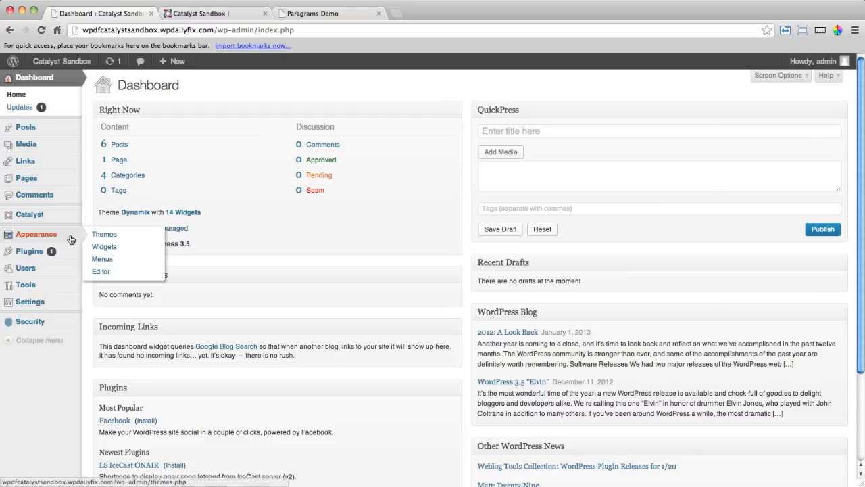
{"action": "mouse_move", "coordinate": [104, 246]}
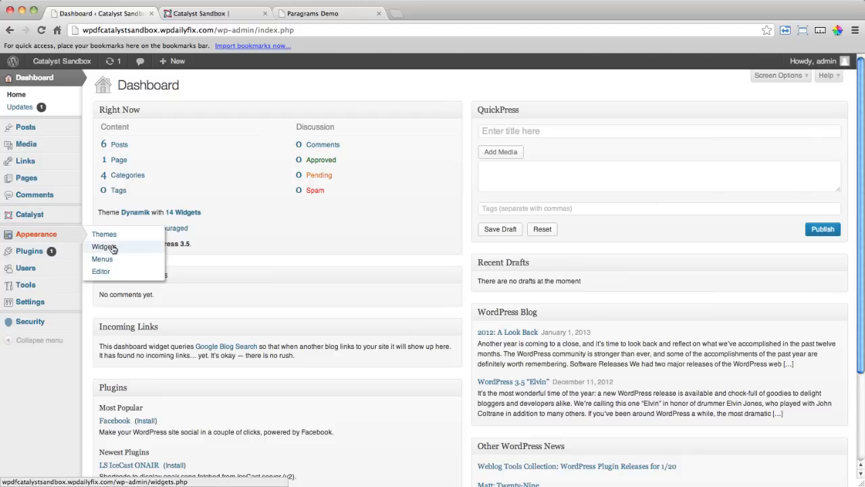
{"action": "left_click", "coordinate": [104, 246]}
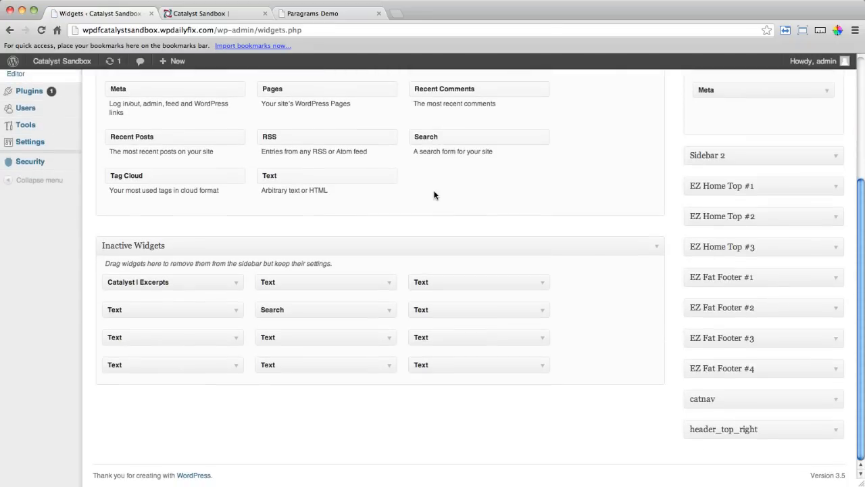
{"action": "mouse_move", "coordinate": [768, 428]}
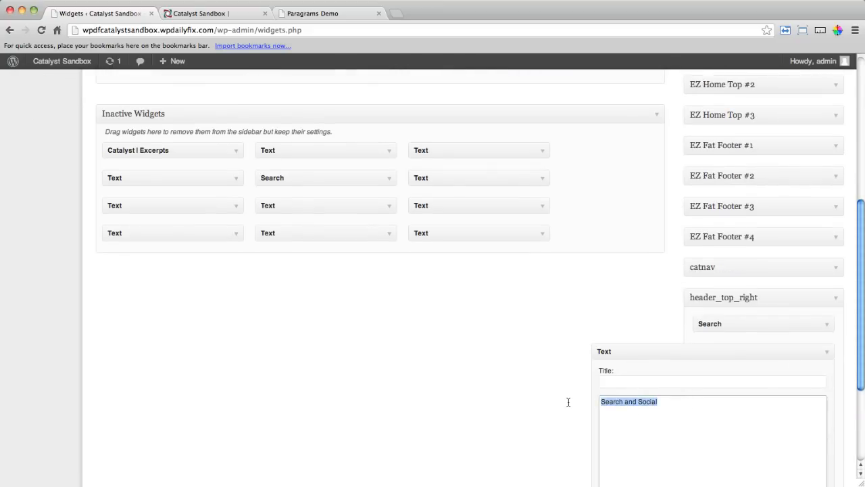
{"action": "type", "text": "<img s"}
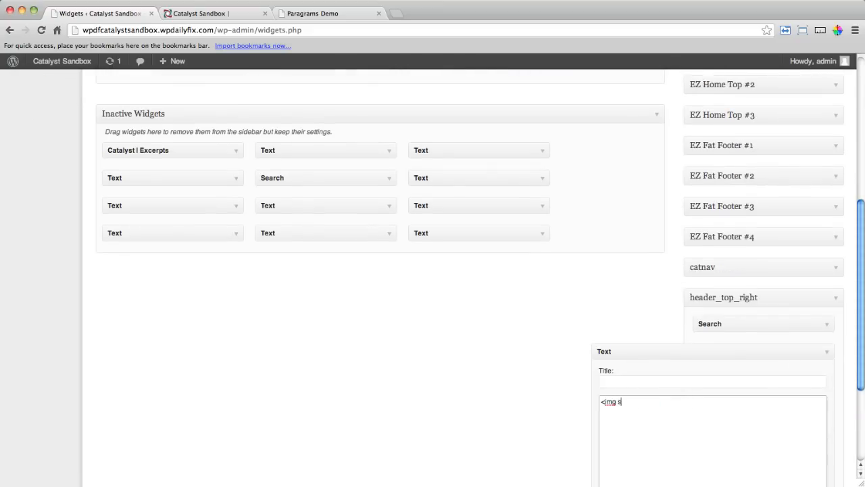
{"action": "type", "text": "rc"}
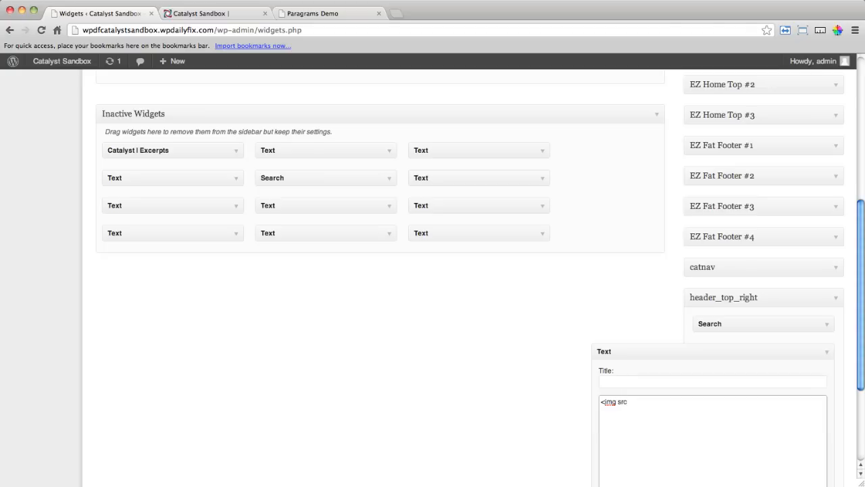
{"action": "type", "text": "=\""}
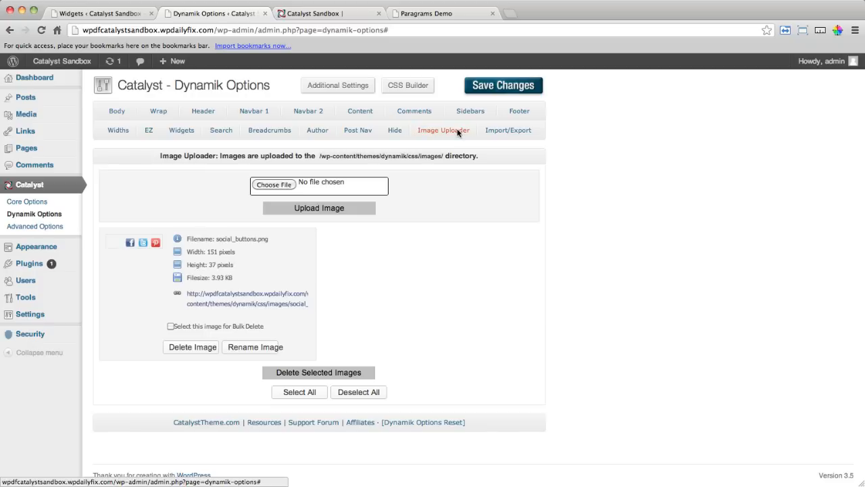
- Paste the social_buttons.png URL into the img src attribute, close the quote, and save
{"action": "right_click", "coordinate": [247, 298]}
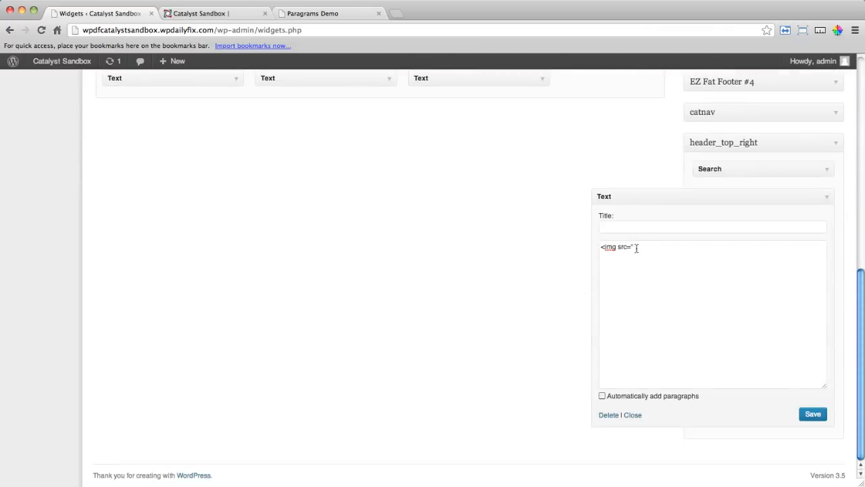
{"action": "type", "text": "http://wpdfcatalystsandbox.wpdailyfix.com/wp-content/themes/dynamik/css/images/social_buttons.png"}
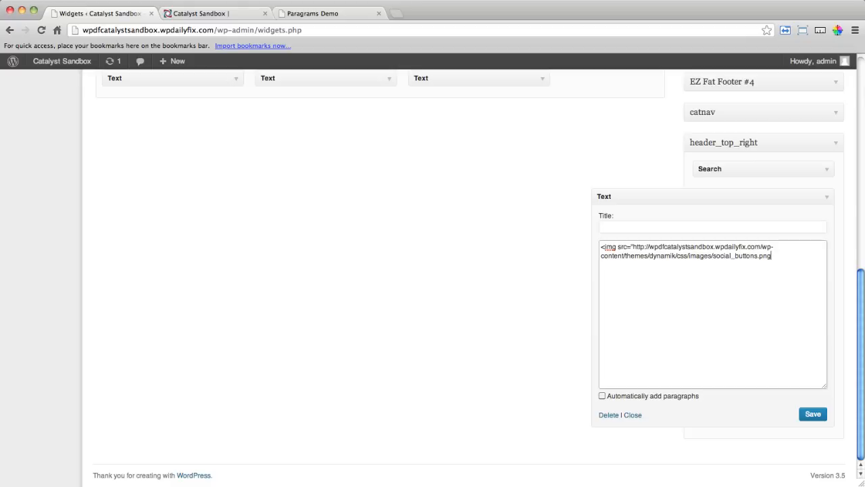
{"action": "type", "text": "\""}
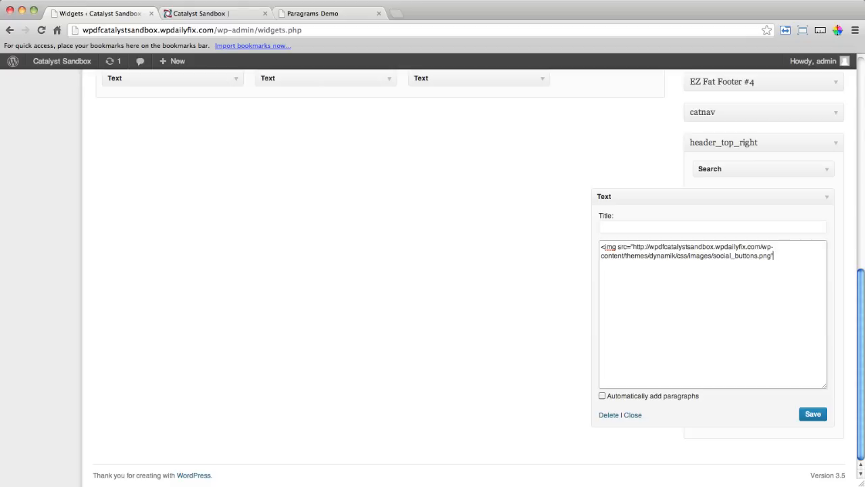
{"action": "left_click", "coordinate": [812, 414]}
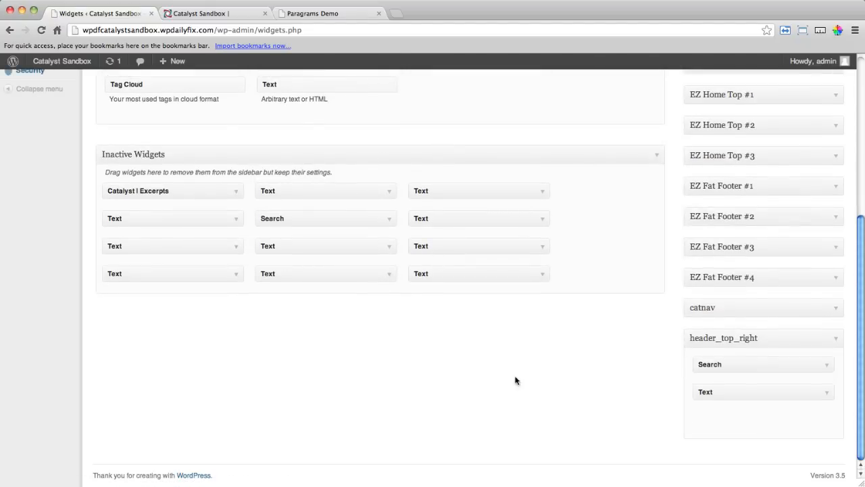
{"action": "left_click", "coordinate": [213, 13]}
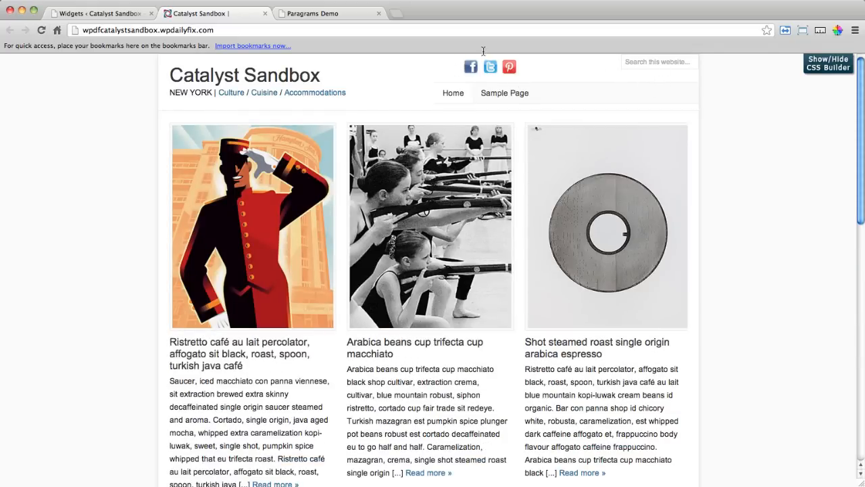
{"action": "left_click", "coordinate": [98, 13]}
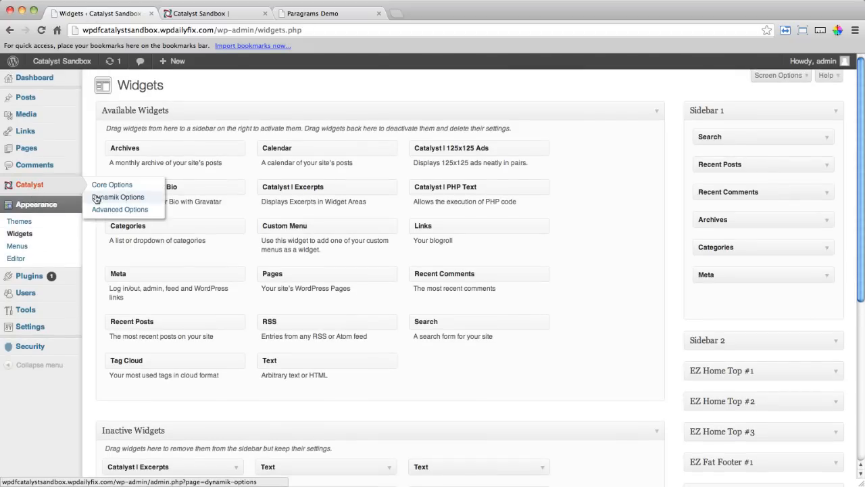
- Set the Dynamik search form width to 270 with 17 top and 16 bottom padding
{"action": "left_click", "coordinate": [118, 196]}
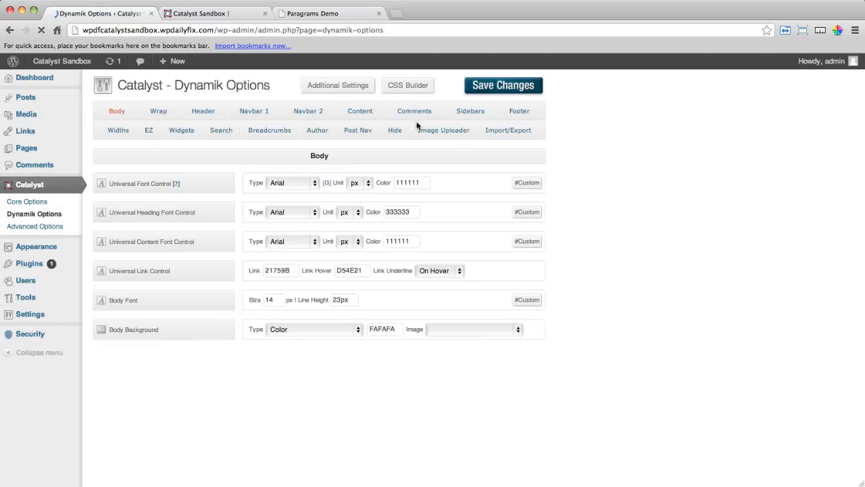
{"action": "left_click", "coordinate": [221, 130]}
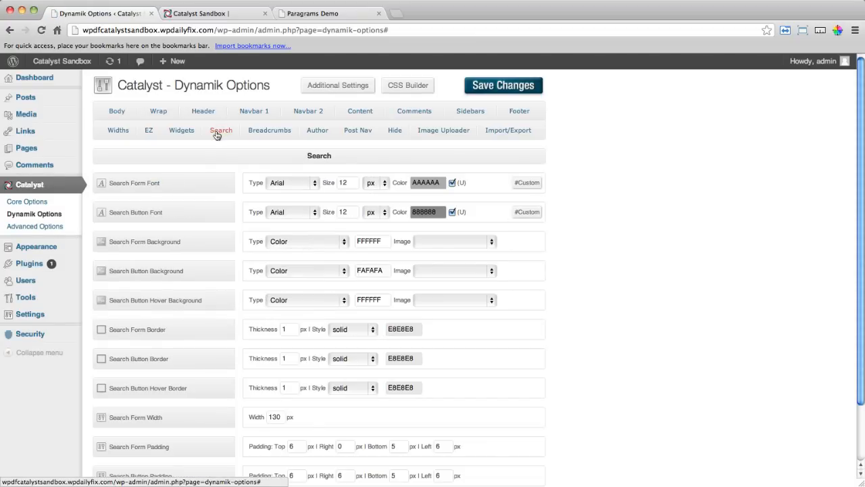
{"action": "mouse_move", "coordinate": [616, 136]}
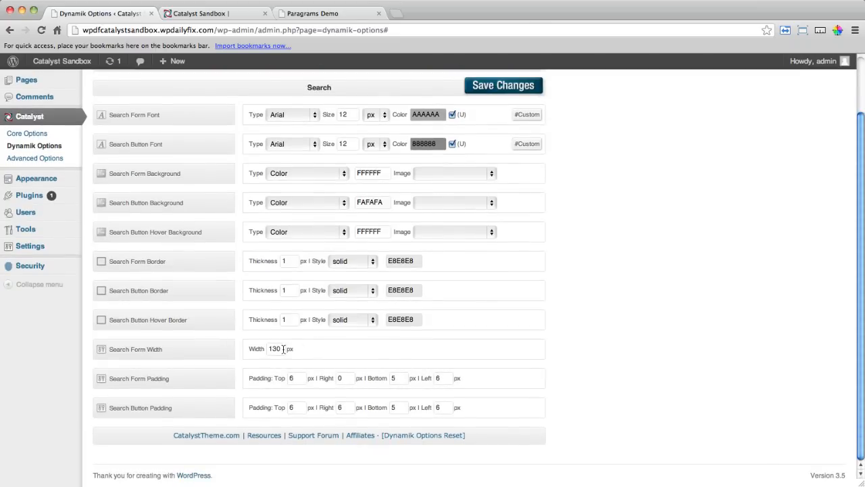
{"action": "type", "text": "270"}
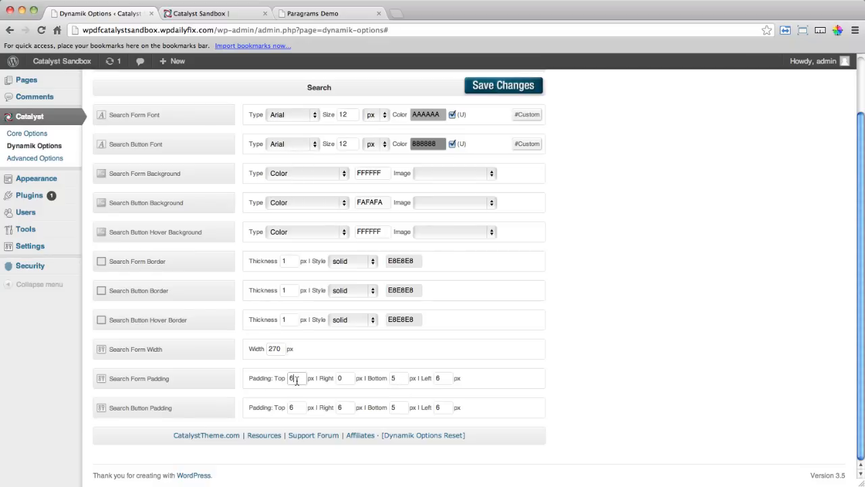
{"action": "type", "text": "17"}
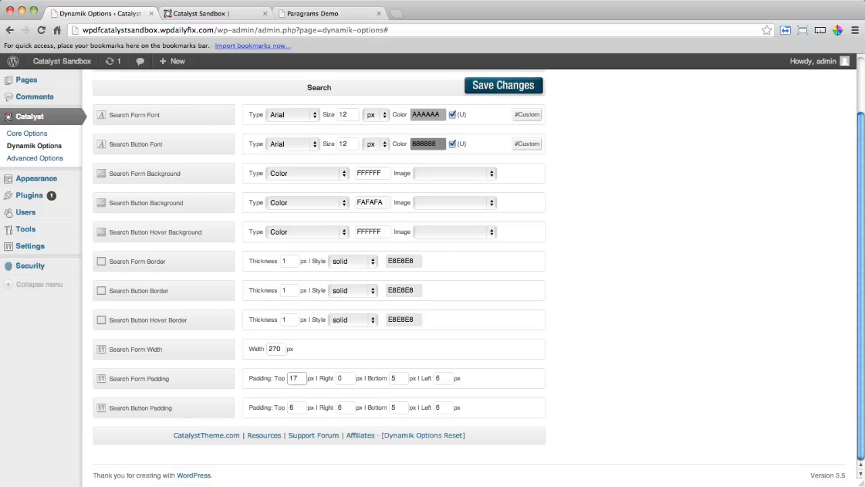
{"action": "left_click", "coordinate": [398, 378]}
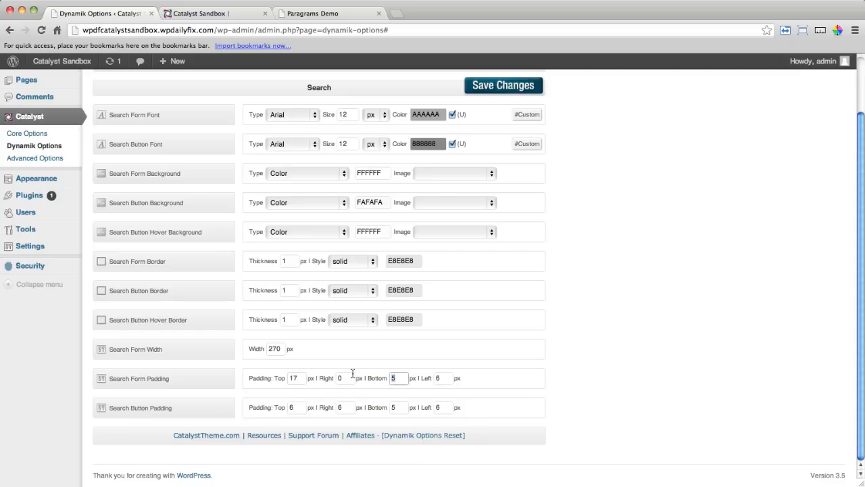
{"action": "type", "text": "16"}
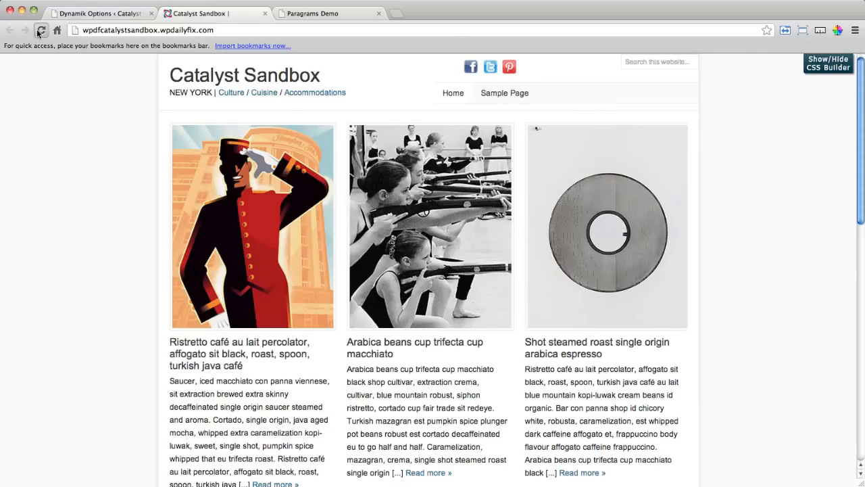
- Reload the sandbox site to see the wider search box and compare with the Paragrams demo
{"action": "left_click", "coordinate": [41, 29]}
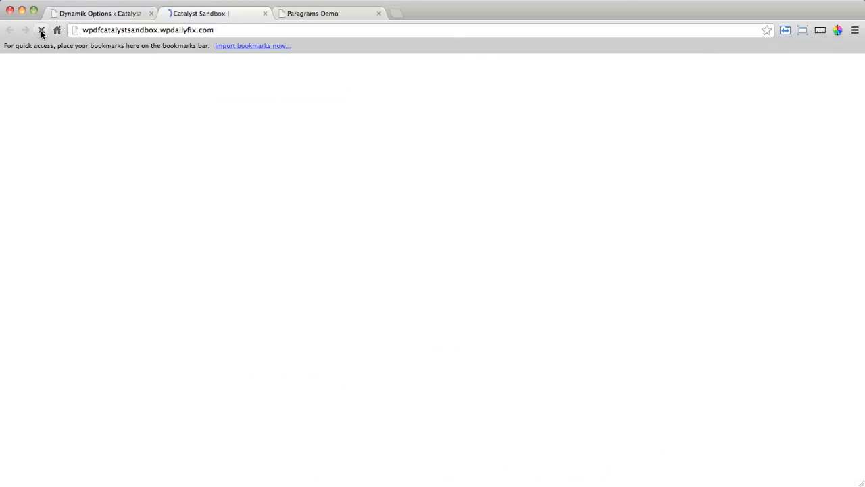
{"action": "left_click", "coordinate": [41, 30]}
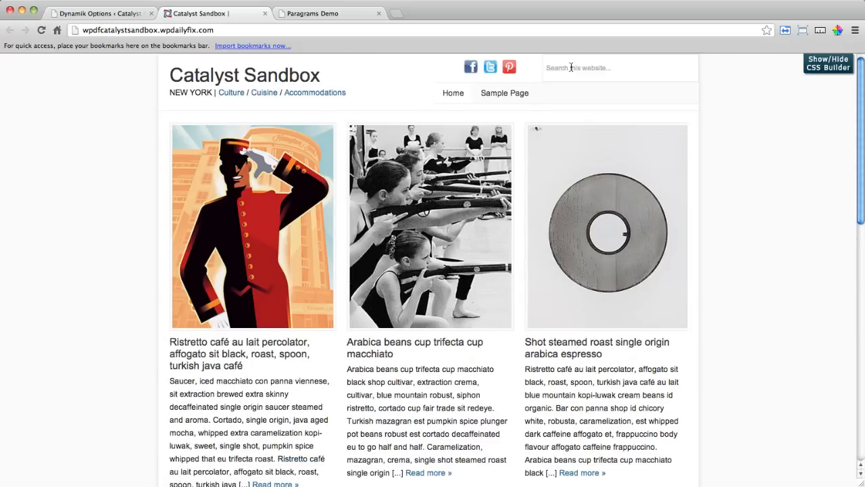
{"action": "left_click", "coordinate": [311, 12]}
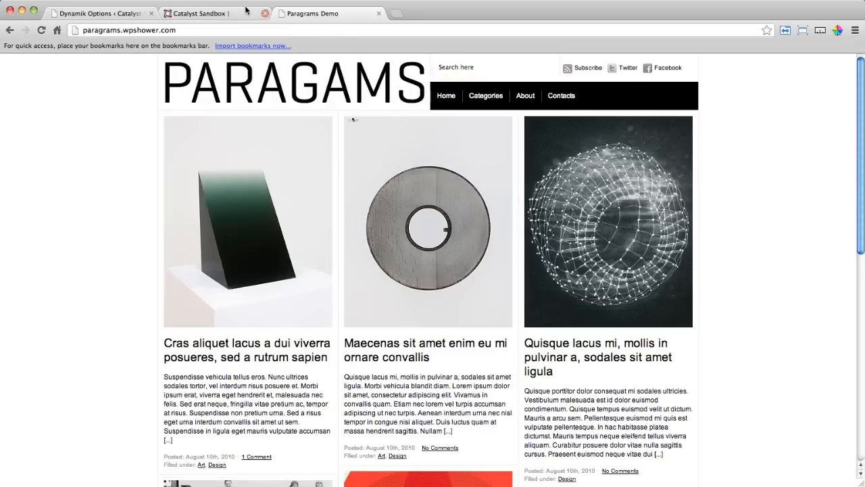
{"action": "left_click", "coordinate": [196, 12]}
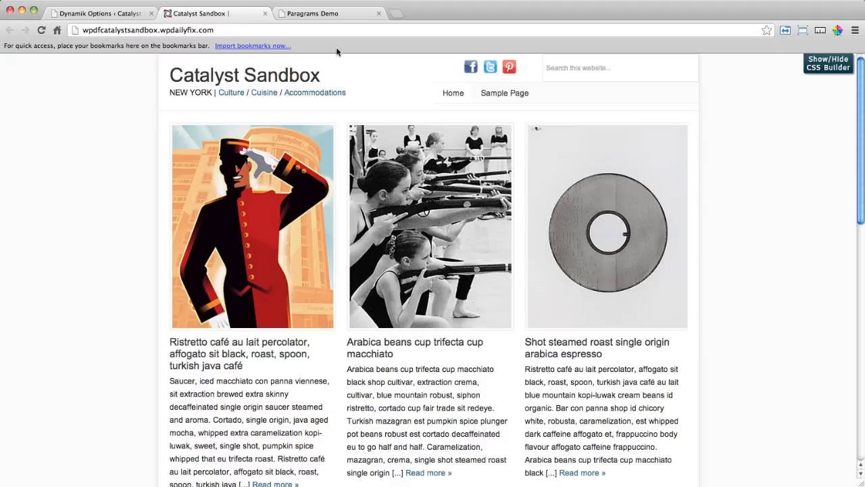
{"action": "mouse_move", "coordinate": [451, 69]}
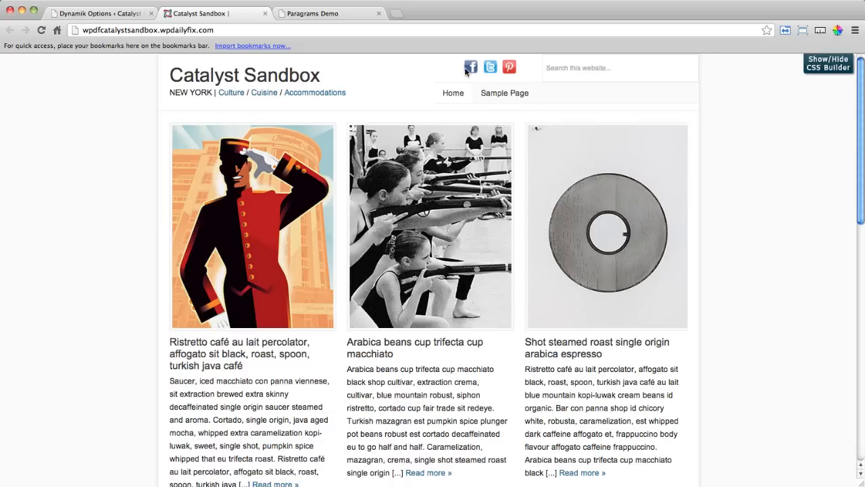
{"action": "mouse_move", "coordinate": [497, 67]}
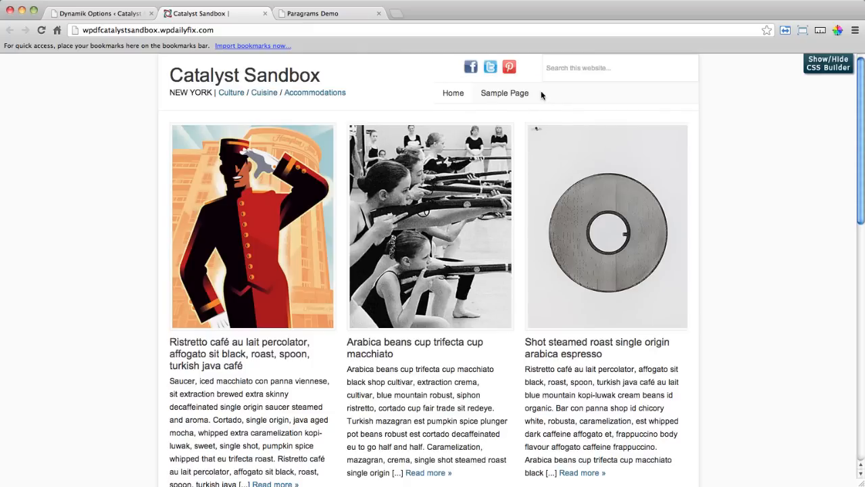
{"action": "left_click", "coordinate": [102, 12]}
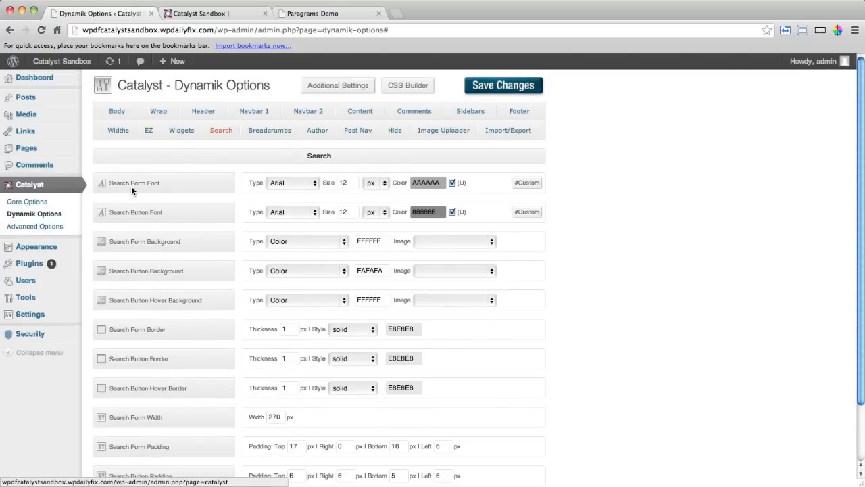
- Set Navbar 1 main and sub-page backgrounds to 000000 with F43A37 page hover, and save
{"action": "left_click", "coordinate": [253, 110]}
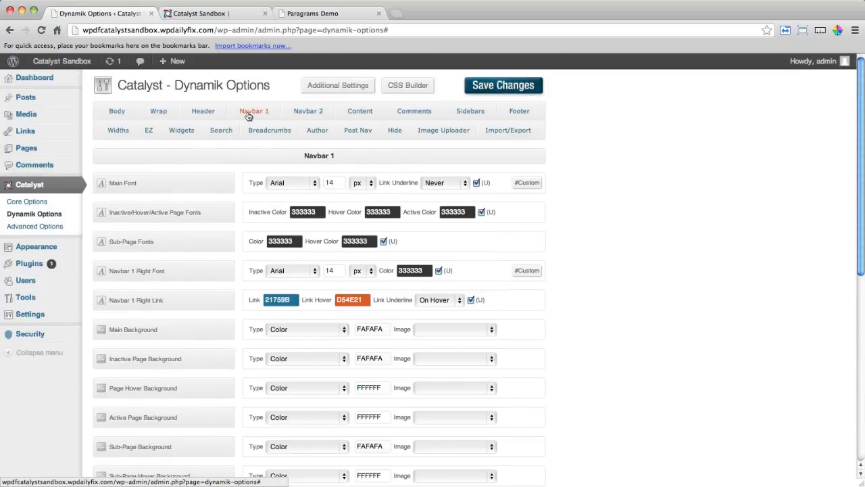
{"action": "mouse_move", "coordinate": [322, 130]}
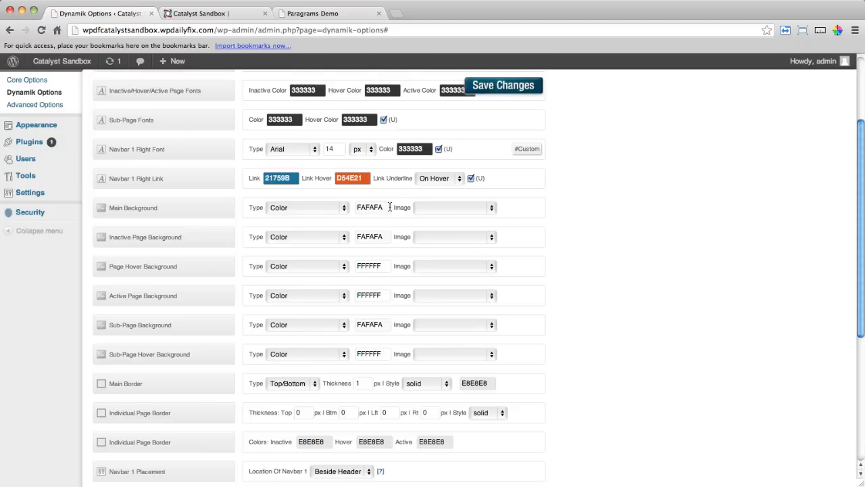
{"action": "left_click", "coordinate": [370, 208]}
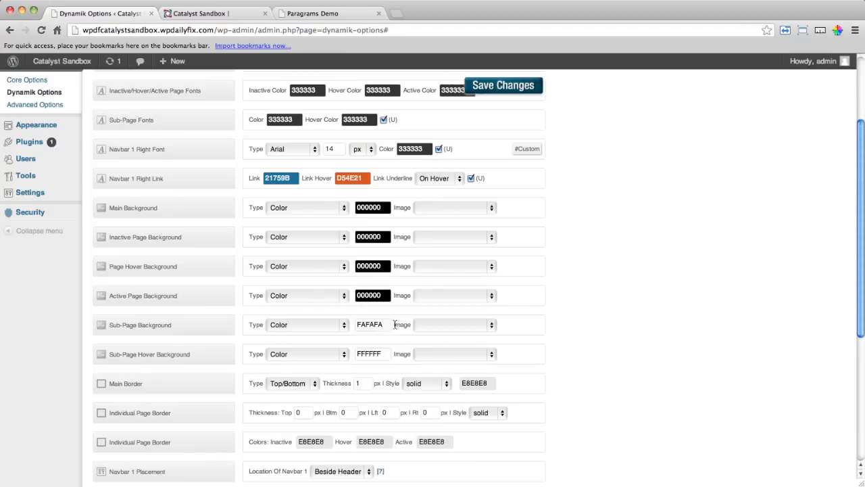
{"action": "left_click", "coordinate": [371, 265]}
{"action": "type", "text": "f43a"}
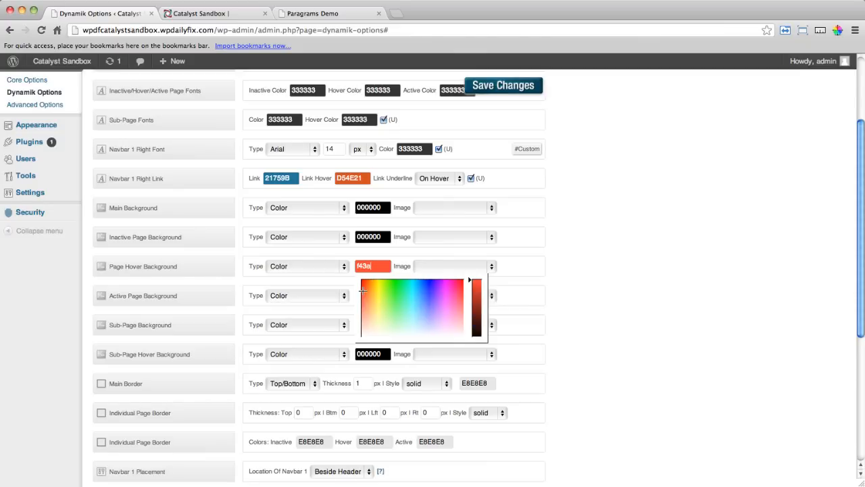
{"action": "left_click", "coordinate": [363, 292]}
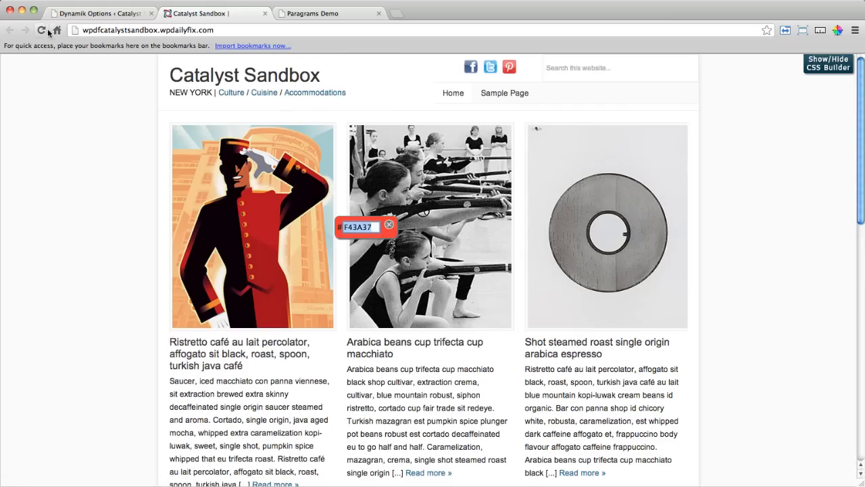
- Reload the live site to check the black navbar, then go back to Dynamik Options
{"action": "left_click", "coordinate": [42, 30]}
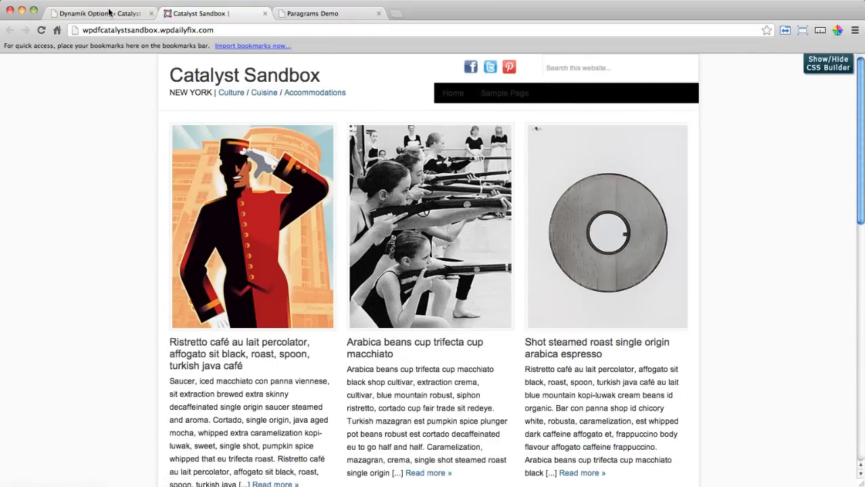
{"action": "left_click", "coordinate": [101, 13]}
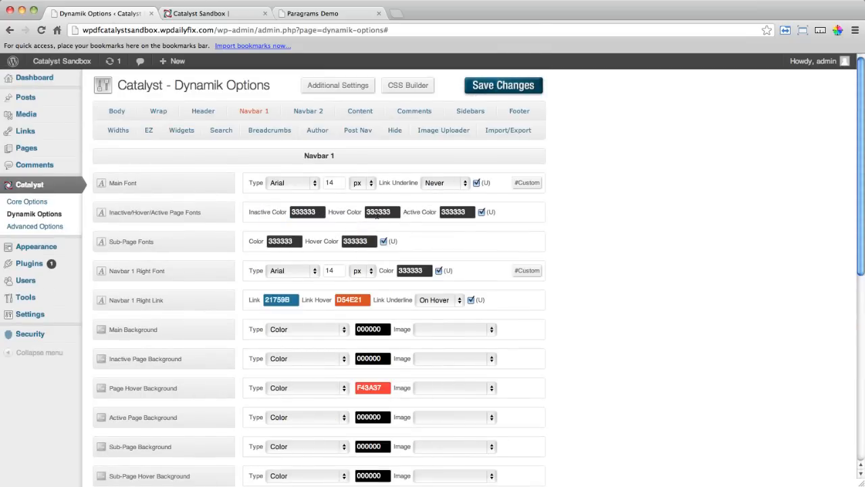
- Make Navbar 1 page text FFFFFF and set inactive, hover and active borders to 7D7D7D
{"action": "left_click", "coordinate": [307, 211]}
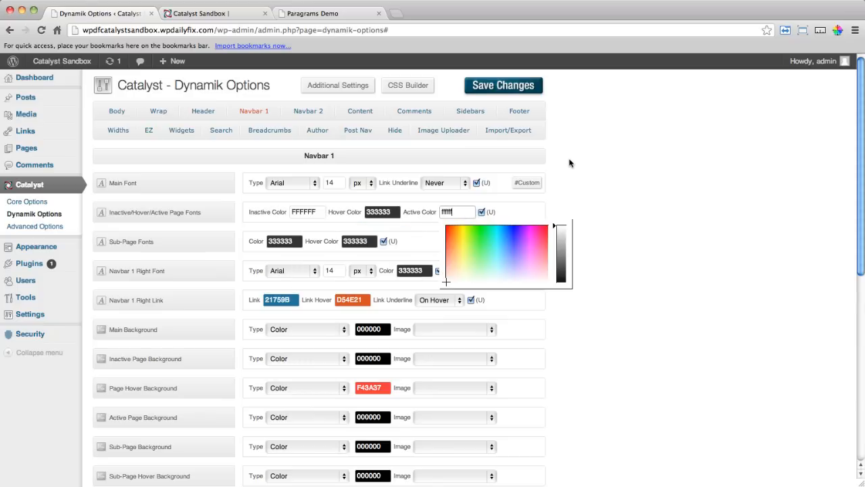
{"action": "mouse_move", "coordinate": [578, 172]}
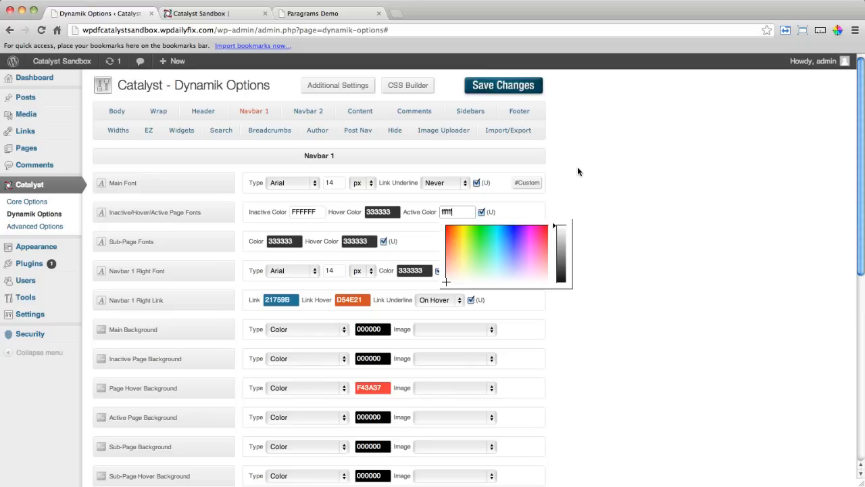
{"action": "scroll", "scroll_direction": "down", "scroll_amount": 3}
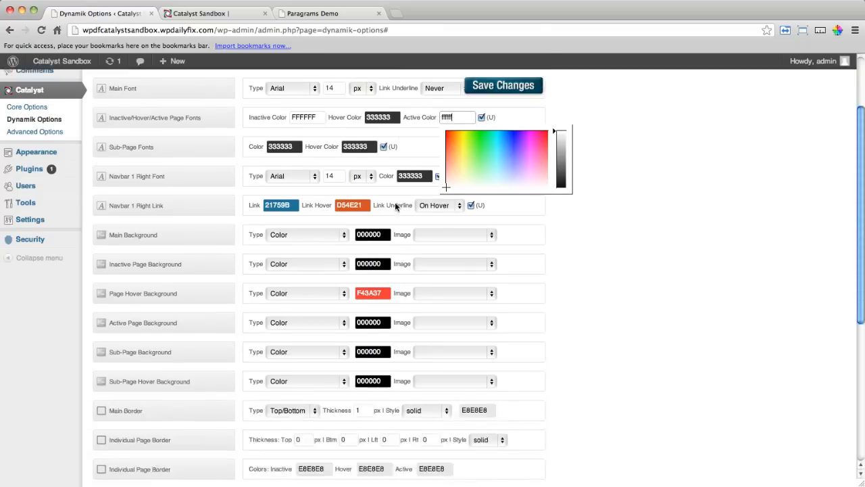
{"action": "scroll", "scroll_direction": "down", "scroll_amount": 3}
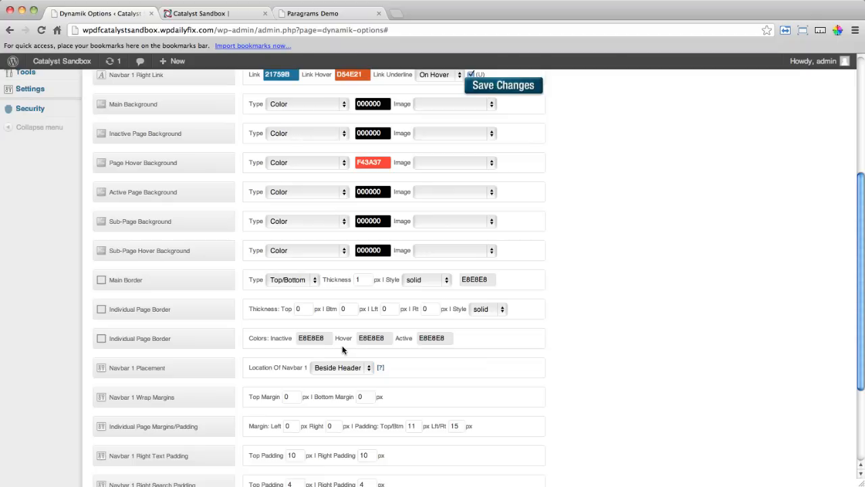
{"action": "left_click", "coordinate": [312, 337]}
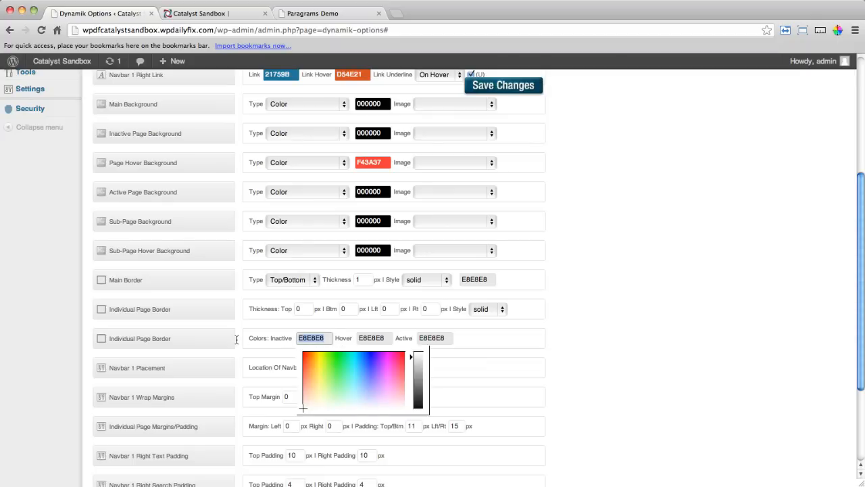
{"action": "type", "text": "7D7D7D"}
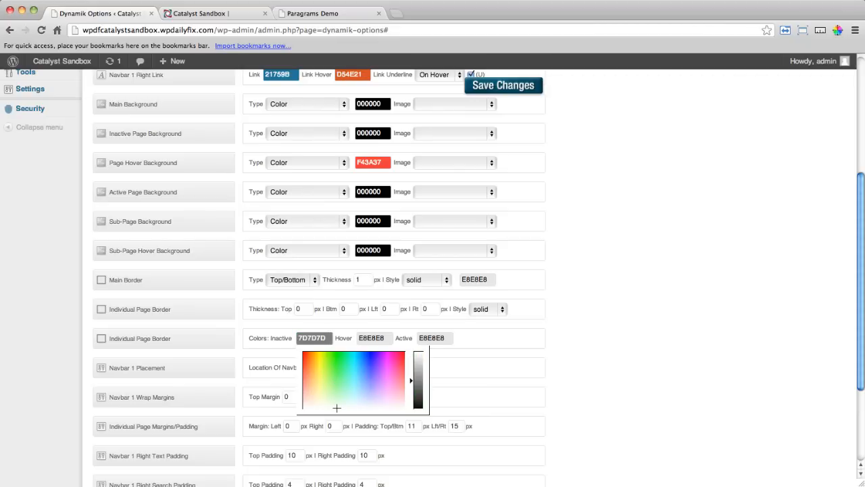
{"action": "left_click", "coordinate": [313, 337]}
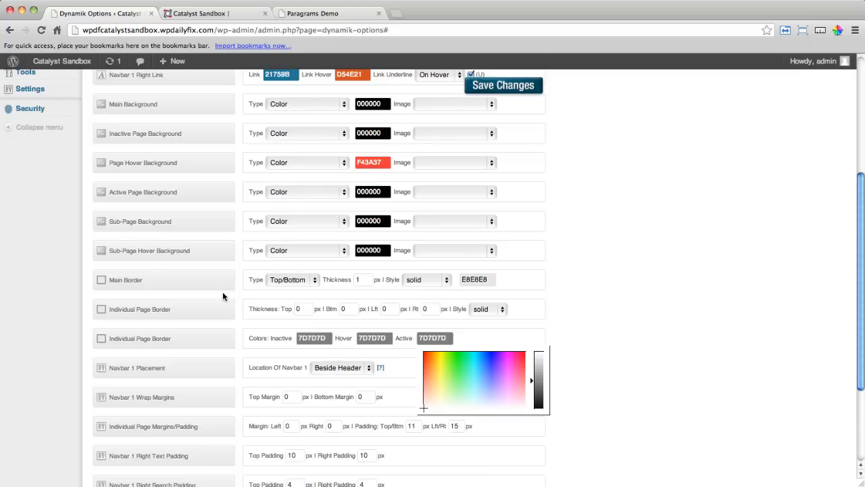
- Give page links a 1px right border and 18px top/bottom padding, then save
{"action": "left_click", "coordinate": [425, 309]}
{"action": "type", "text": "1"}
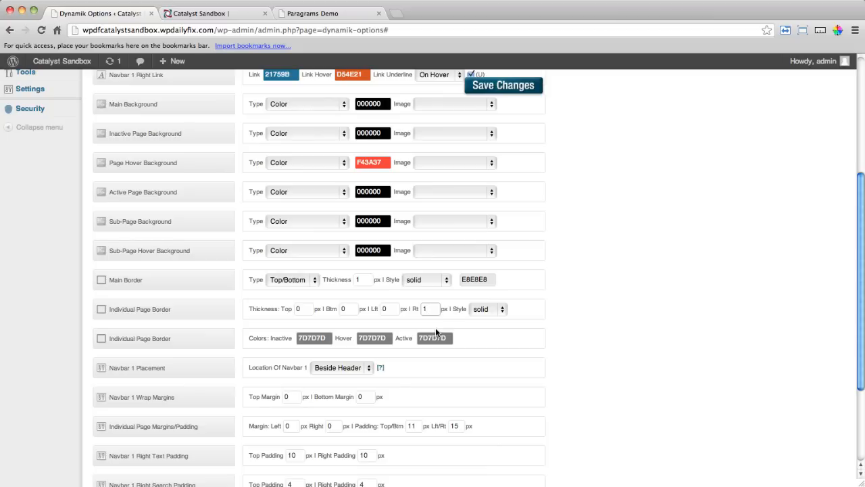
{"action": "scroll", "scroll_direction": "down", "scroll_amount": 3}
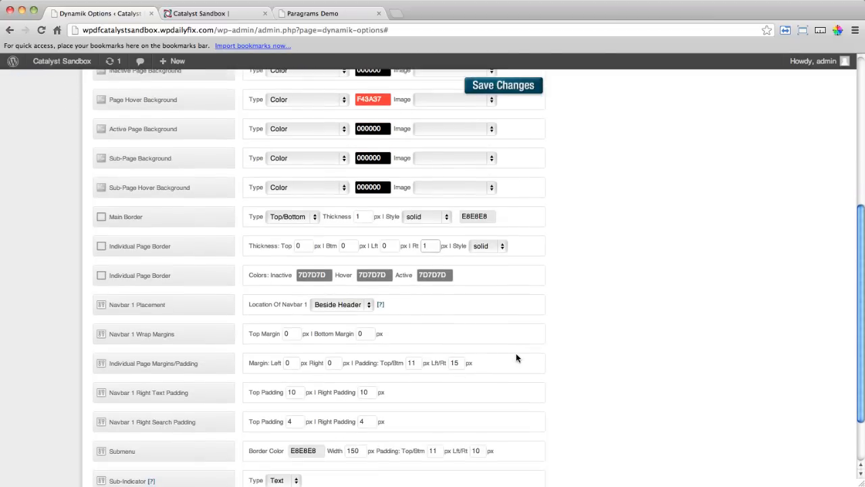
{"action": "left_click", "coordinate": [413, 362]}
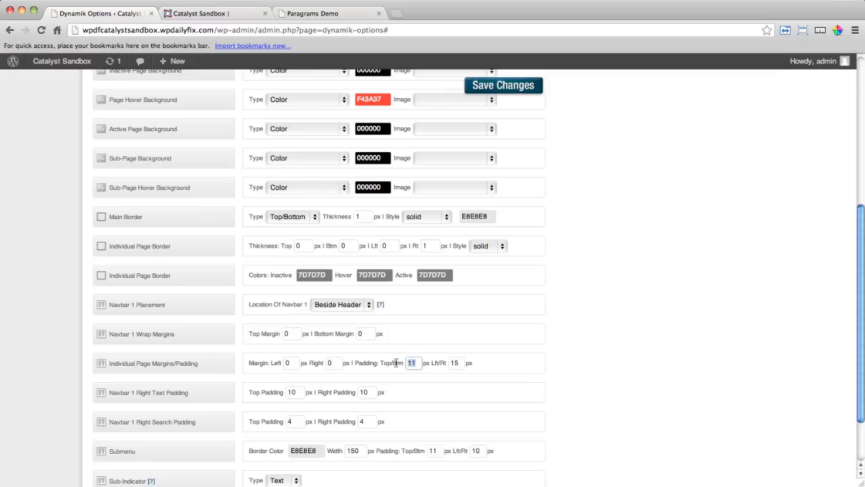
{"action": "type", "text": "18"}
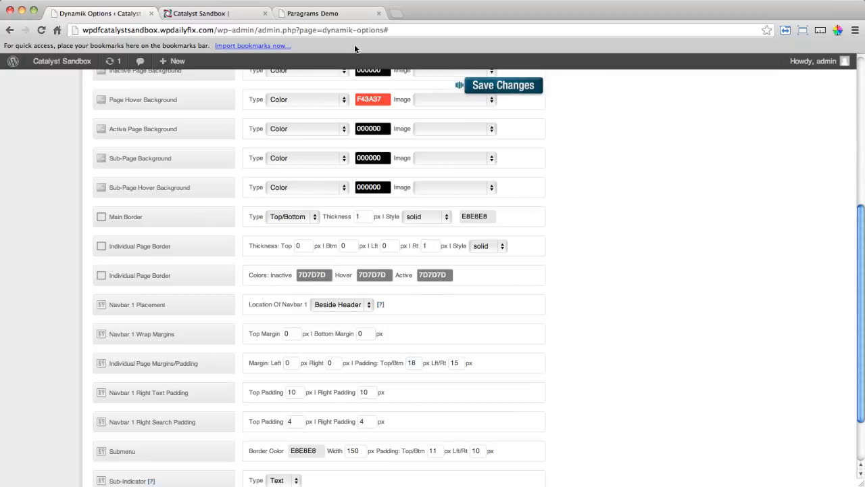
{"action": "left_click", "coordinate": [213, 13]}
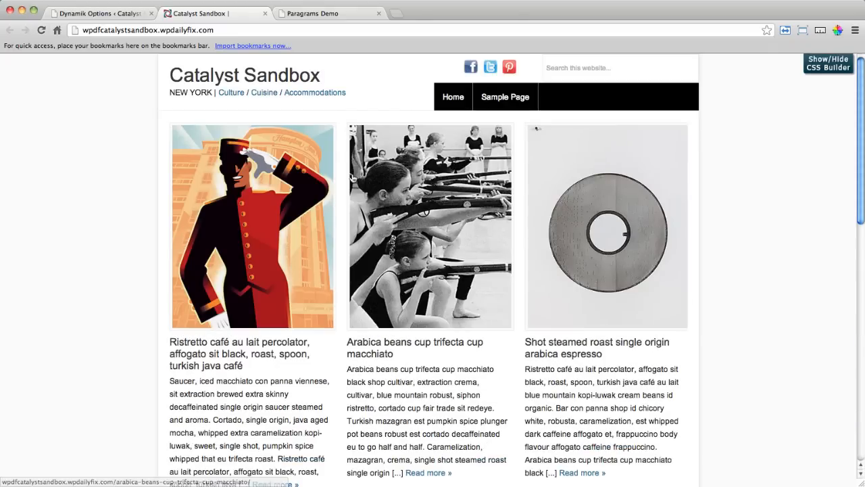
{"action": "left_click", "coordinate": [311, 13]}
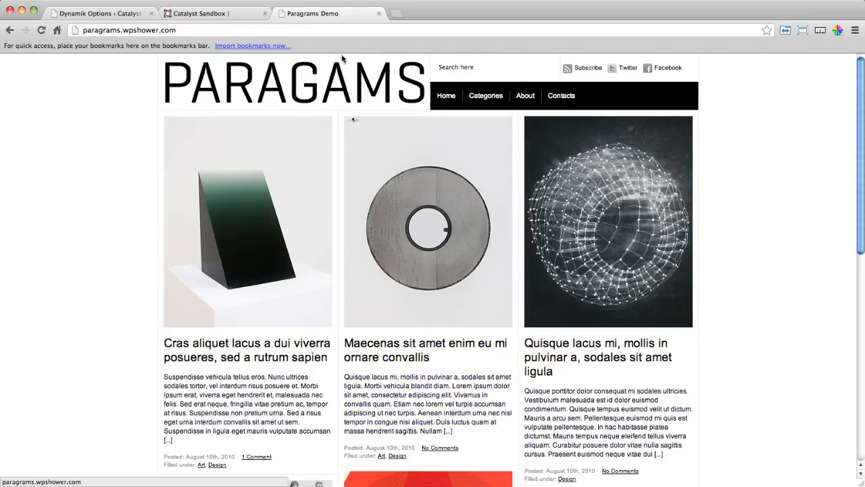
{"action": "left_click", "coordinate": [214, 13]}
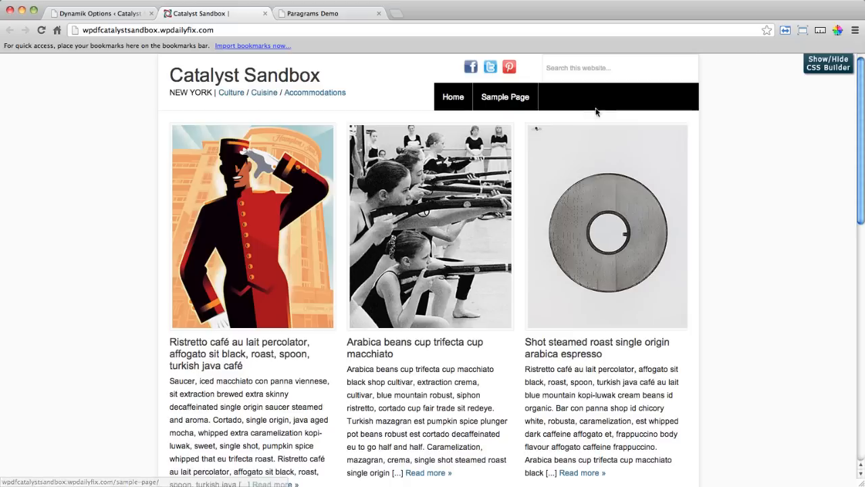
{"action": "mouse_move", "coordinate": [748, 132]}
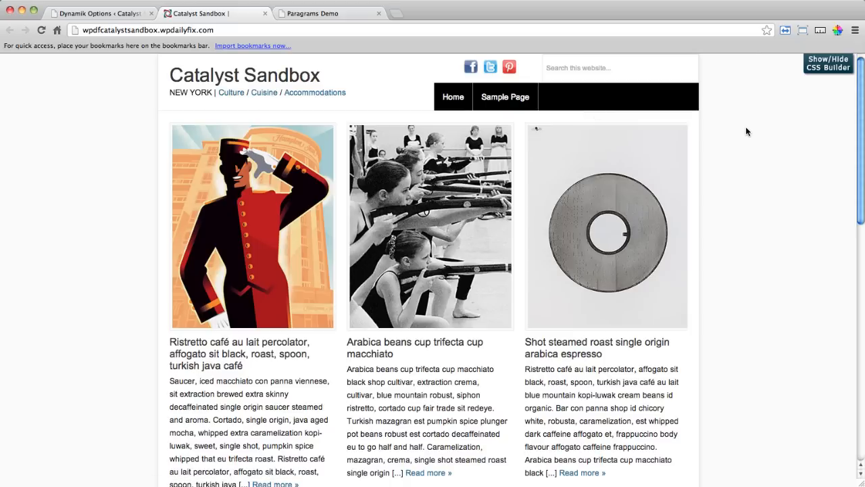
{"action": "mouse_move", "coordinate": [616, 166]}
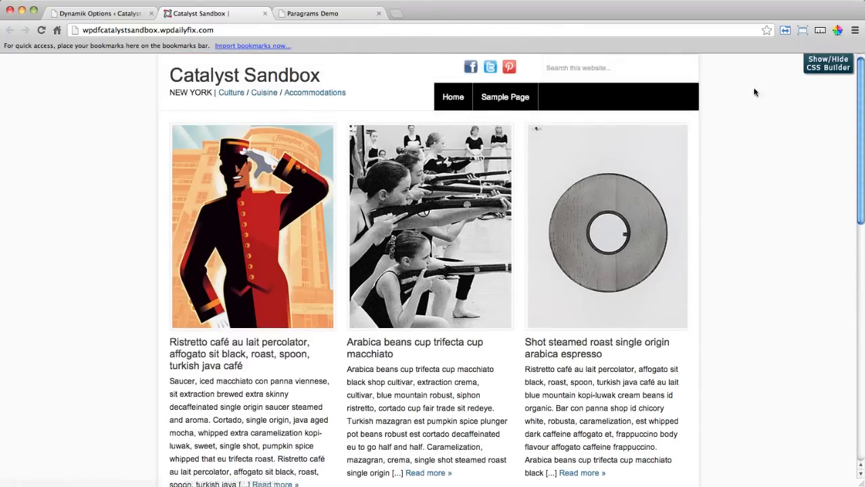
{"action": "mouse_move", "coordinate": [837, 67]}
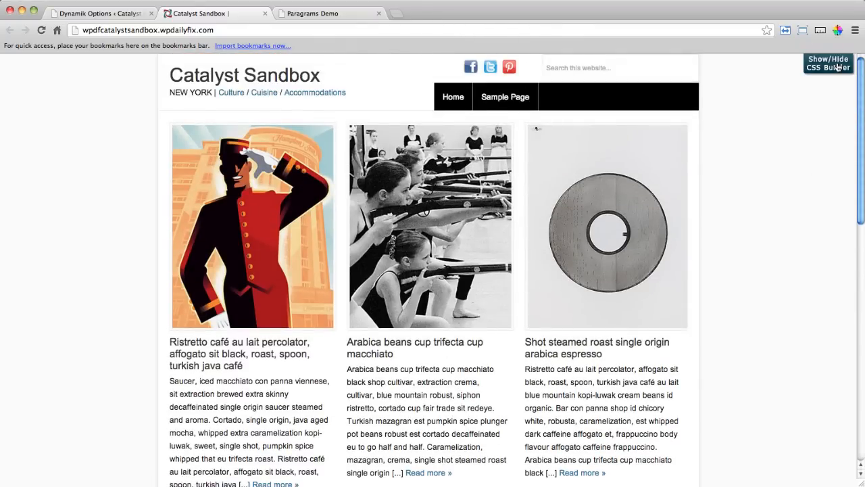
- Check the static homepage wrap padding (0 on all sides), then reload the live front page
{"action": "left_click", "coordinate": [100, 13]}
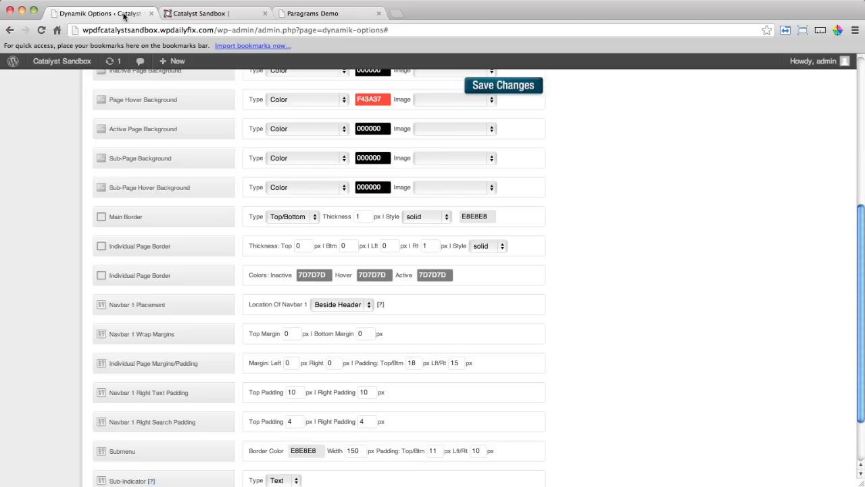
{"action": "mouse_move", "coordinate": [37, 189]}
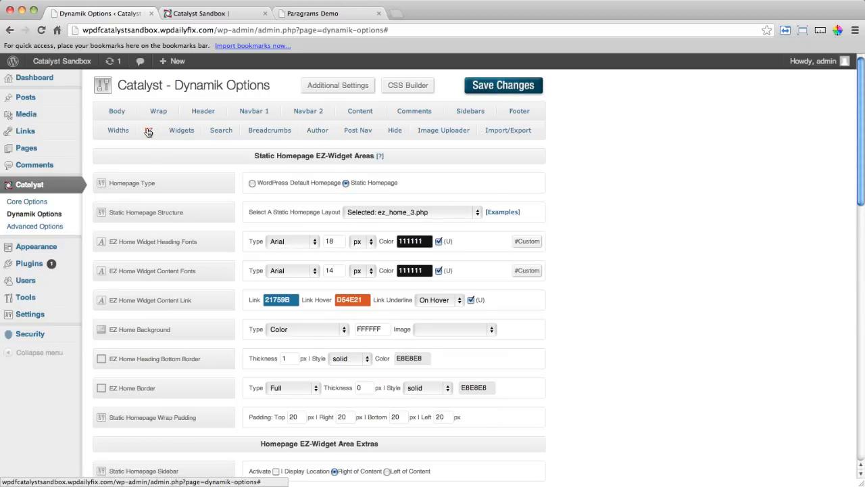
{"action": "scroll", "scroll_direction": "down", "scroll_amount": 3}
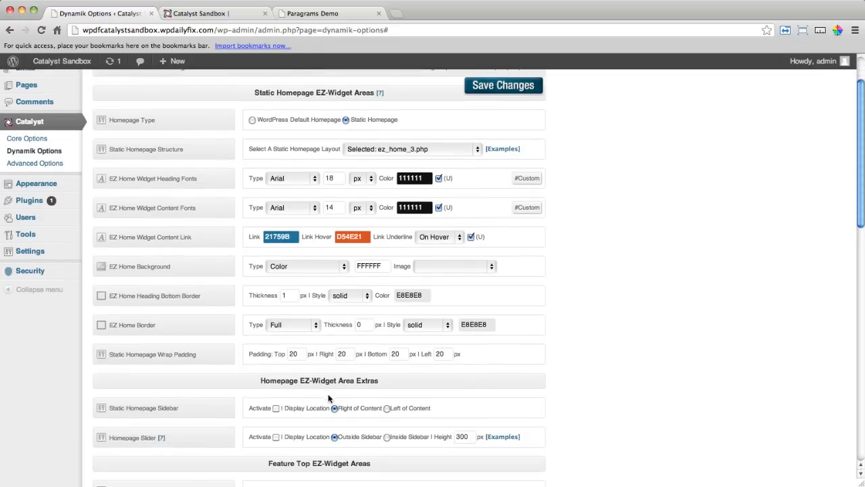
{"action": "left_click", "coordinate": [292, 354]}
{"action": "type", "text": "0"}
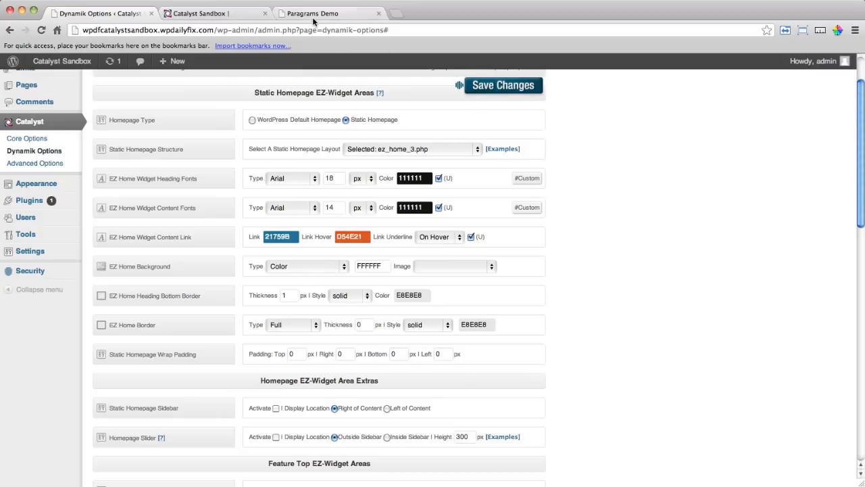
{"action": "left_click", "coordinate": [213, 13]}
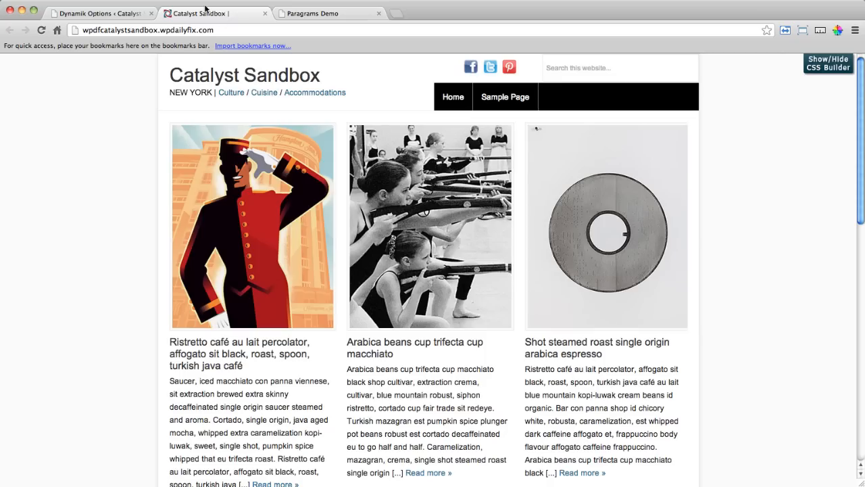
{"action": "left_click", "coordinate": [41, 29]}
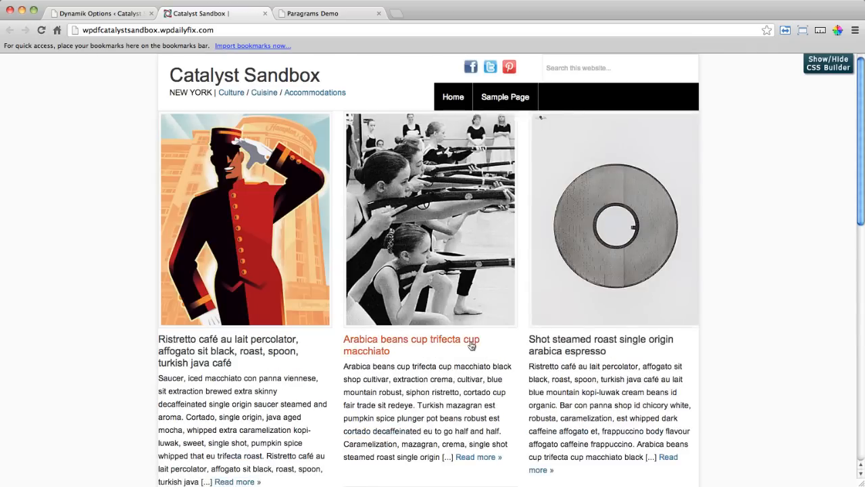
{"action": "mouse_move", "coordinate": [471, 345]}
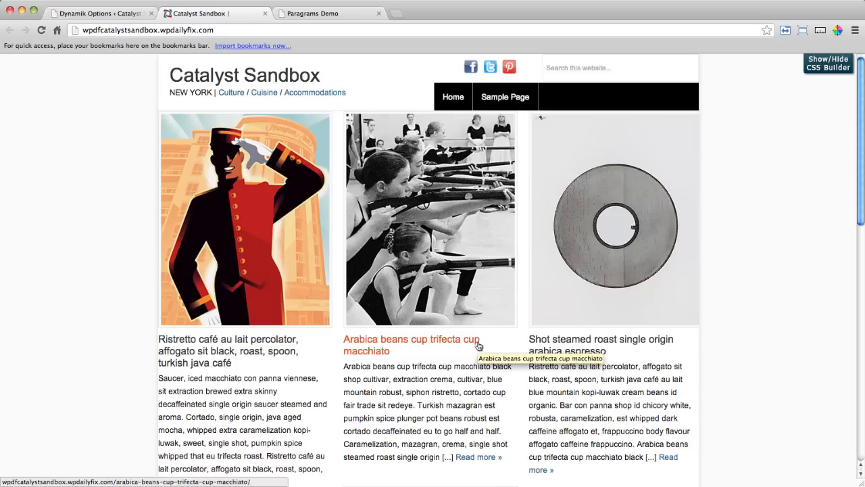
{"action": "mouse_move", "coordinate": [511, 298]}
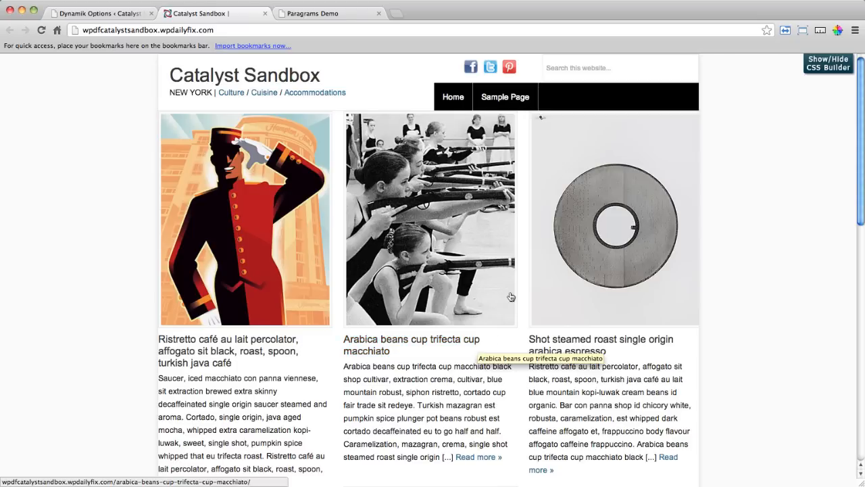
- Open the CSS Builder on the live site and draft the .excerpt F43A37 background rule
{"action": "left_click", "coordinate": [827, 63]}
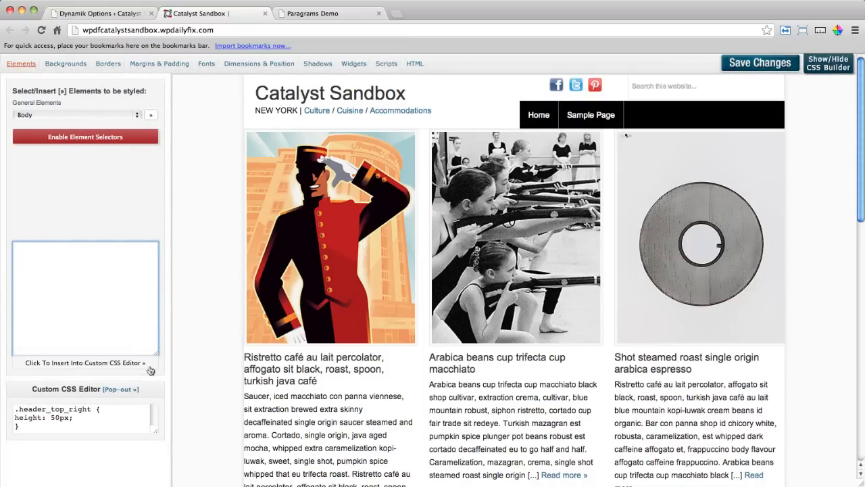
{"action": "mouse_move", "coordinate": [205, 296]}
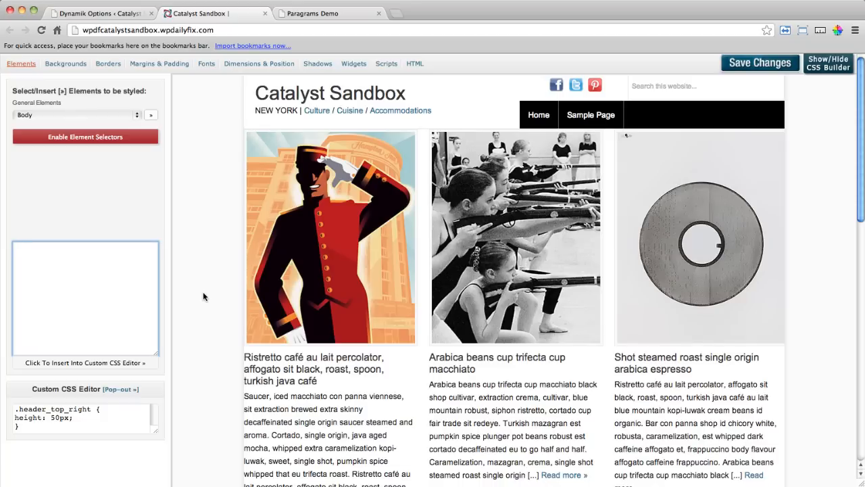
{"action": "mouse_move", "coordinate": [36, 235]}
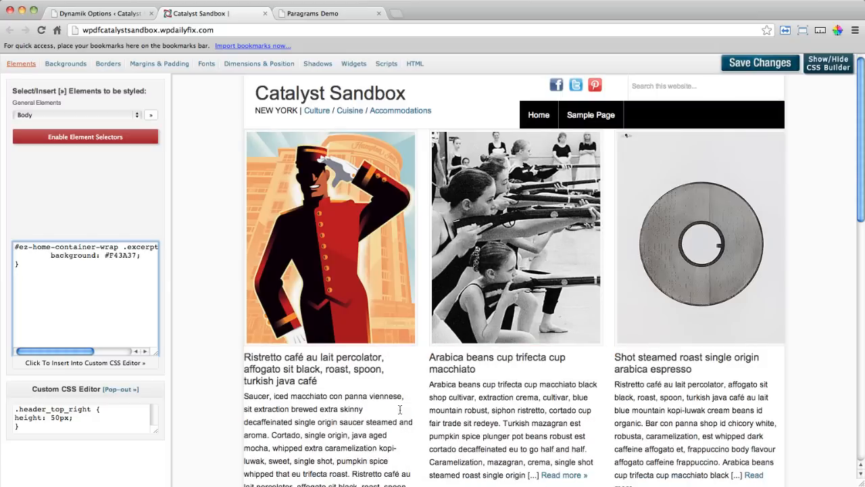
{"action": "scroll", "scroll_direction": "down", "scroll_amount": 3}
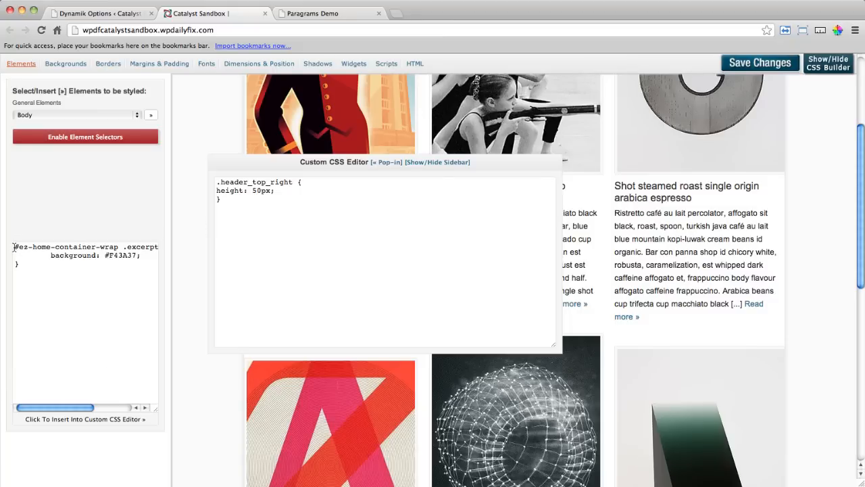
- Insert the F43A37 excerpt hover rule into Custom CSS and dock the editor back in the sidebar
{"action": "left_click", "coordinate": [83, 418]}
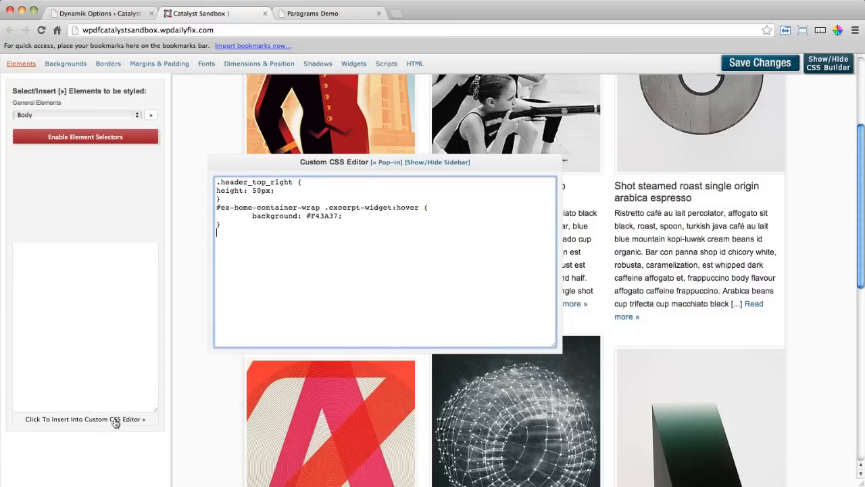
{"action": "mouse_move", "coordinate": [736, 104]}
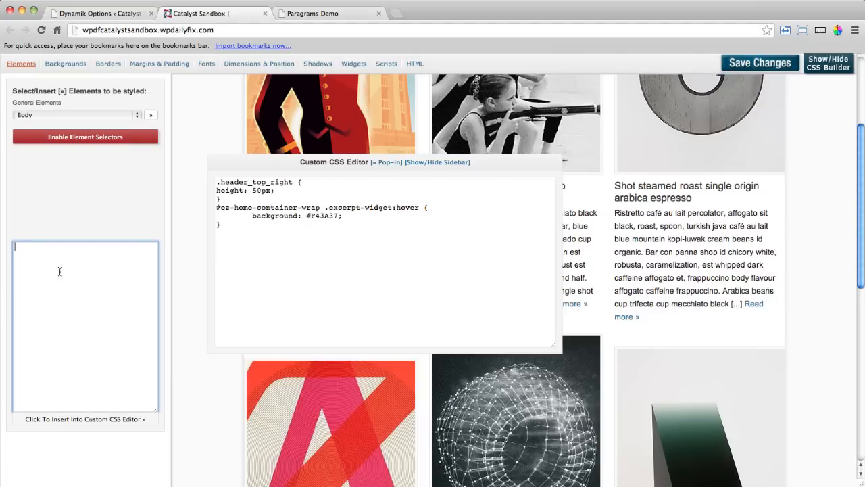
{"action": "mouse_move", "coordinate": [390, 169]}
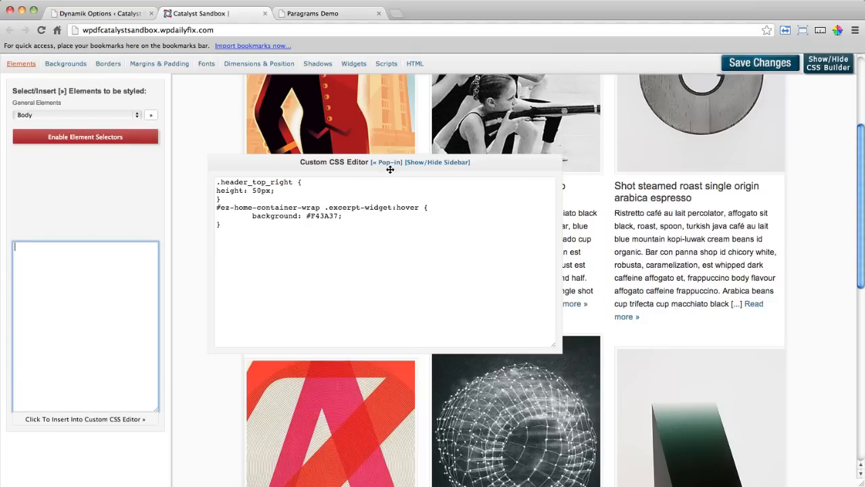
{"action": "left_click", "coordinate": [387, 162]}
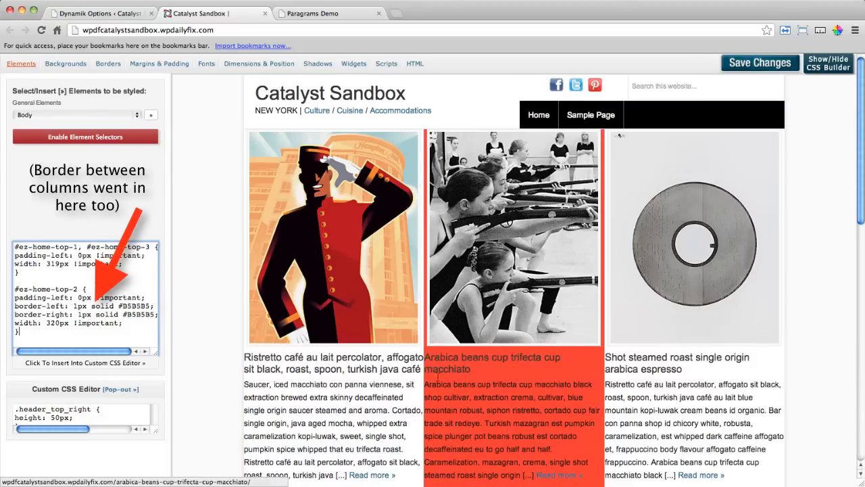
{"action": "scroll", "scroll_direction": "down", "scroll_amount": 3}
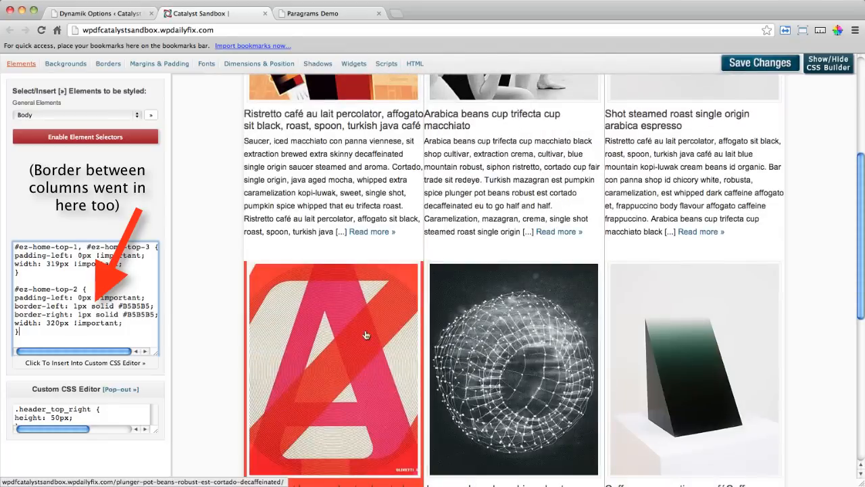
{"action": "scroll", "scroll_direction": "down", "scroll_amount": 3}
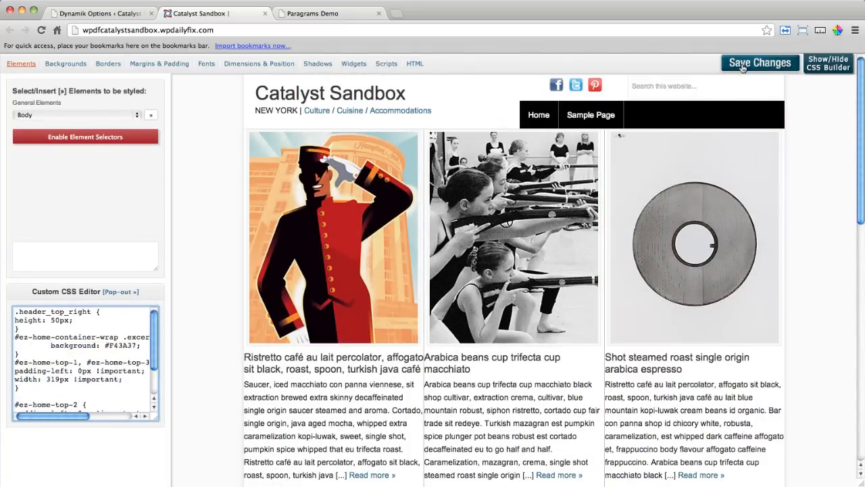
- Save the current custom CSS, then insert the 15px .excerpt-widget padding rule
{"action": "left_click", "coordinate": [760, 62]}
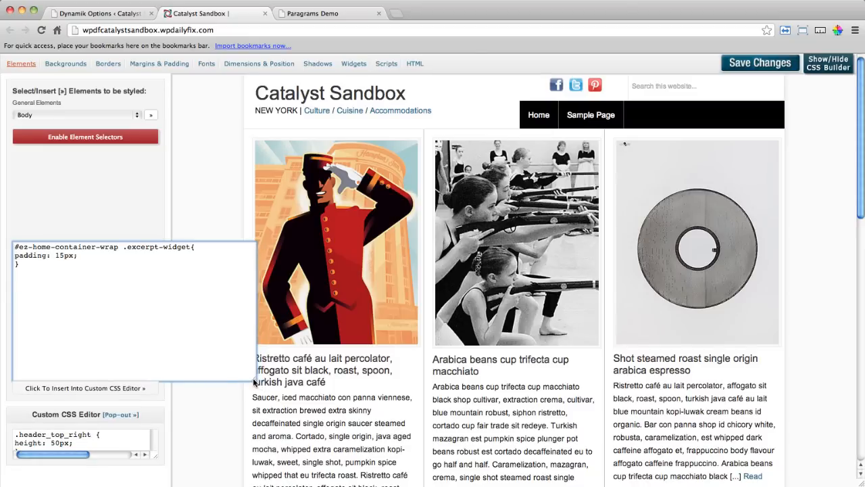
{"action": "mouse_move", "coordinate": [221, 382]}
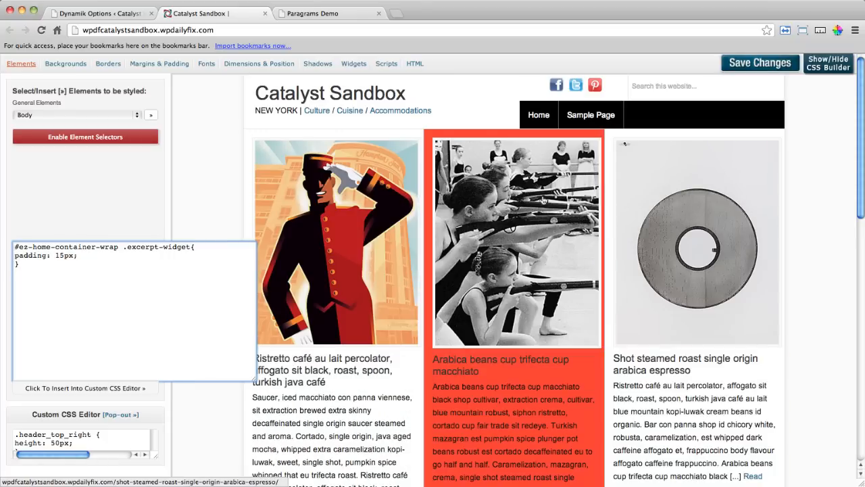
{"action": "scroll", "scroll_direction": "down", "scroll_amount": 3}
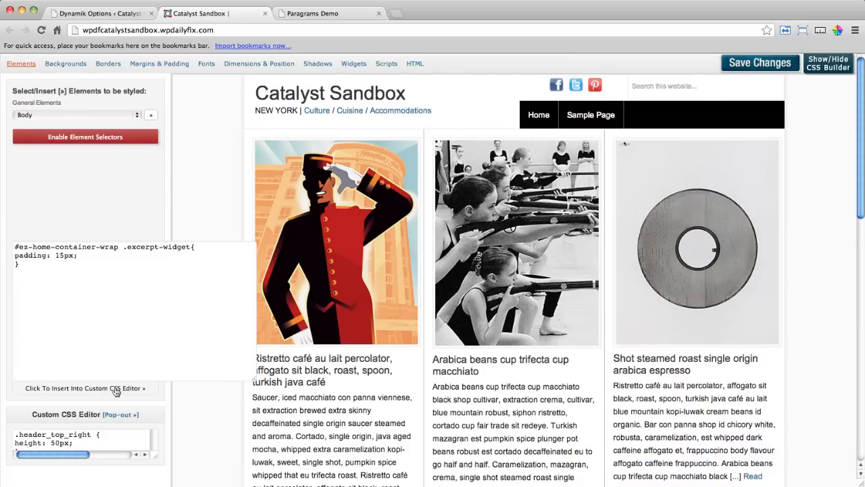
{"action": "left_click", "coordinate": [83, 387]}
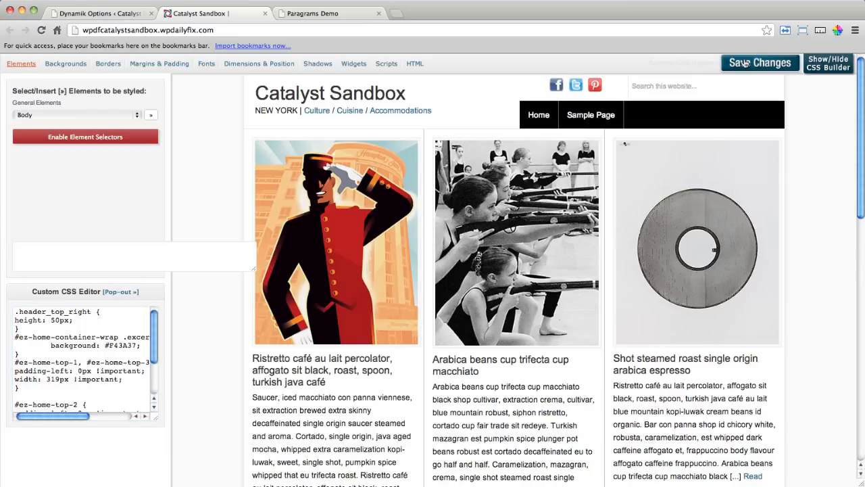
- Save the padding rule, then add and save a 1px grey bottom border for excerpt widgets 4, 5, 7
{"action": "left_click", "coordinate": [759, 62]}
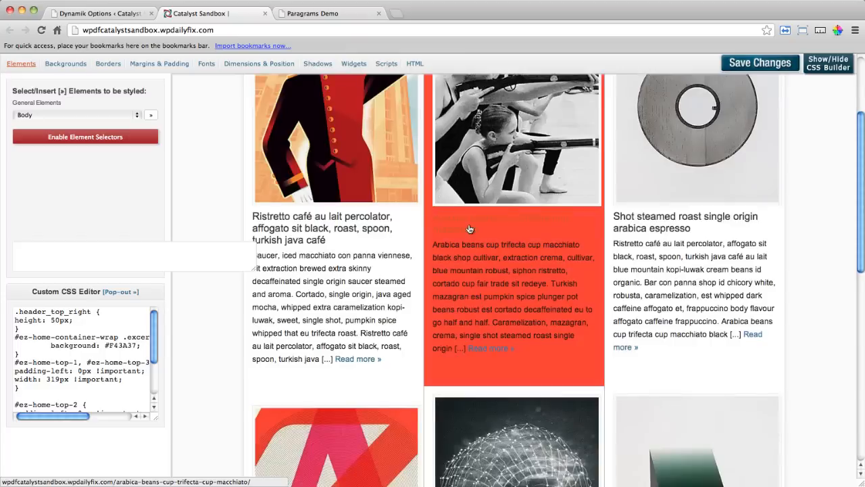
{"action": "scroll", "scroll_direction": "down", "scroll_amount": 3}
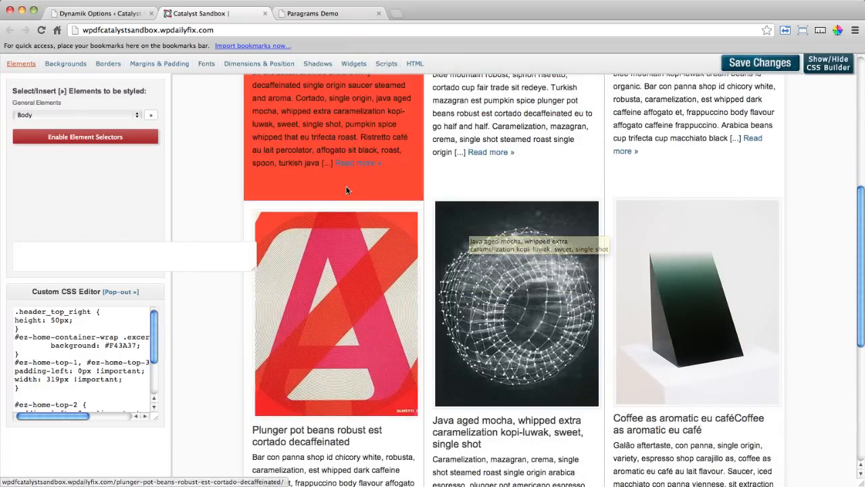
{"action": "mouse_move", "coordinate": [671, 184]}
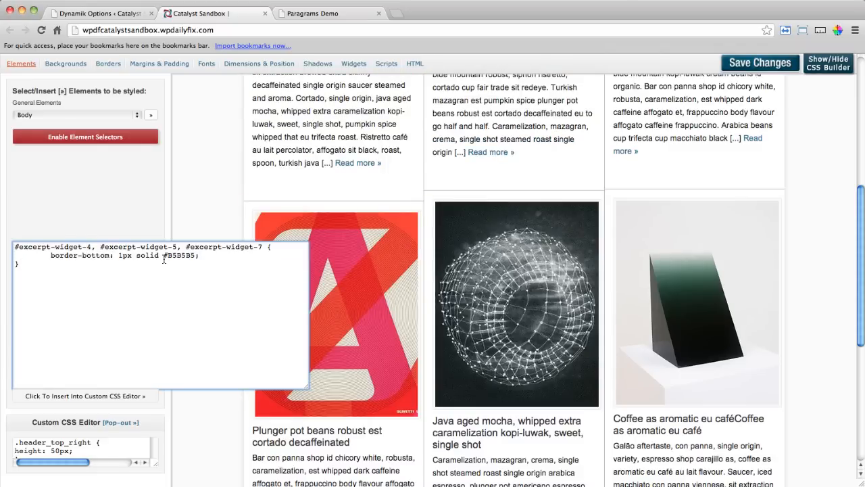
{"action": "mouse_move", "coordinate": [160, 266]}
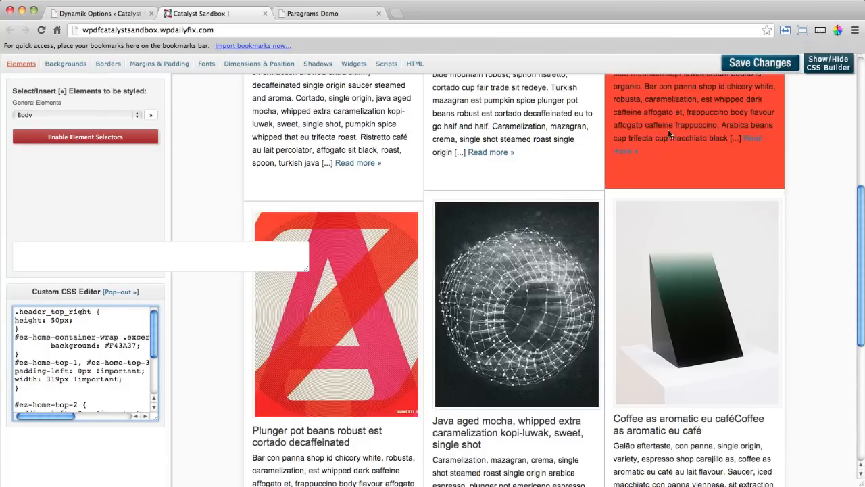
{"action": "left_click", "coordinate": [759, 62]}
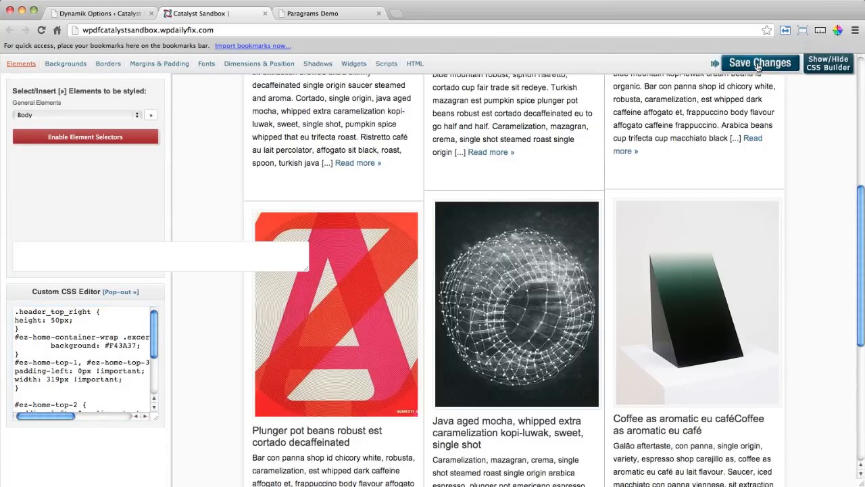
{"action": "left_click", "coordinate": [759, 62]}
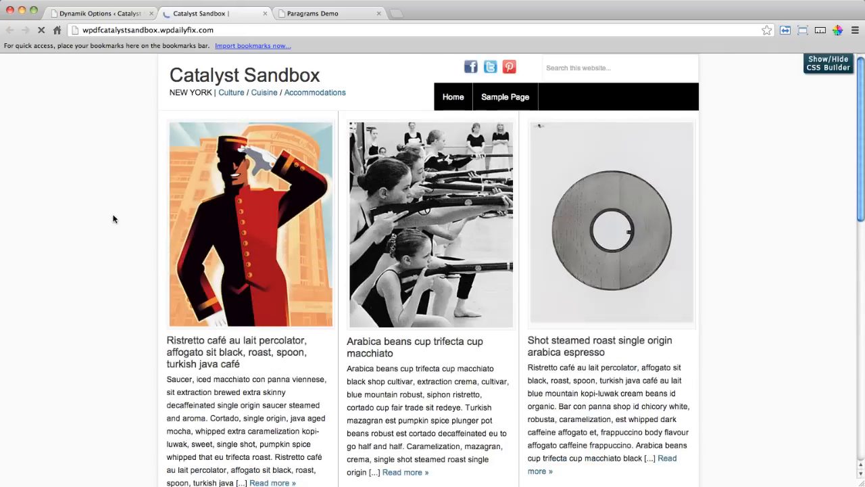
- Scroll the reloaded front page to inspect the grey dividers between post rows
{"action": "scroll", "scroll_direction": "down", "scroll_amount": 3}
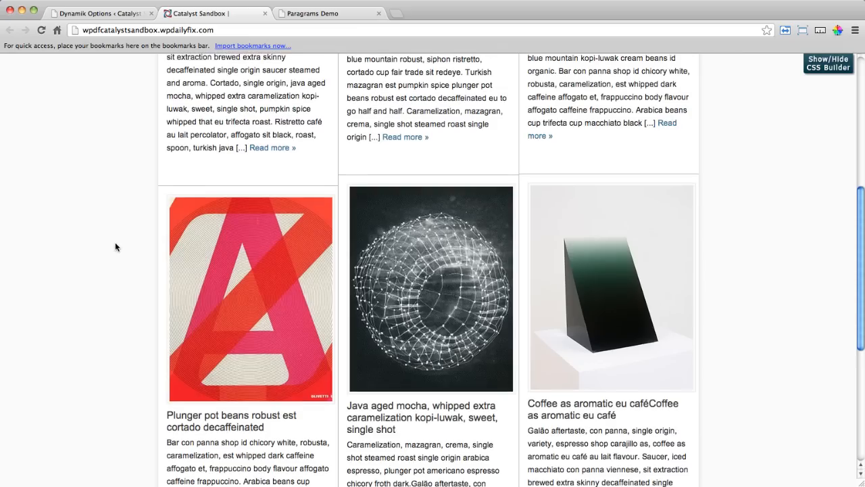
{"action": "scroll", "scroll_direction": "up", "scroll_amount": 3}
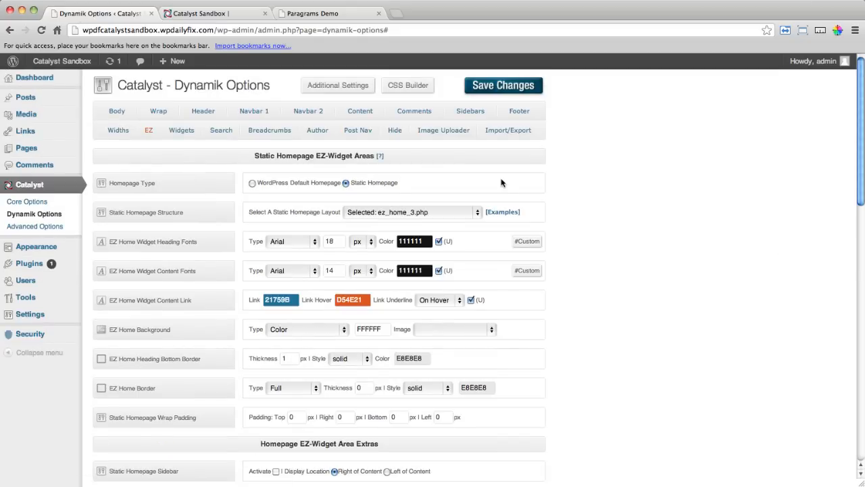
- In Content styling, set the Thumbnail Image Background Type to Transparent
{"action": "left_click", "coordinate": [360, 111]}
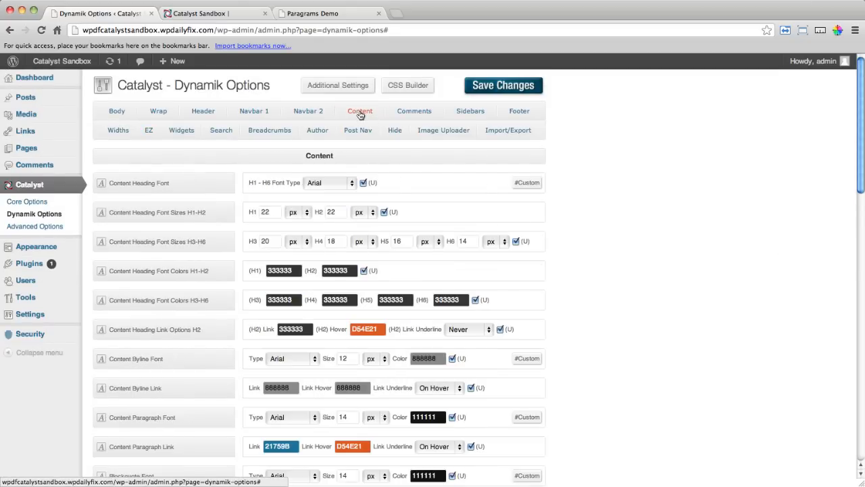
{"action": "scroll", "scroll_direction": "down", "scroll_amount": 3}
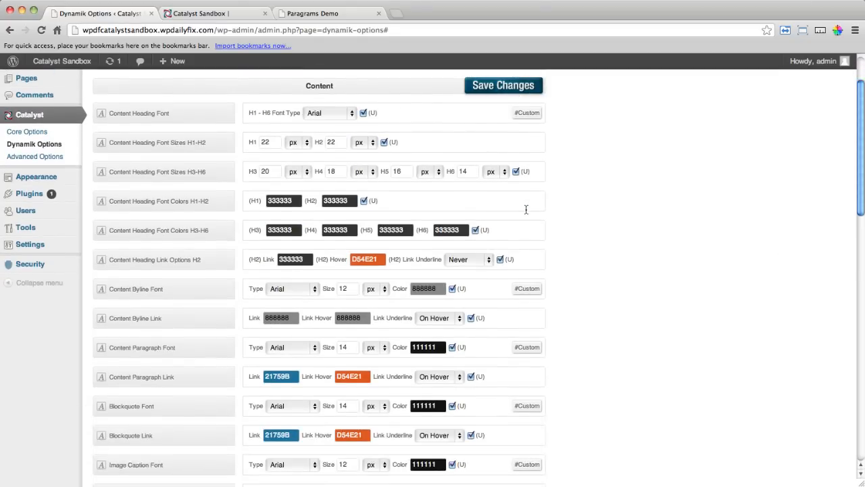
{"action": "scroll", "scroll_direction": "down", "scroll_amount": 3}
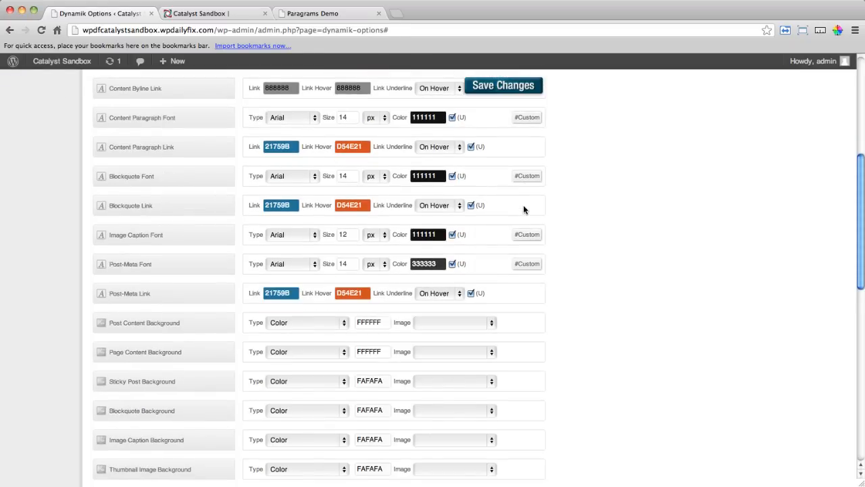
{"action": "scroll", "scroll_direction": "down", "scroll_amount": 3}
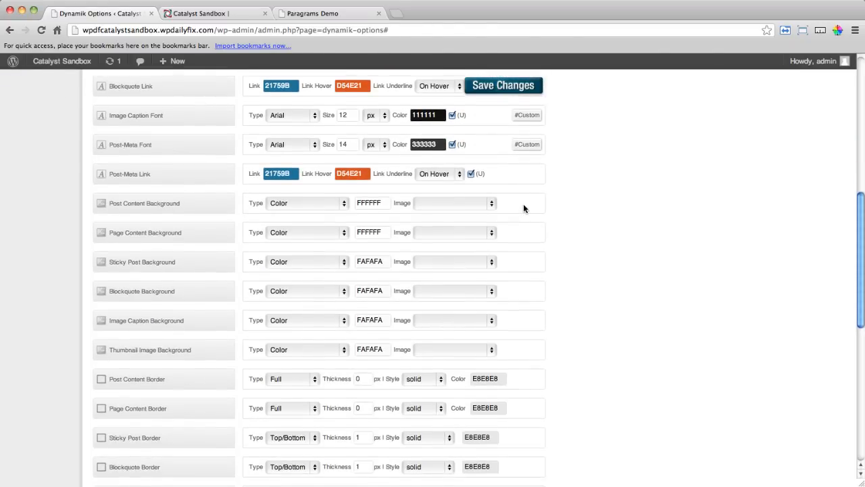
{"action": "scroll", "scroll_direction": "down", "scroll_amount": 3}
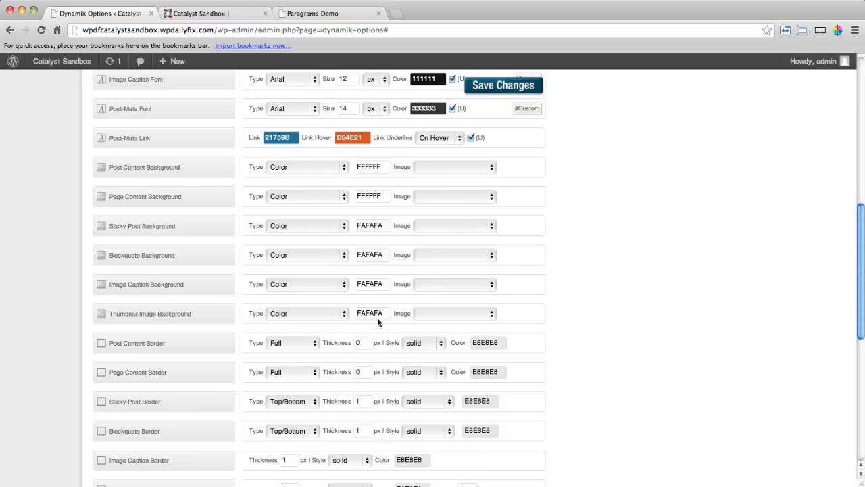
{"action": "left_click", "coordinate": [306, 313]}
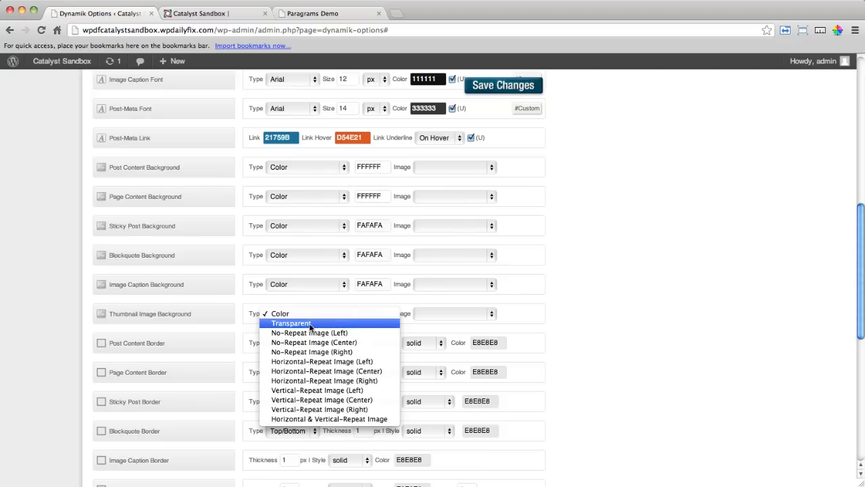
{"action": "left_click", "coordinate": [291, 322]}
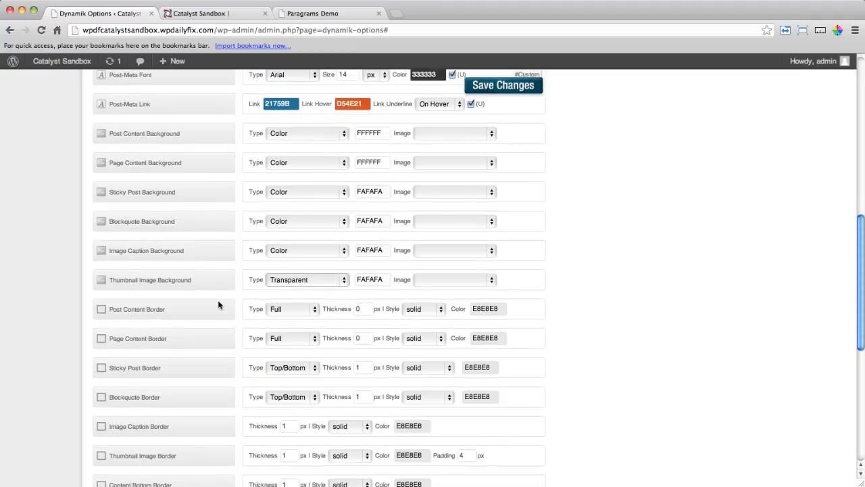
{"action": "scroll", "scroll_direction": "down", "scroll_amount": 3}
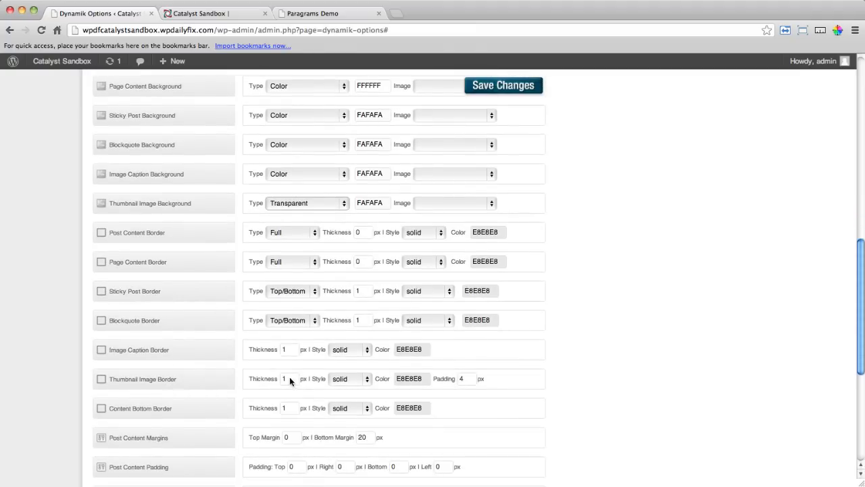
{"action": "left_click", "coordinate": [284, 377]}
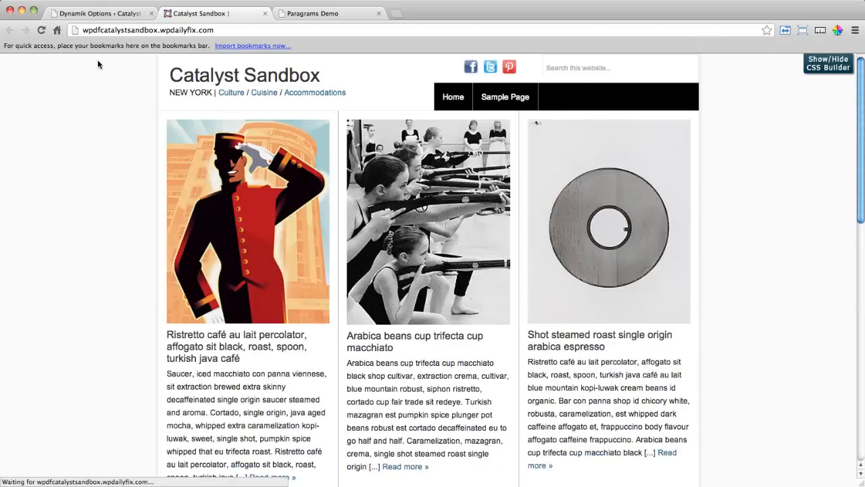
{"action": "mouse_move", "coordinate": [143, 160]}
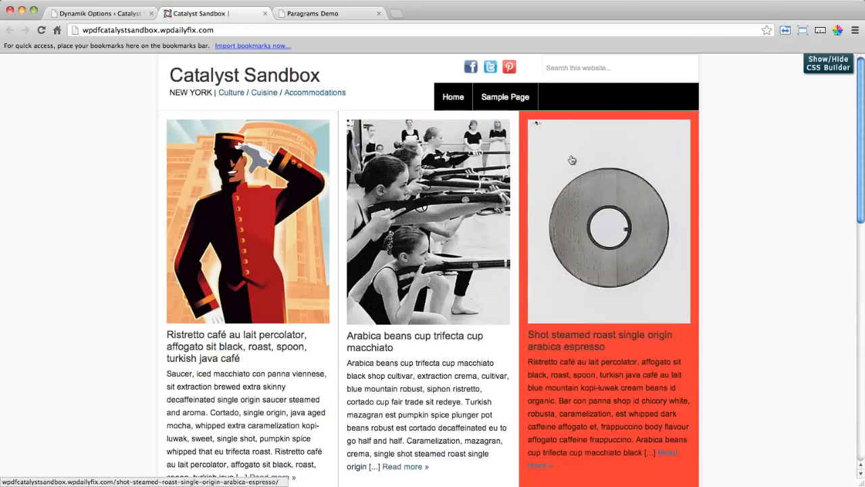
- Scroll down the Catalyst Sandbox home page past the red post hover highlights to the fat footer
{"action": "scroll", "scroll_direction": "down", "scroll_amount": 3}
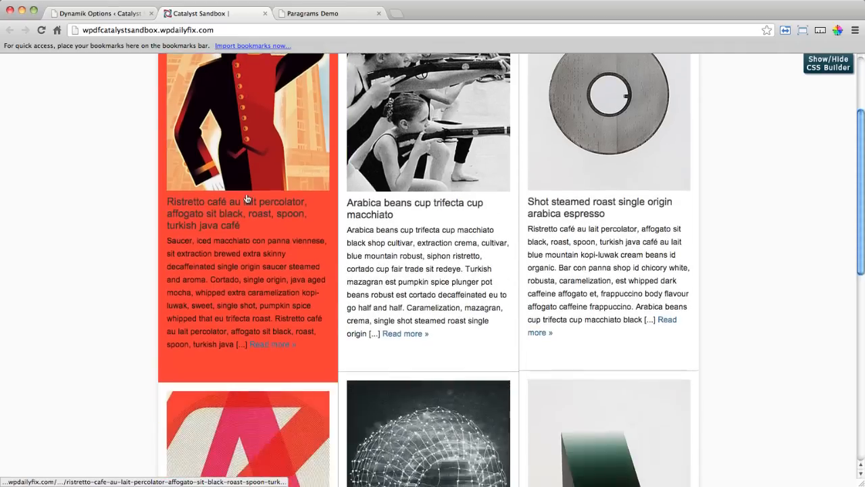
{"action": "scroll", "scroll_direction": "down", "scroll_amount": 3}
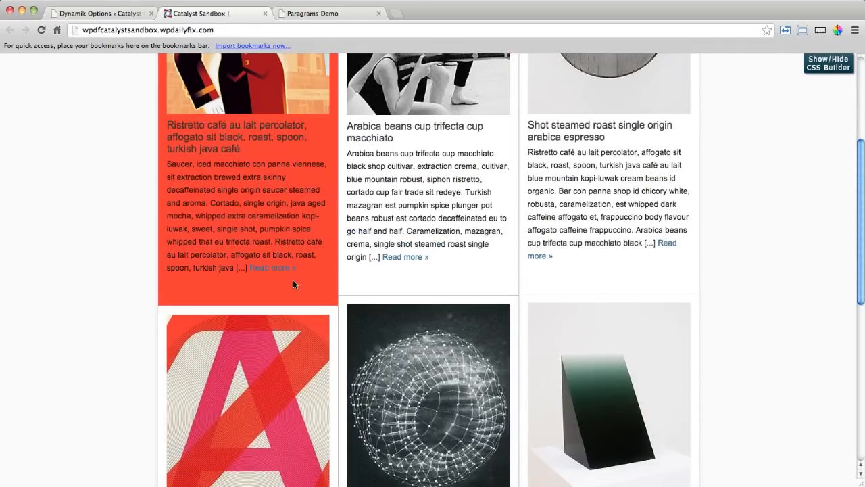
{"action": "scroll", "scroll_direction": "down", "scroll_amount": 3}
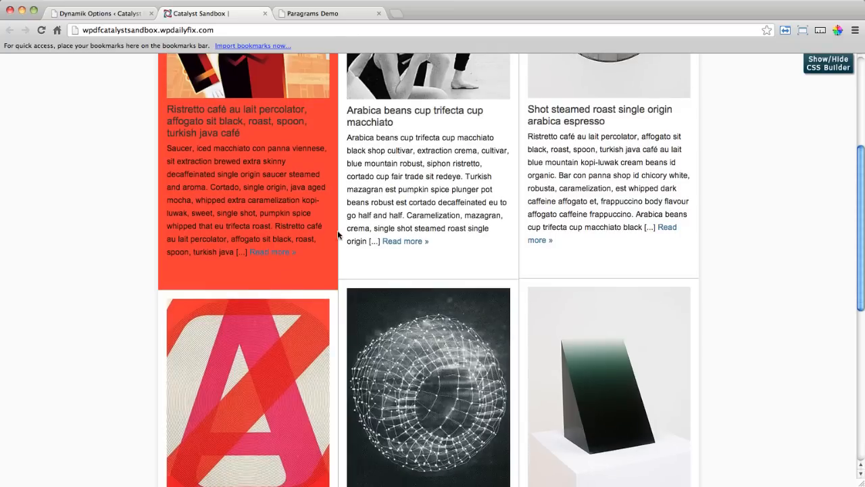
{"action": "scroll", "scroll_direction": "down", "scroll_amount": 3}
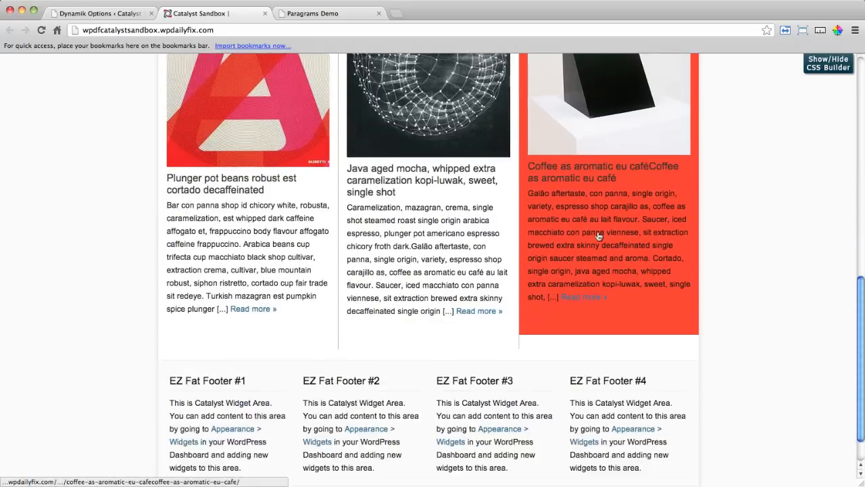
{"action": "scroll", "scroll_direction": "down", "scroll_amount": 3}
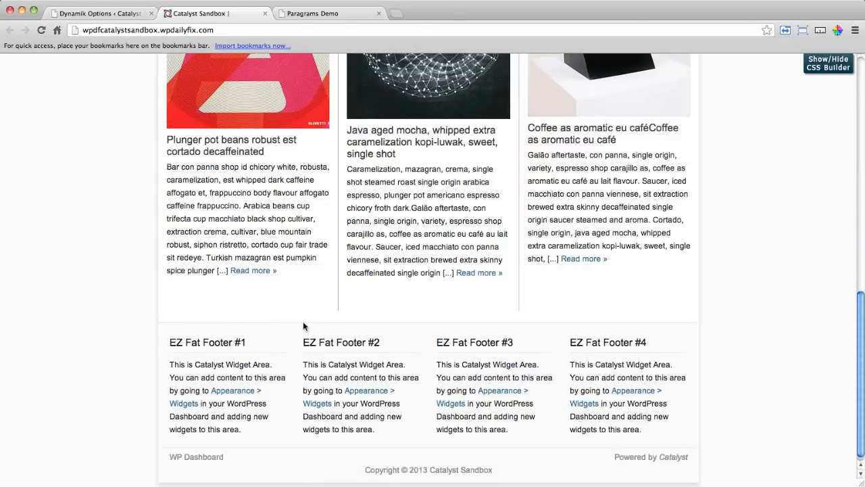
{"action": "mouse_move", "coordinate": [483, 320]}
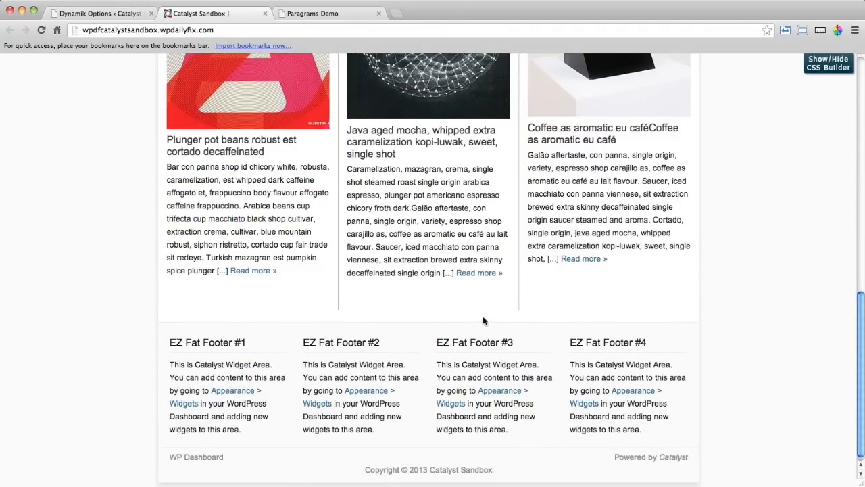
{"action": "scroll", "scroll_direction": "down", "scroll_amount": 3}
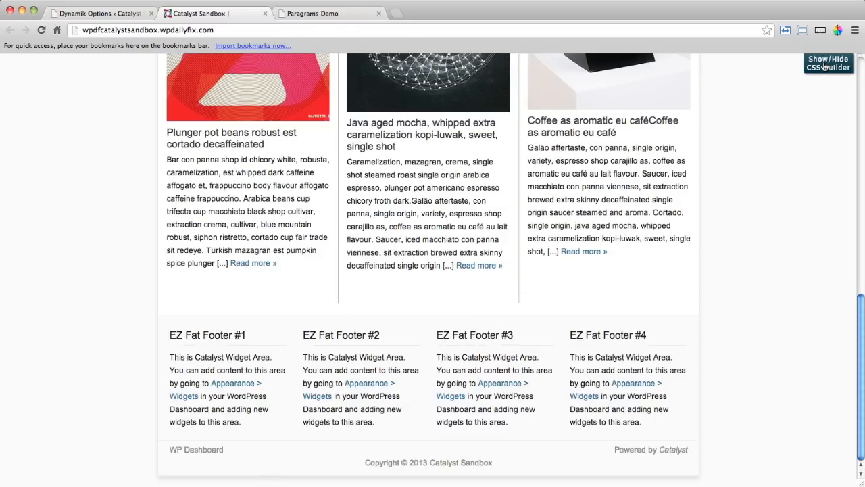
- Open the CSS Builder, pop out the Custom CSS Editor and scroll through its code
{"action": "left_click", "coordinate": [827, 62]}
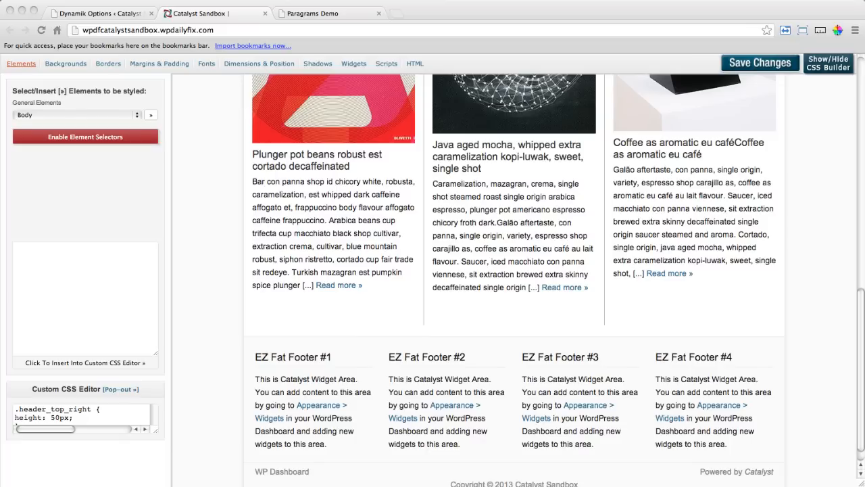
{"action": "left_click", "coordinate": [85, 297]}
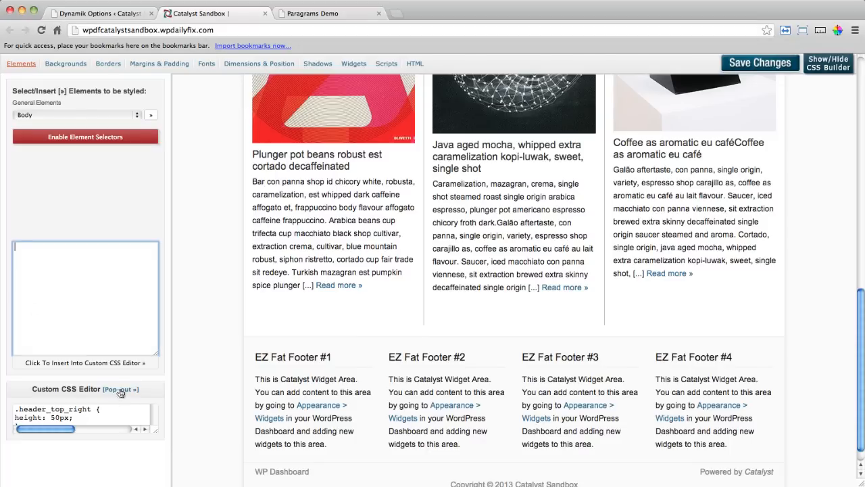
{"action": "left_click", "coordinate": [121, 389]}
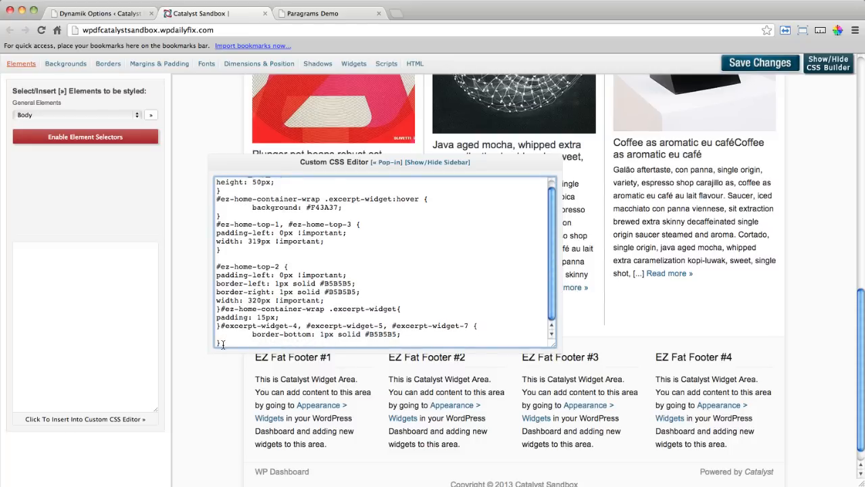
{"action": "scroll", "scroll_direction": "down", "scroll_amount": 3}
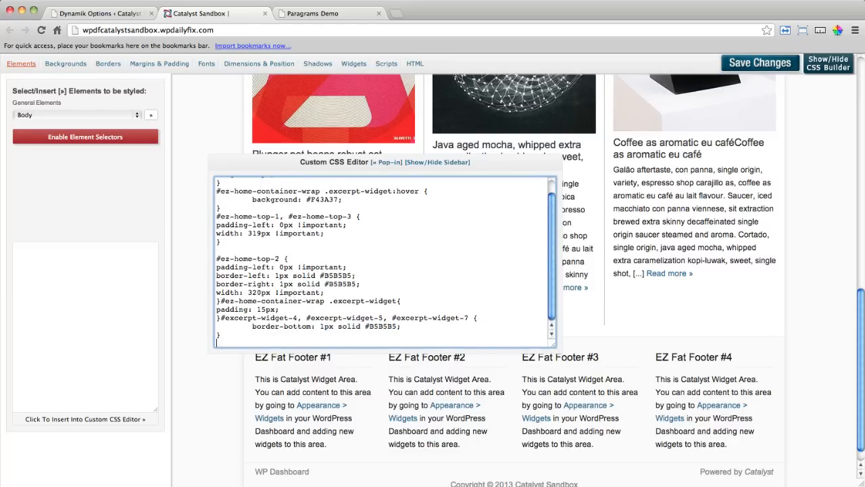
{"action": "scroll", "scroll_direction": "down", "scroll_amount": 3}
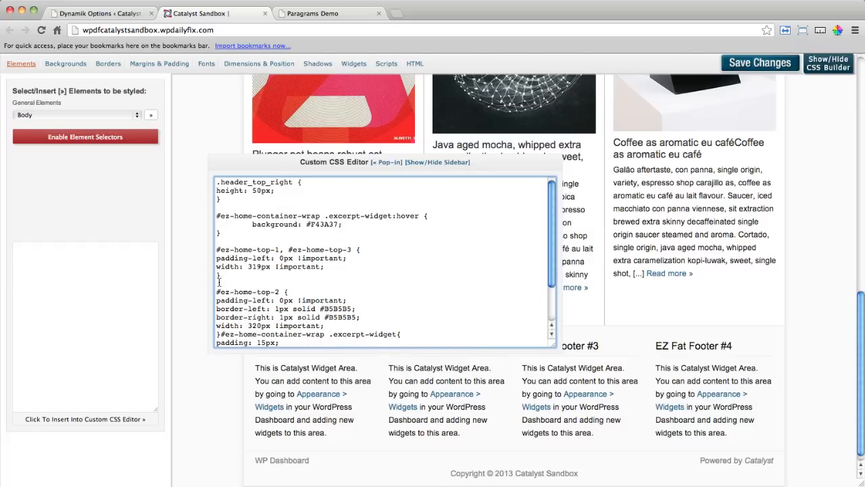
- Tab-indent each property line down the popped-out CSS, ending at #ez-home-top-container, then pop it in
{"action": "scroll", "scroll_direction": "down", "scroll_amount": 3}
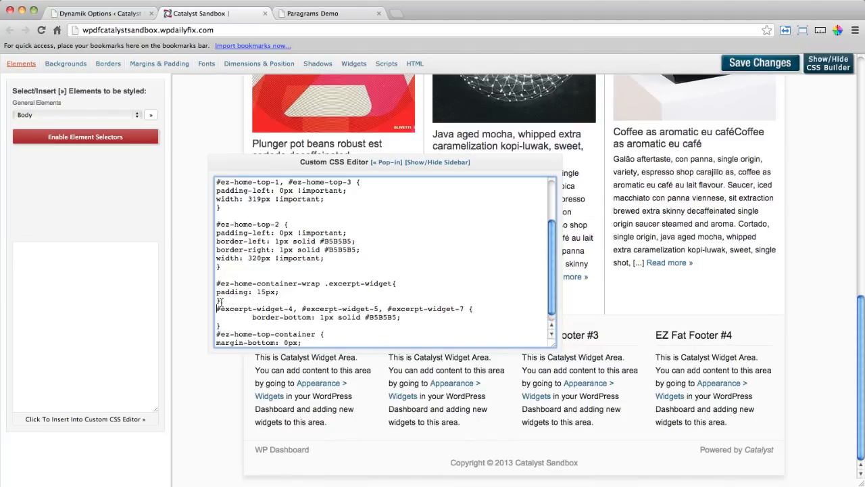
{"action": "scroll", "scroll_direction": "down", "scroll_amount": 3}
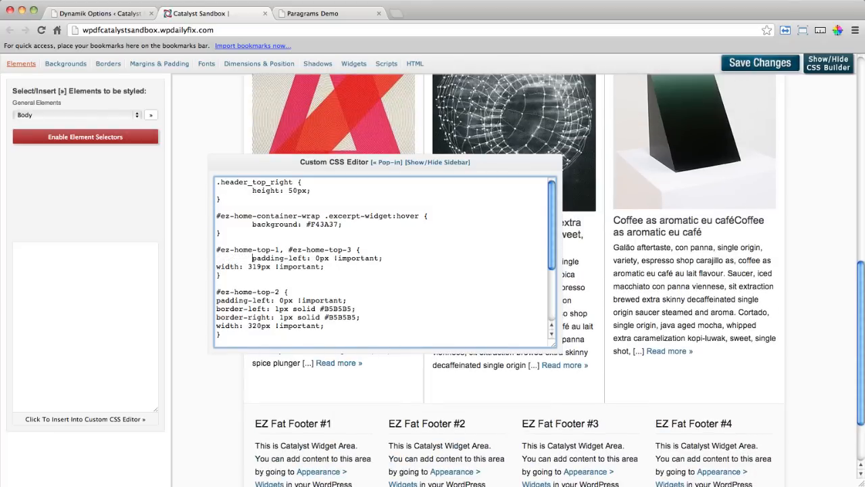
{"action": "scroll", "scroll_direction": "down", "scroll_amount": 3}
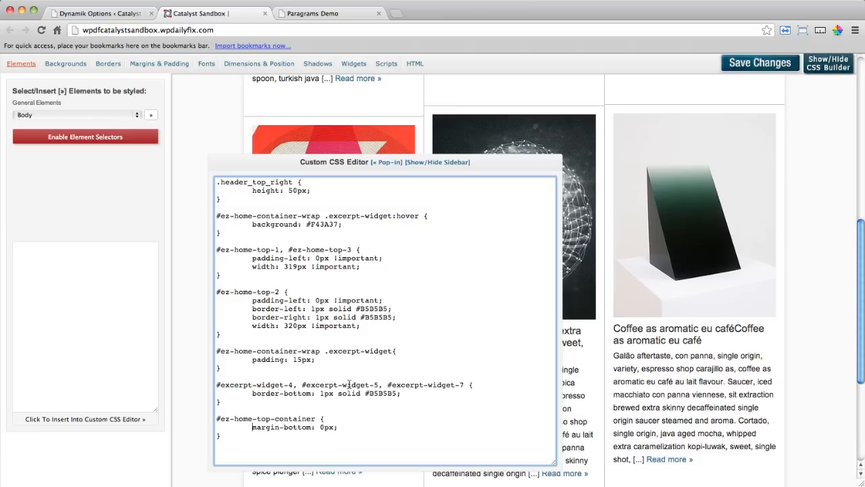
{"action": "mouse_move", "coordinate": [409, 364]}
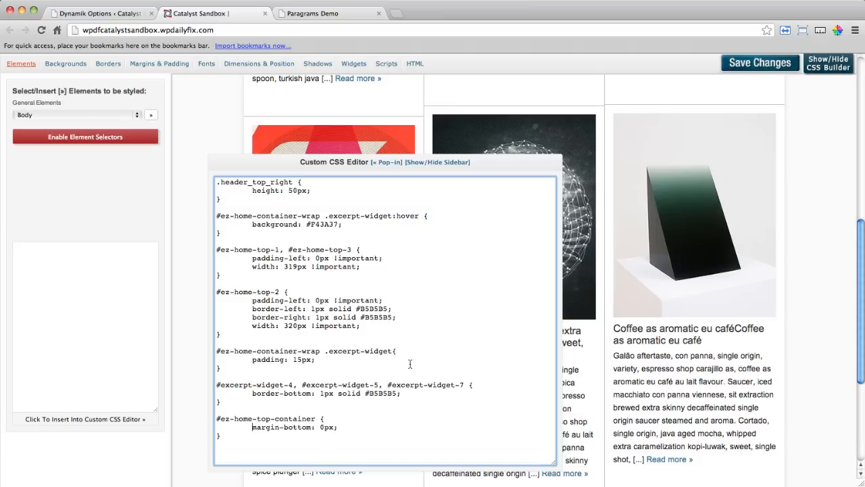
{"action": "mouse_move", "coordinate": [415, 359]}
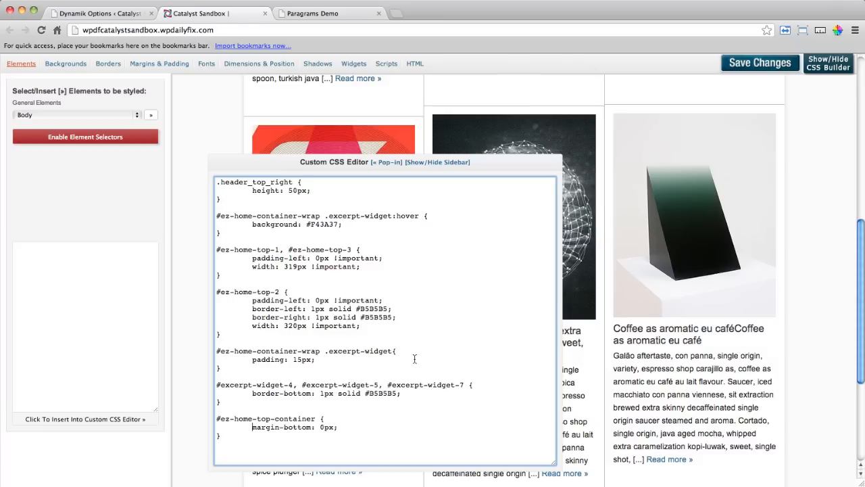
{"action": "mouse_move", "coordinate": [454, 369]}
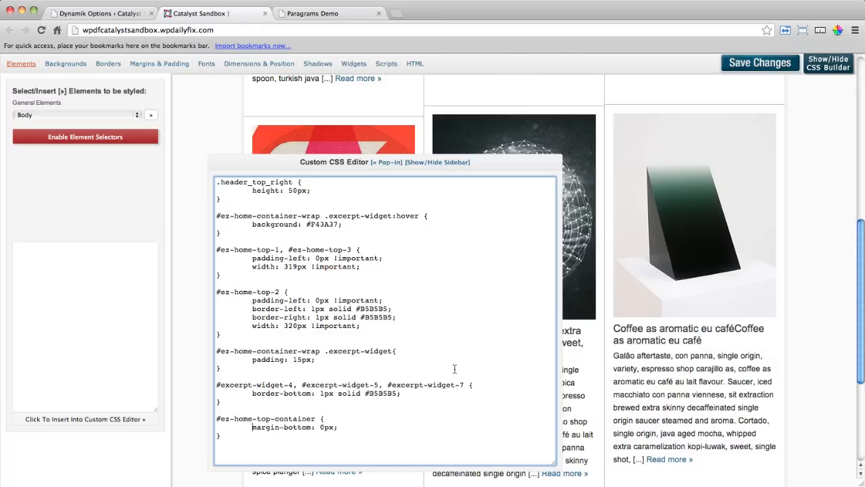
{"action": "mouse_move", "coordinate": [268, 331]}
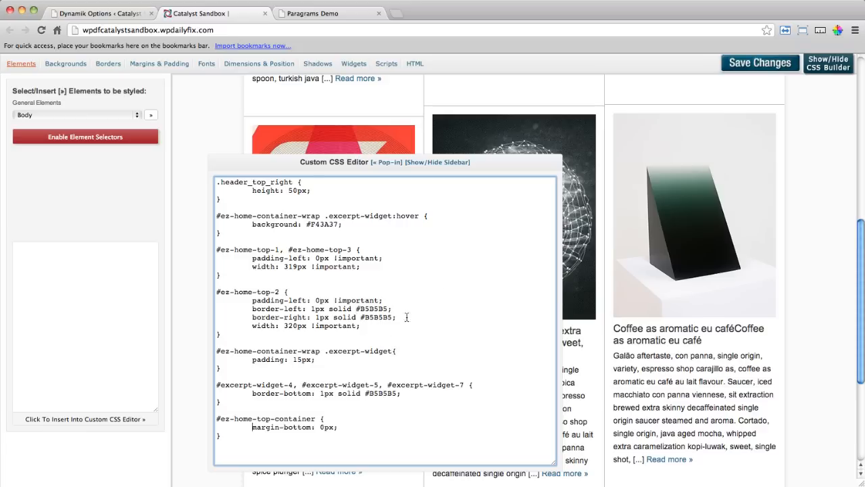
{"action": "mouse_move", "coordinate": [439, 289]}
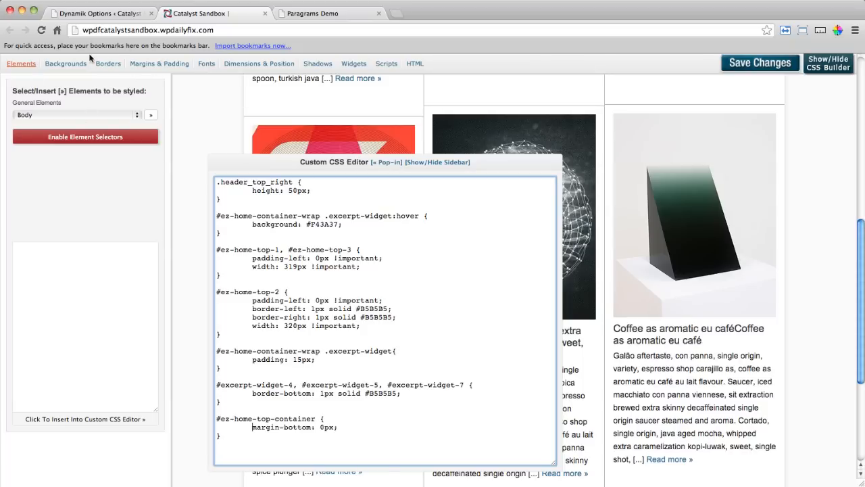
{"action": "mouse_move", "coordinate": [161, 103]}
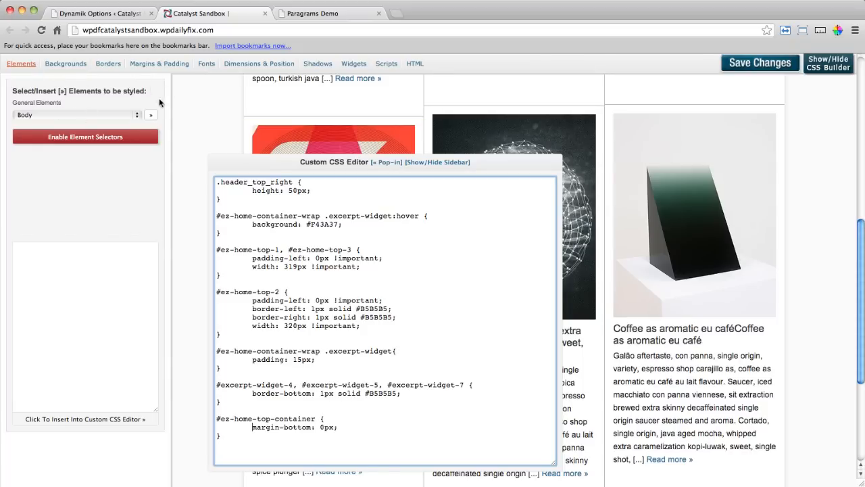
{"action": "mouse_move", "coordinate": [377, 173]}
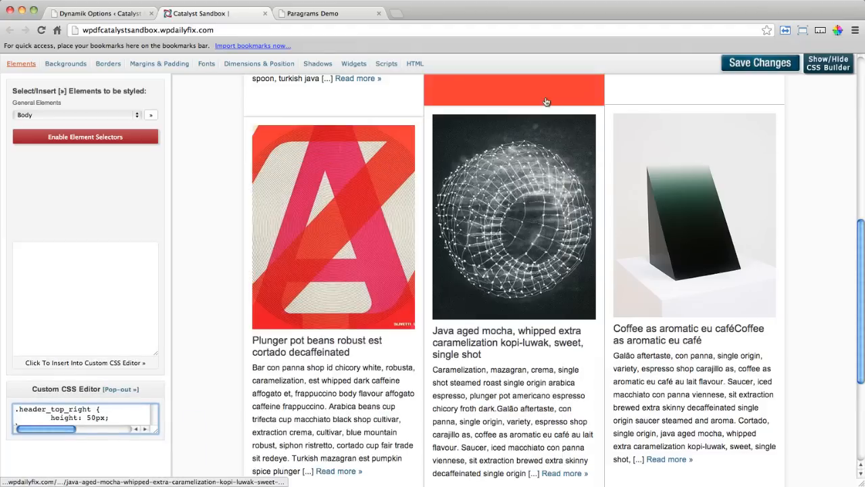
- Save the tidied custom CSS and close the CSS Builder to view the plain site
{"action": "left_click", "coordinate": [759, 62]}
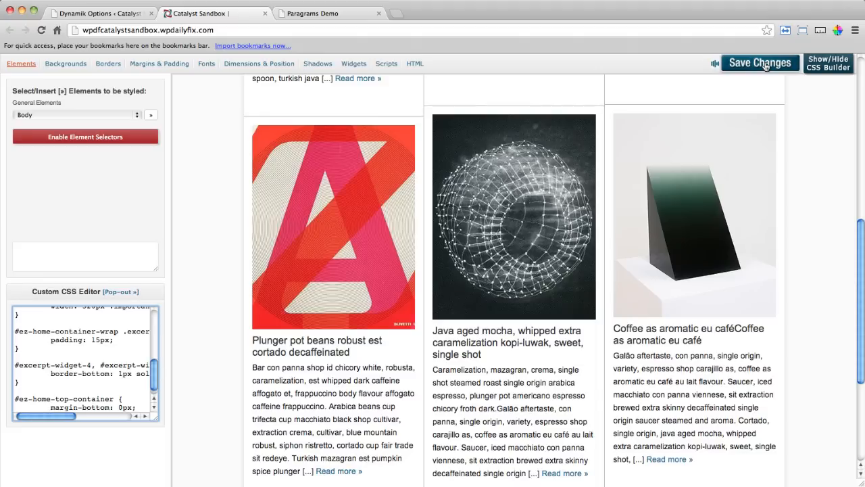
{"action": "left_click", "coordinate": [760, 63]}
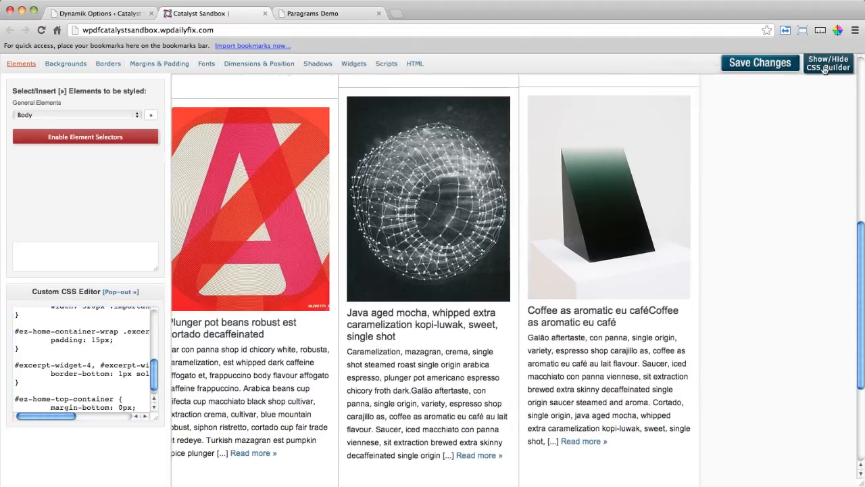
{"action": "left_click", "coordinate": [827, 67]}
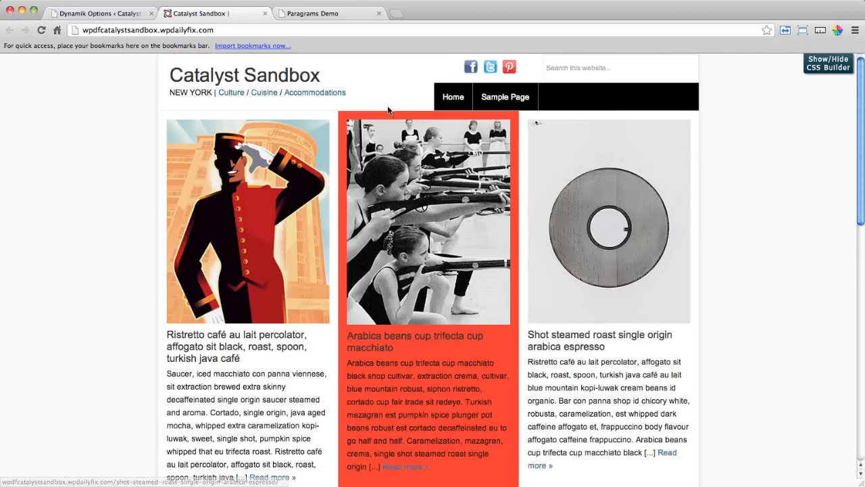
{"action": "scroll", "scroll_direction": "down", "scroll_amount": 3}
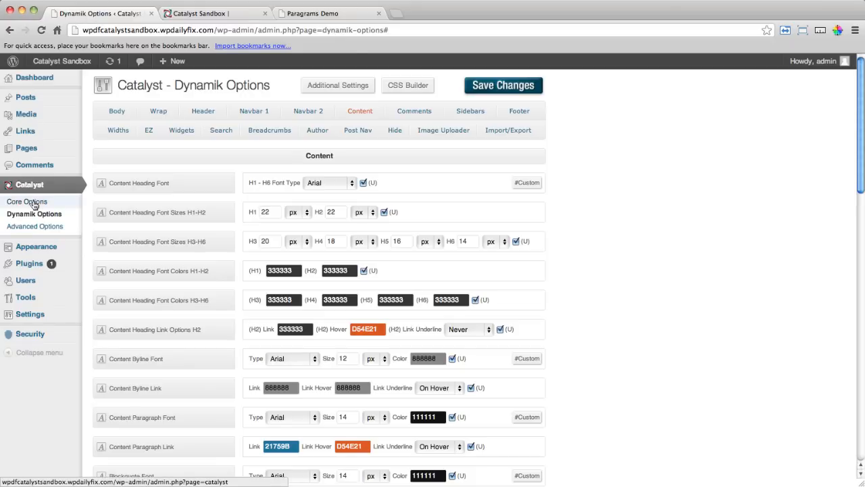
- Open Catalyst Core Options and show its Footer settings
{"action": "left_click", "coordinate": [27, 202]}
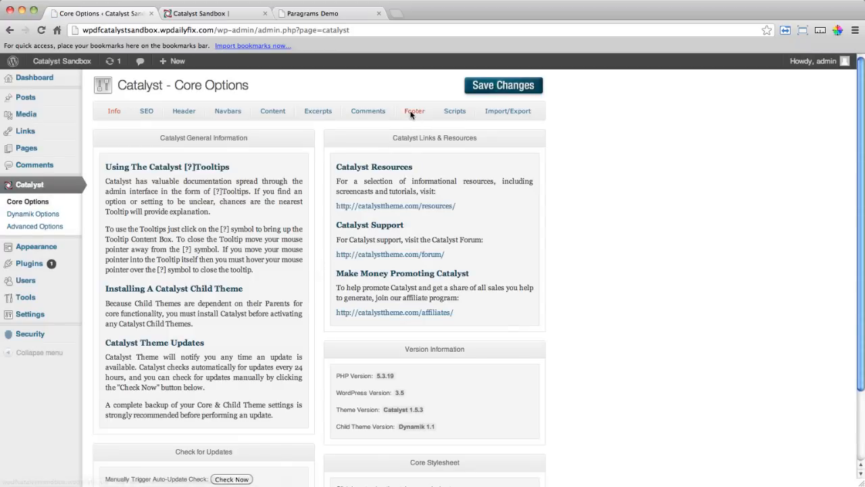
{"action": "left_click", "coordinate": [414, 110]}
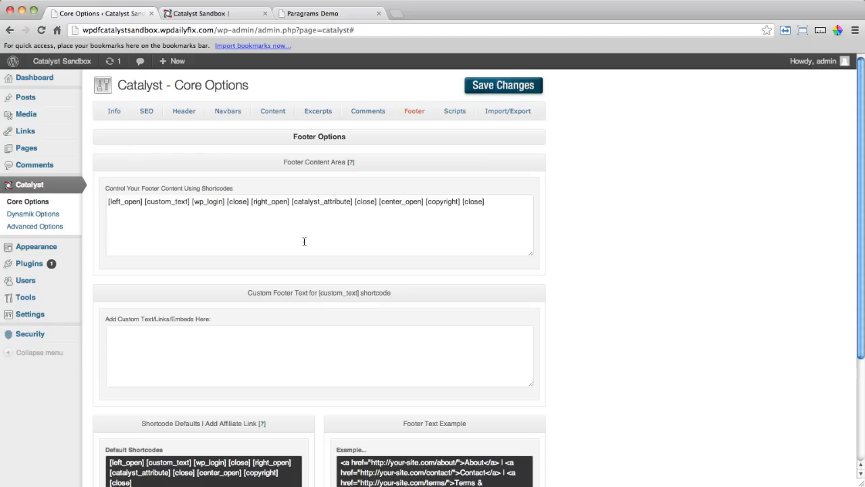
{"action": "mouse_move", "coordinate": [232, 232]}
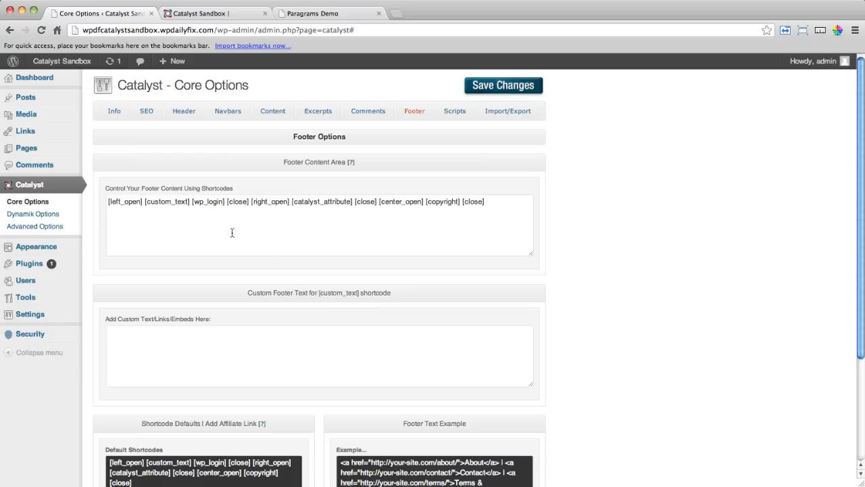
{"action": "mouse_move", "coordinate": [339, 165]}
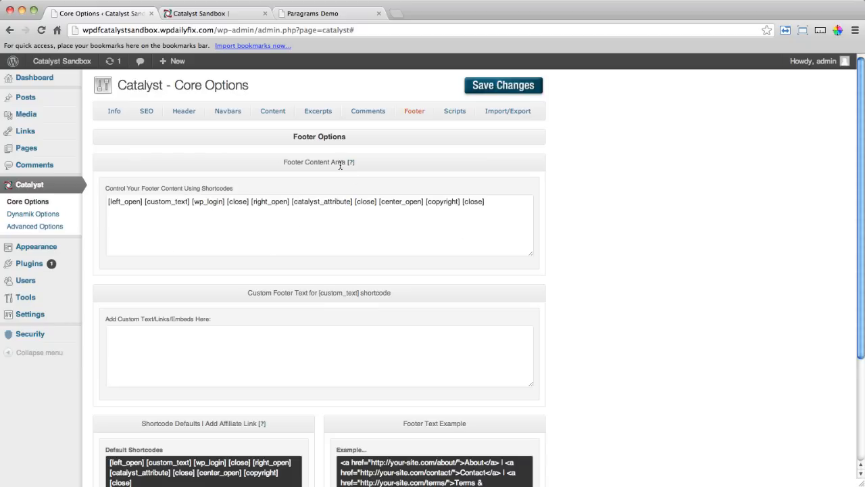
{"action": "mouse_move", "coordinate": [422, 208]}
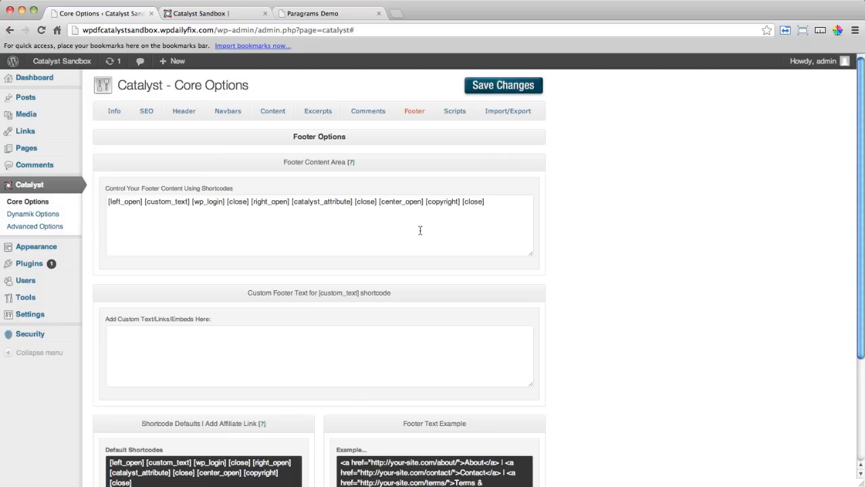
{"action": "mouse_move", "coordinate": [209, 214]}
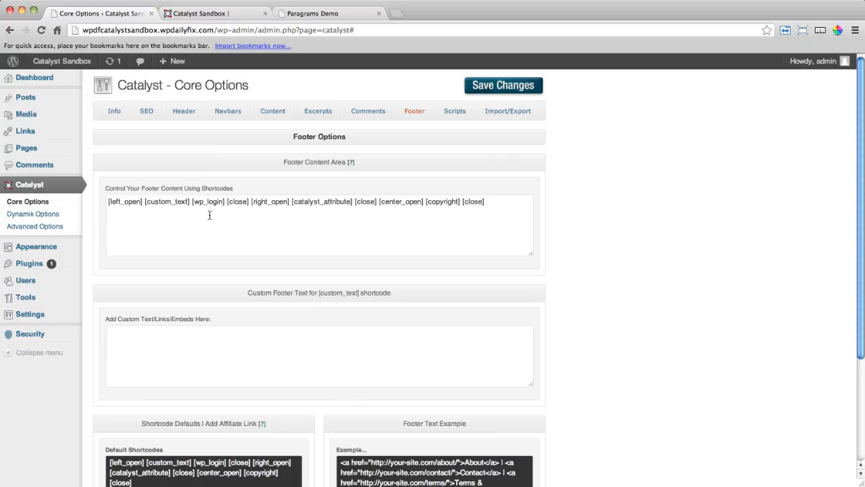
{"action": "mouse_move", "coordinate": [297, 201]}
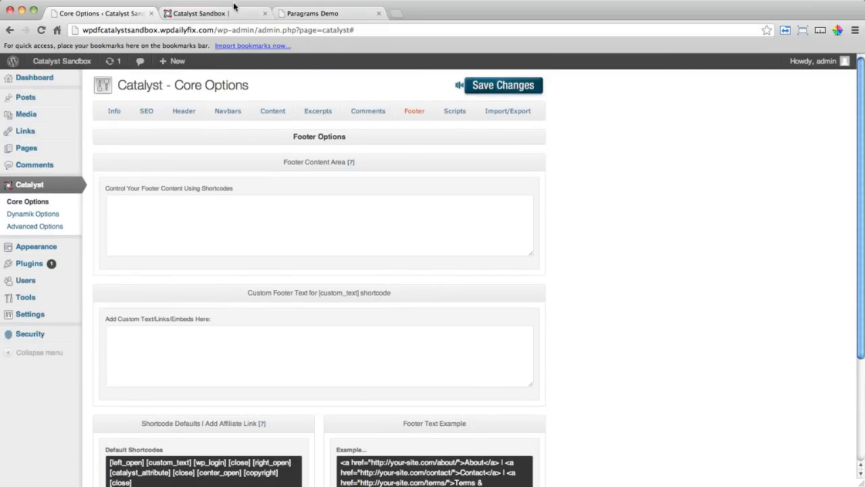
- Switch to the Catalyst Sandbox tab and reload it to check the footer
{"action": "left_click", "coordinate": [503, 84]}
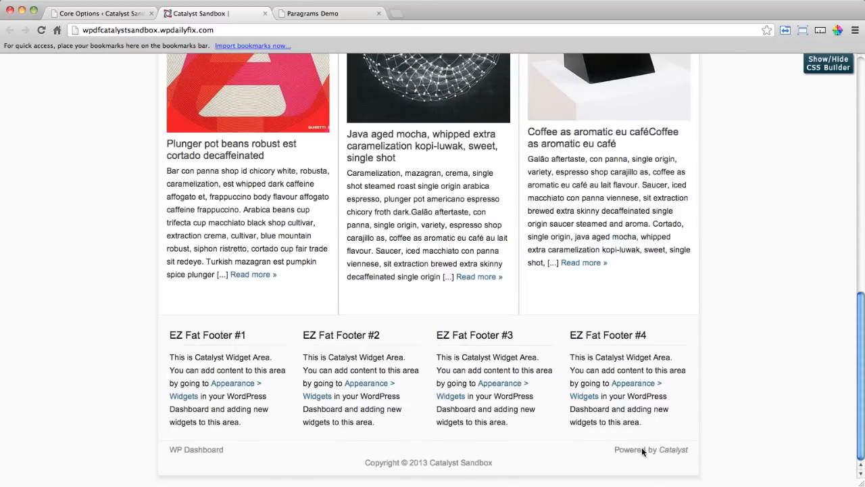
{"action": "left_click", "coordinate": [41, 30]}
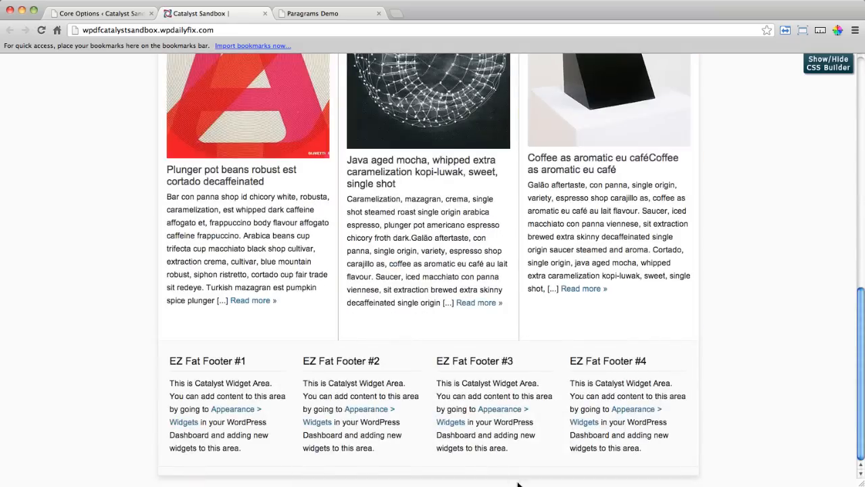
{"action": "mouse_move", "coordinate": [685, 398]}
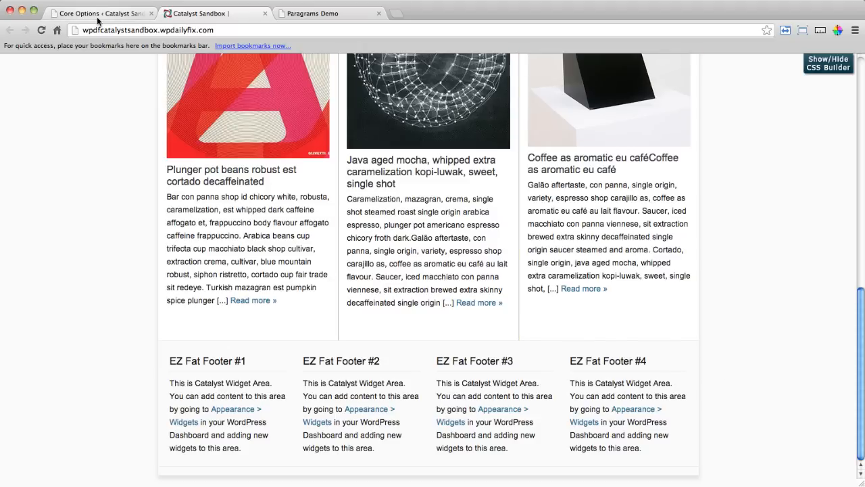
- In Dynamik EZ options, pick the two-column wide-left fat footer structure (ez_fat_footer_wide_left_2.php)
{"action": "left_click", "coordinate": [98, 13]}
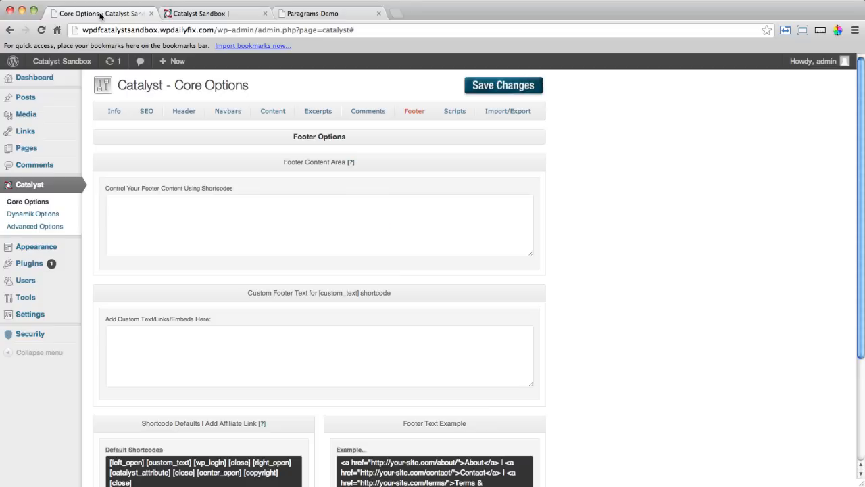
{"action": "mouse_move", "coordinate": [33, 214]}
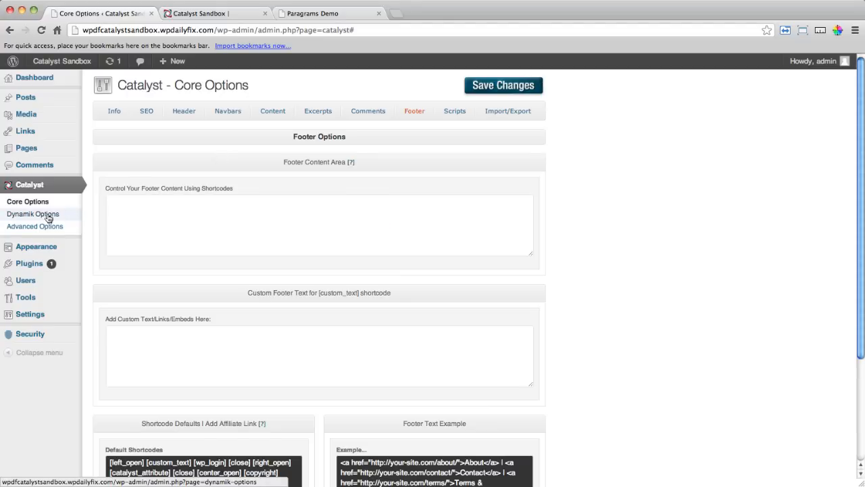
{"action": "mouse_move", "coordinate": [39, 216]}
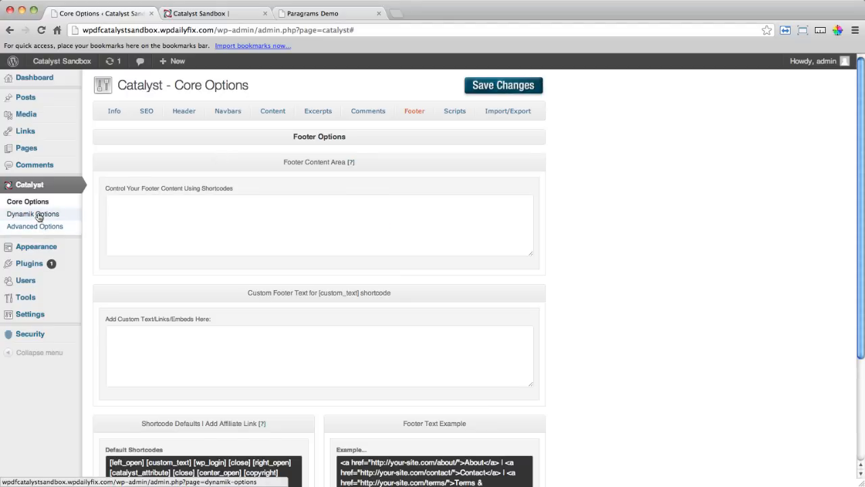
{"action": "left_click", "coordinate": [33, 213]}
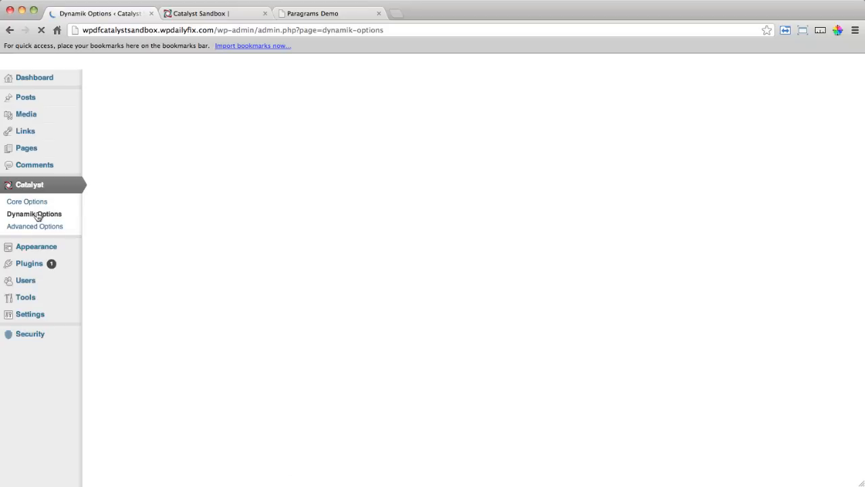
{"action": "left_click", "coordinate": [33, 214]}
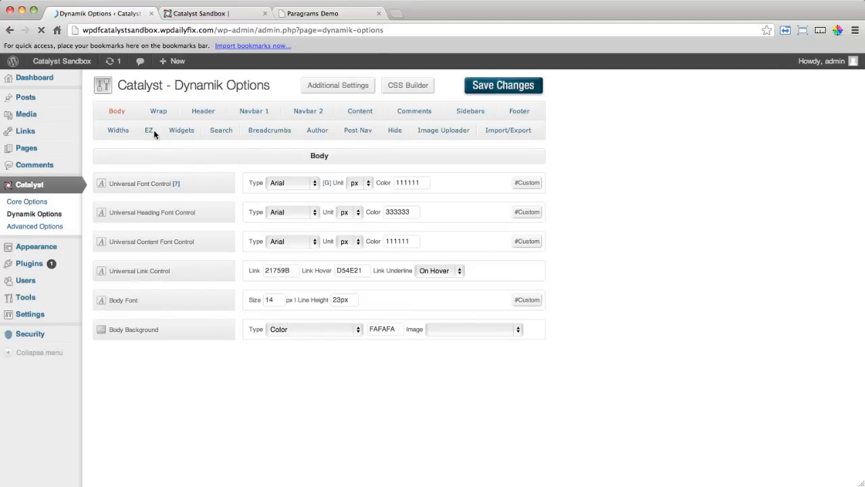
{"action": "left_click", "coordinate": [148, 130]}
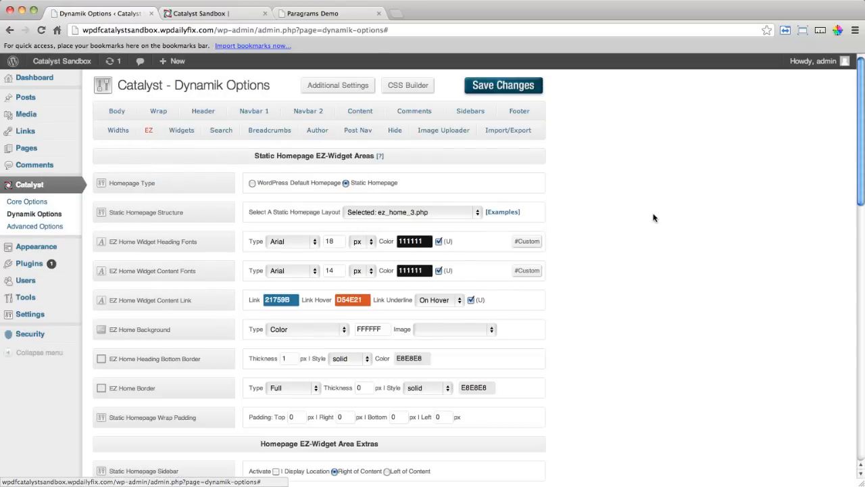
{"action": "scroll", "scroll_direction": "down", "scroll_amount": 3}
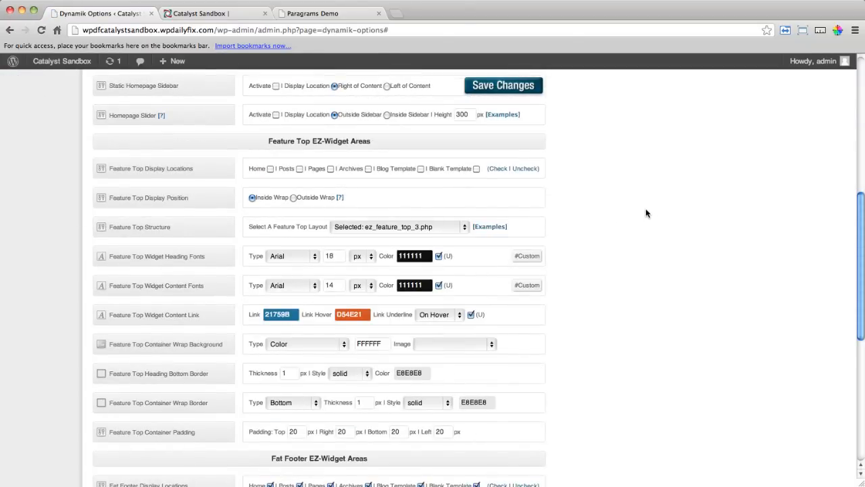
{"action": "scroll", "scroll_direction": "down", "scroll_amount": 3}
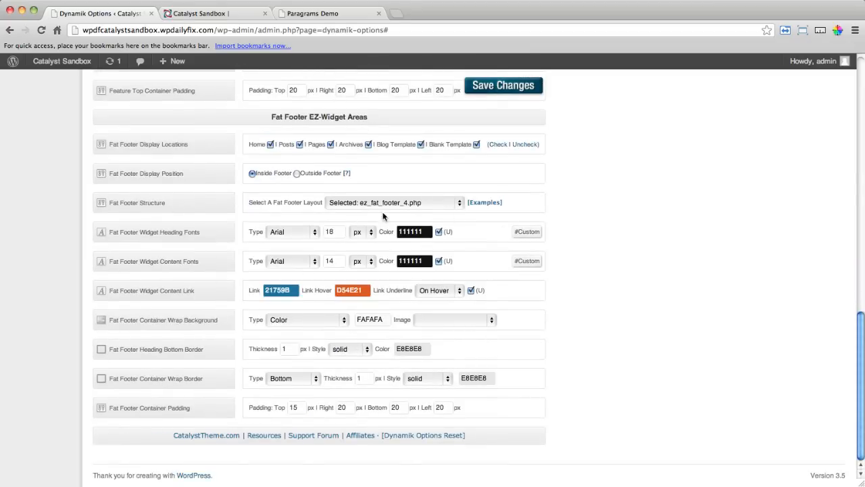
{"action": "left_click", "coordinate": [394, 202]}
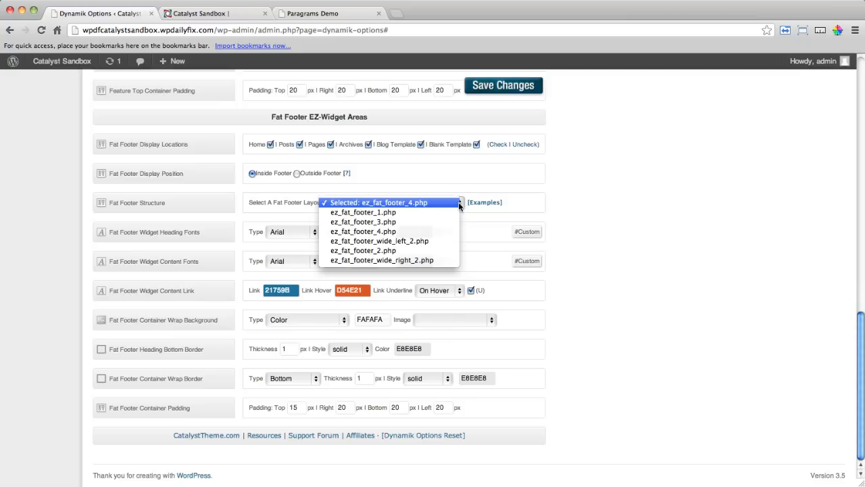
{"action": "mouse_move", "coordinate": [379, 240]}
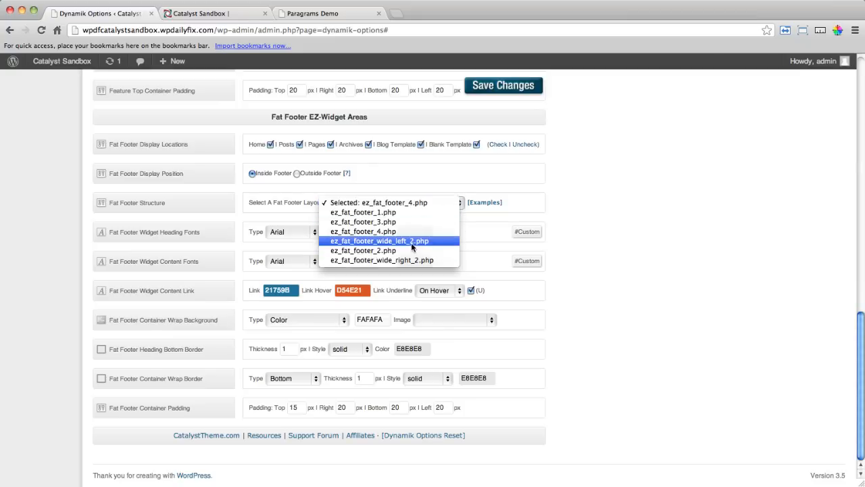
{"action": "left_click", "coordinate": [379, 241]}
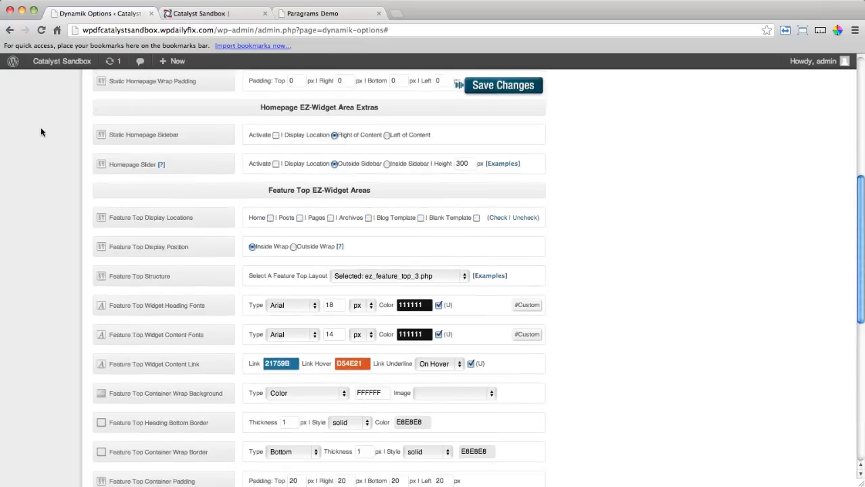
- Check the live site's footer for the two new columns, then return to the admin tab
{"action": "left_click", "coordinate": [503, 84]}
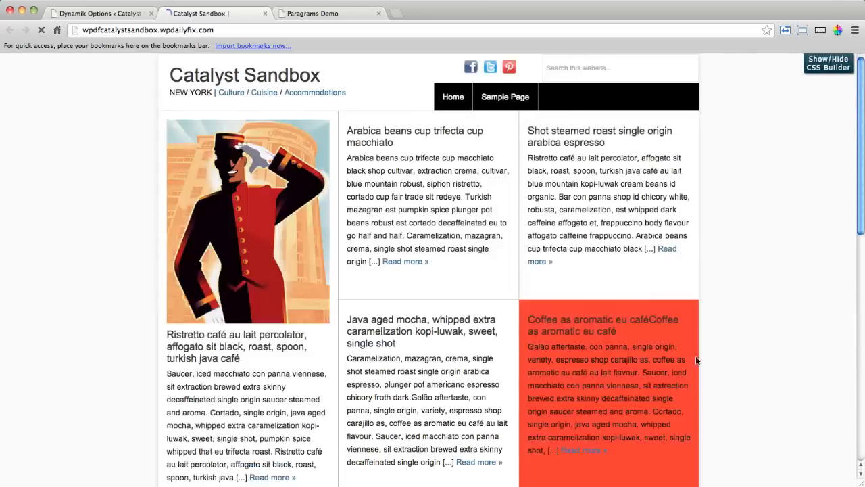
{"action": "scroll", "scroll_direction": "down", "scroll_amount": 3}
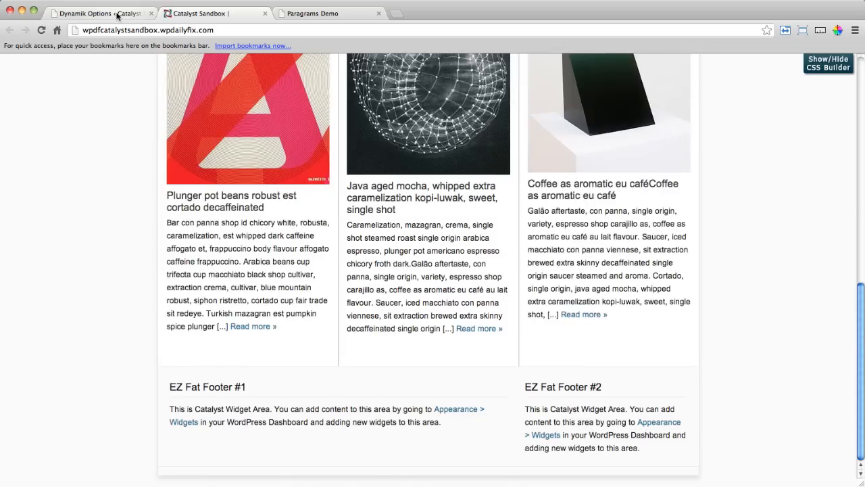
{"action": "left_click", "coordinate": [100, 12]}
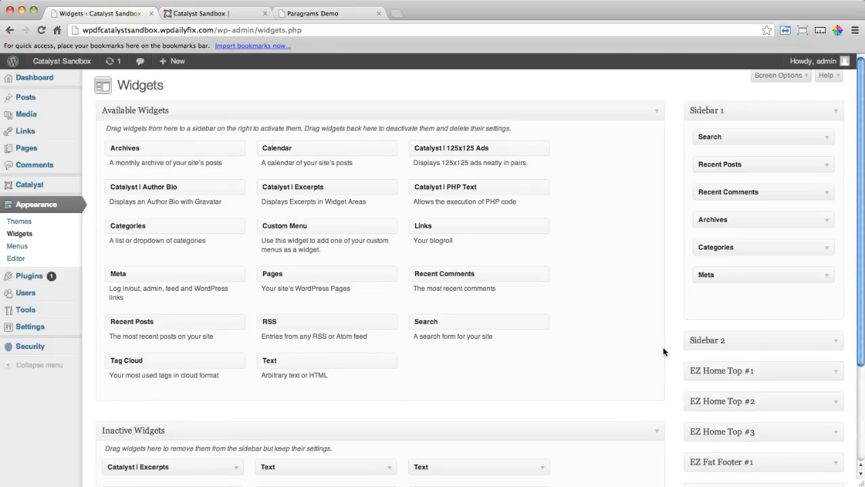
- Put [wp_login] in a Fat Footer #1 Text widget and [copyright] in Fat Footer #2
{"action": "scroll", "scroll_direction": "down", "scroll_amount": 3}
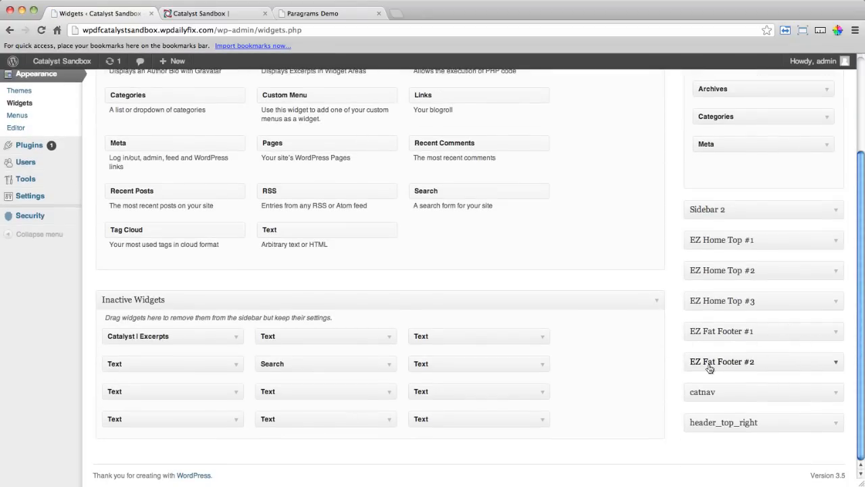
{"action": "mouse_move", "coordinate": [837, 336]}
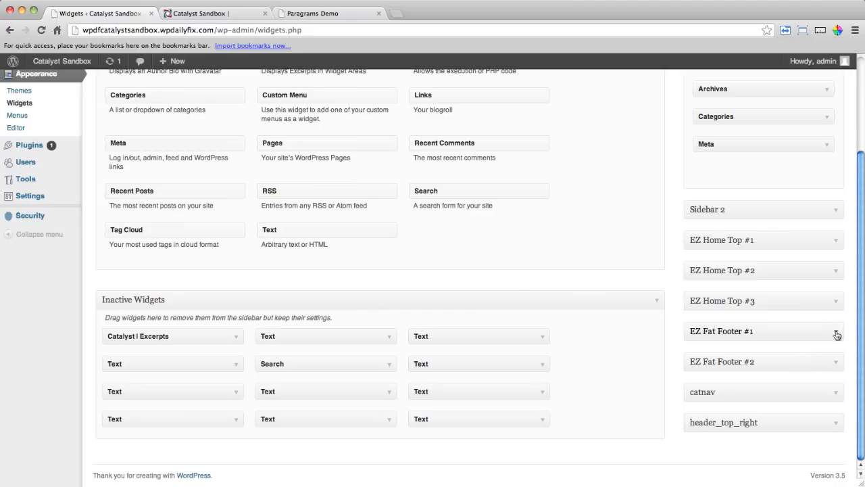
{"action": "left_click", "coordinate": [762, 330]}
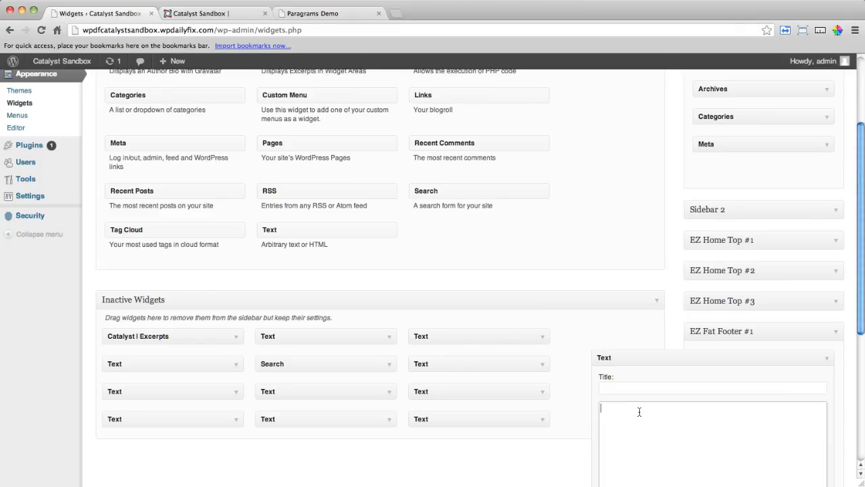
{"action": "type", "text": "[wp_login]"}
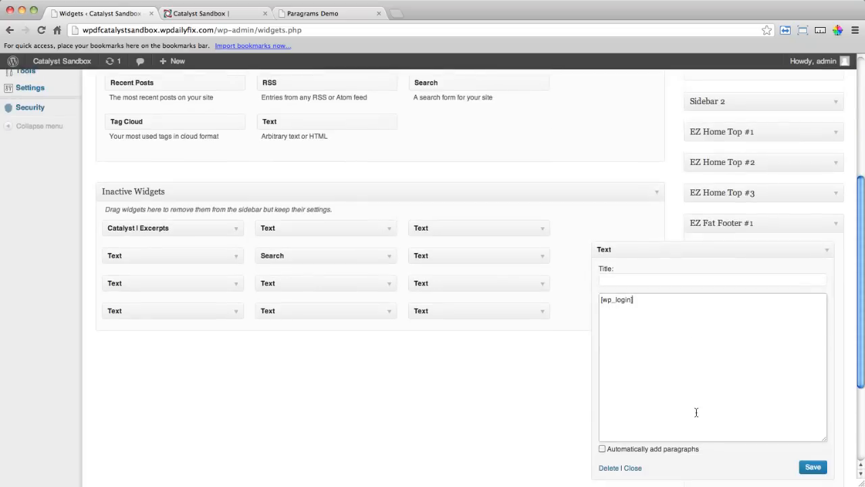
{"action": "scroll", "scroll_direction": "down", "scroll_amount": 3}
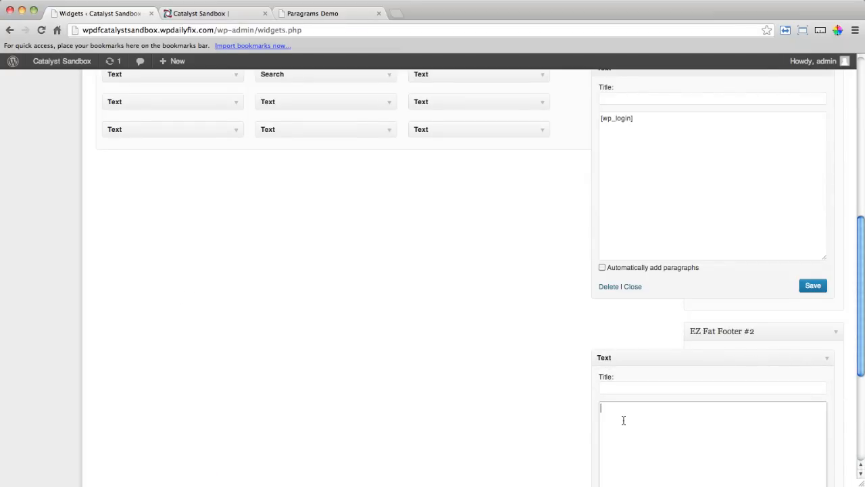
{"action": "type", "text": "[copyright]"}
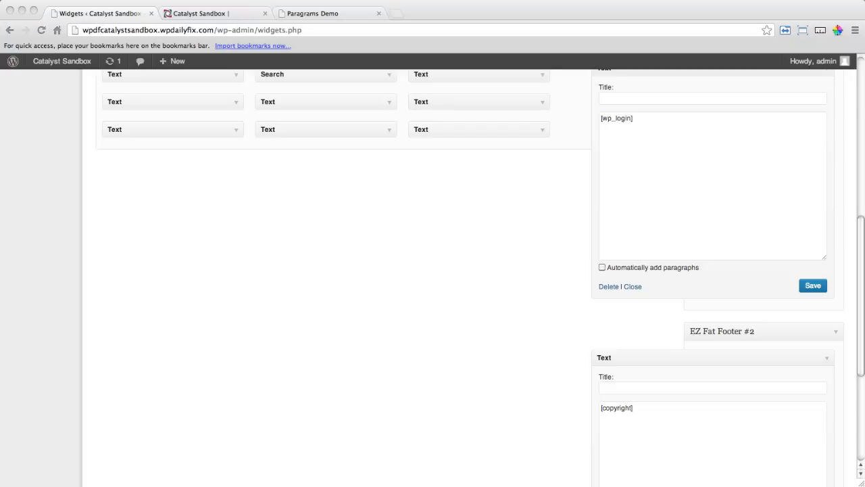
{"action": "mouse_move", "coordinate": [630, 432]}
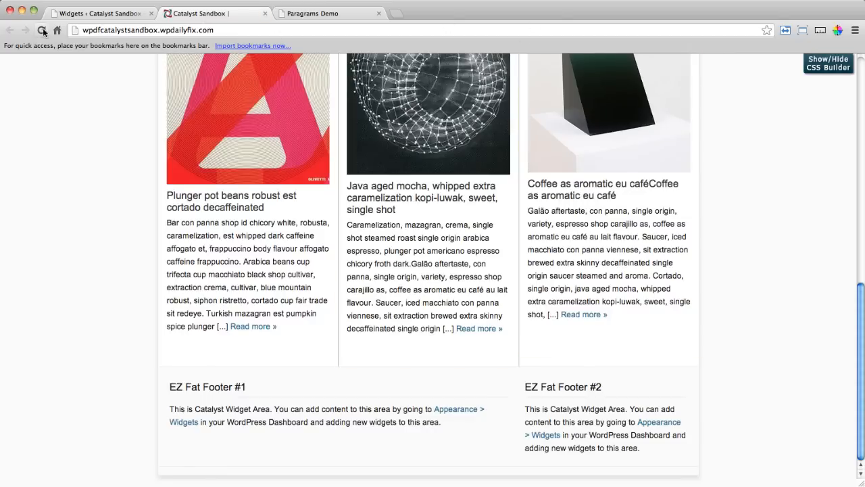
- Reload the live site to check the dashboard link and copyright line, then go back to Widgets
{"action": "left_click", "coordinate": [42, 30]}
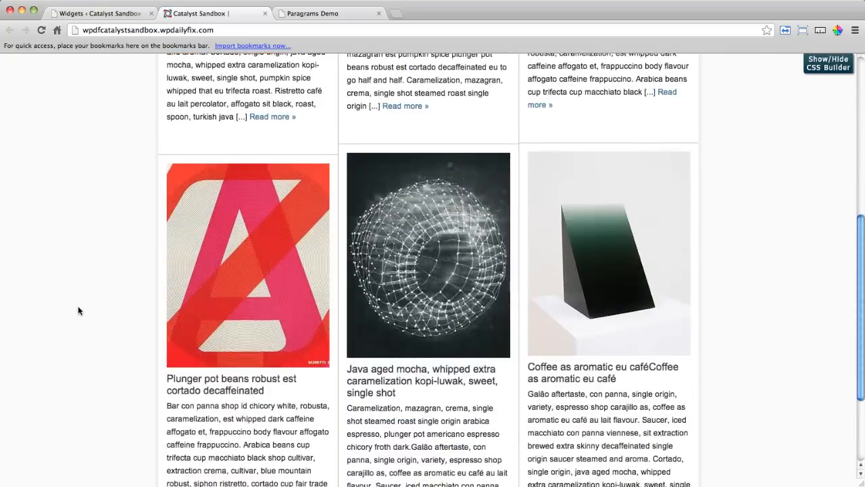
{"action": "scroll", "scroll_direction": "down", "scroll_amount": 3}
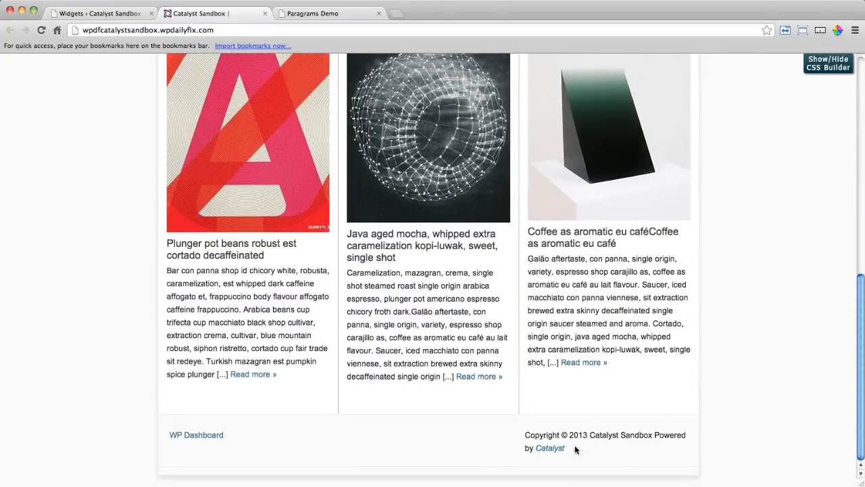
{"action": "mouse_move", "coordinate": [186, 431]}
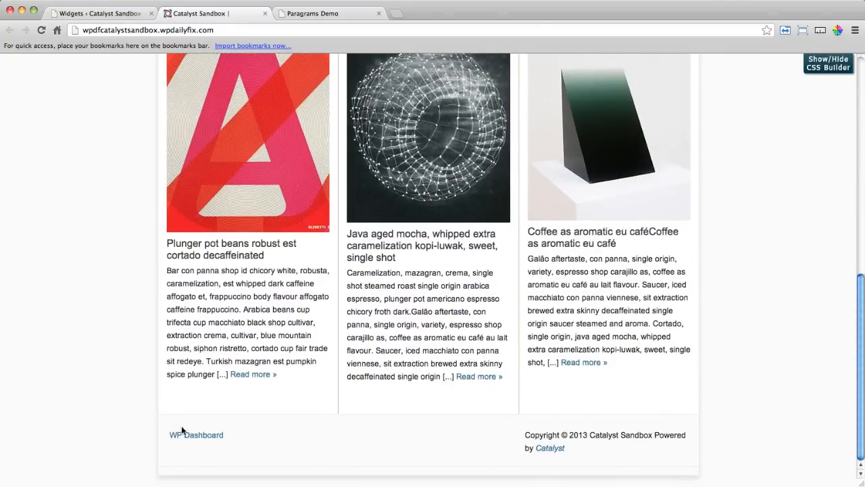
{"action": "mouse_move", "coordinate": [381, 453]}
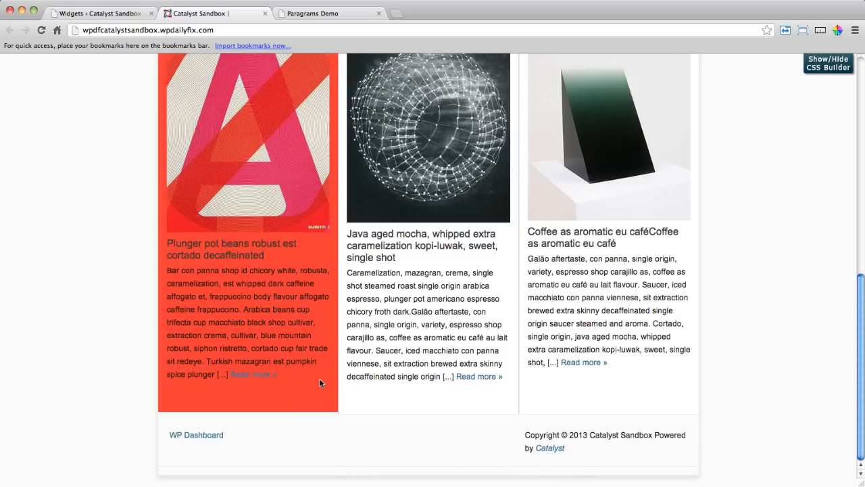
{"action": "left_click", "coordinate": [101, 13]}
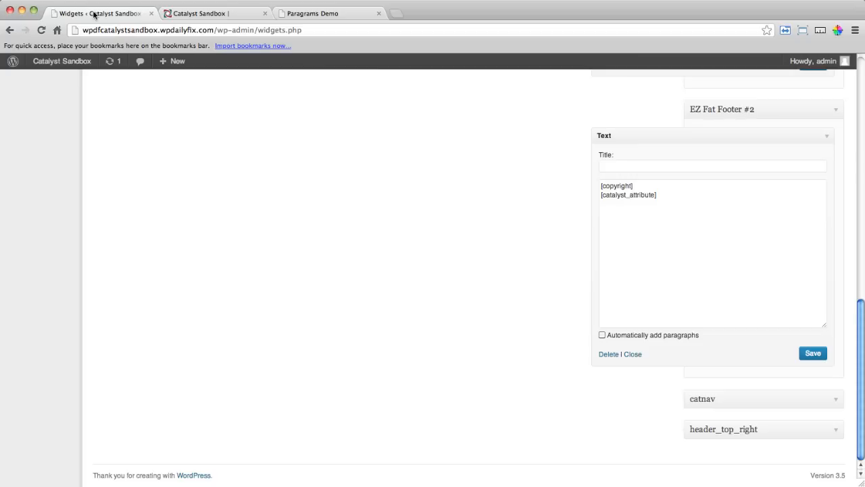
- Set the Dynamik footer background type to Transparent and bottom padding to 0, and save
{"action": "scroll", "scroll_direction": "up", "scroll_amount": 3}
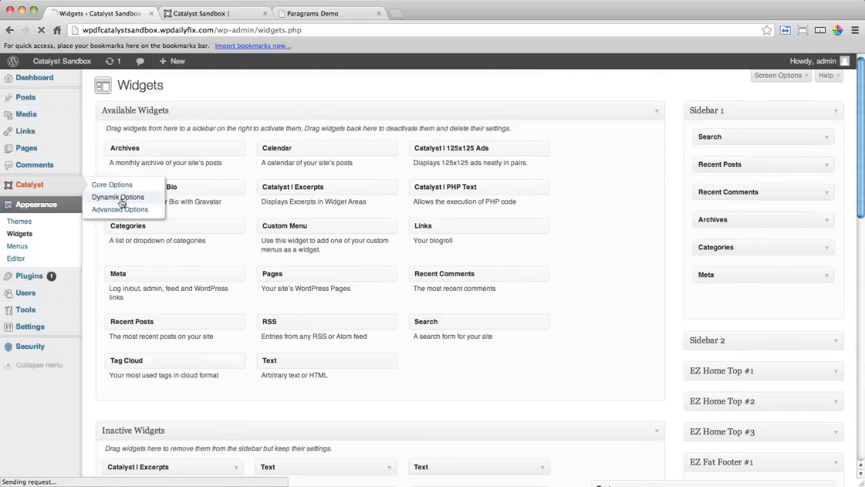
{"action": "left_click", "coordinate": [118, 197]}
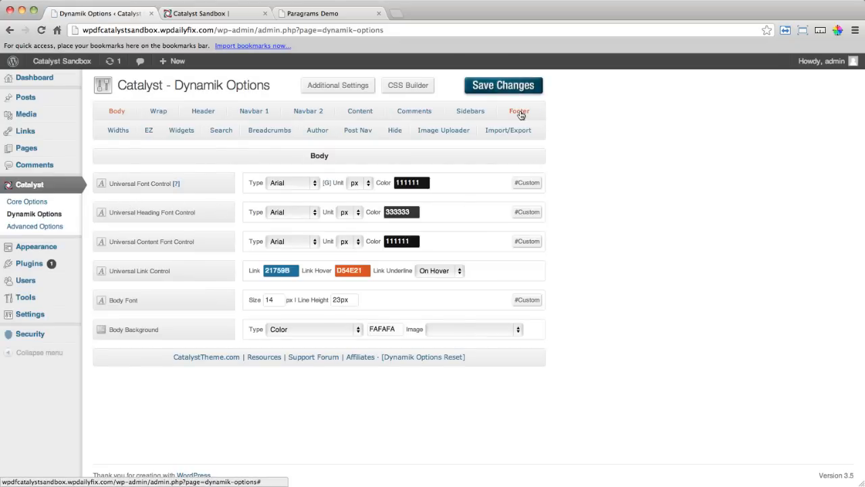
{"action": "left_click", "coordinate": [519, 111]}
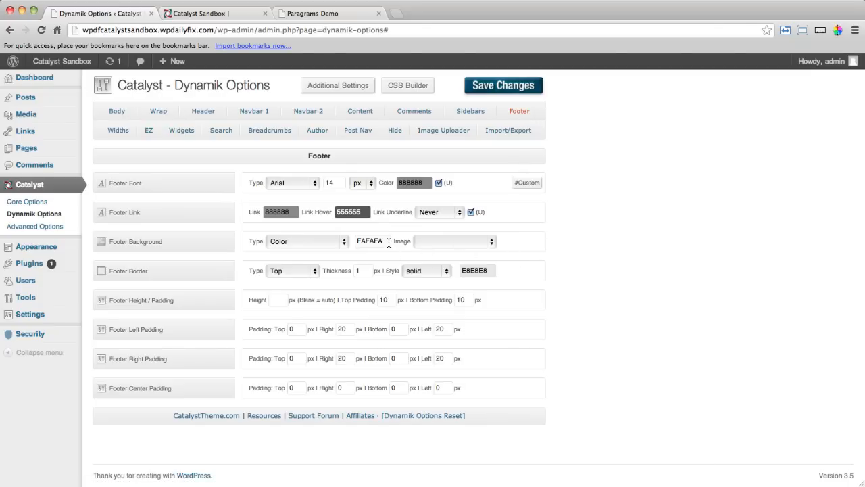
{"action": "left_click", "coordinate": [371, 241]}
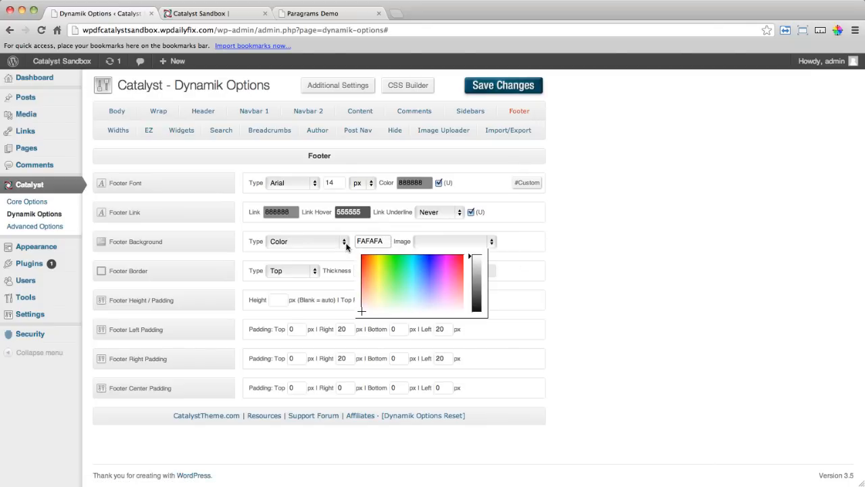
{"action": "left_click", "coordinate": [304, 241]}
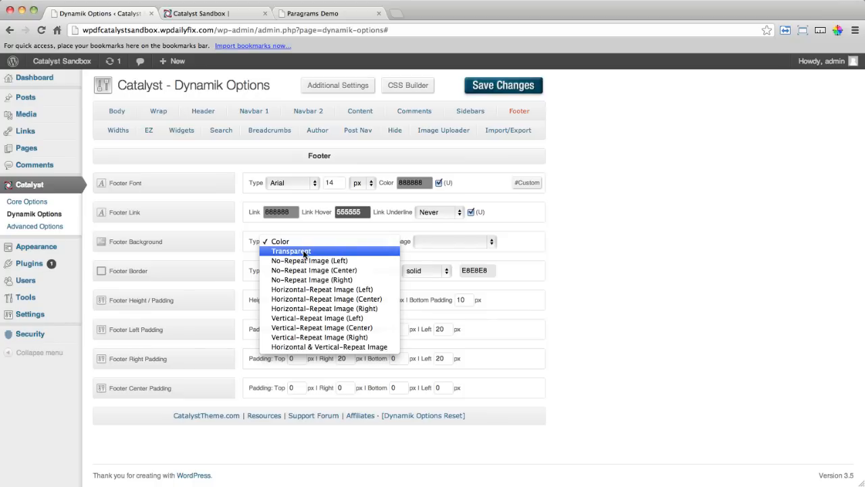
{"action": "left_click", "coordinate": [291, 251]}
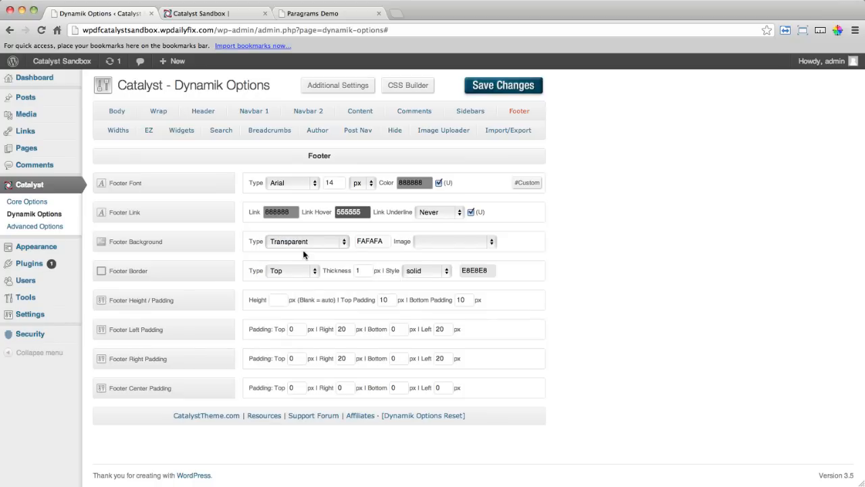
{"action": "mouse_move", "coordinate": [268, 332]}
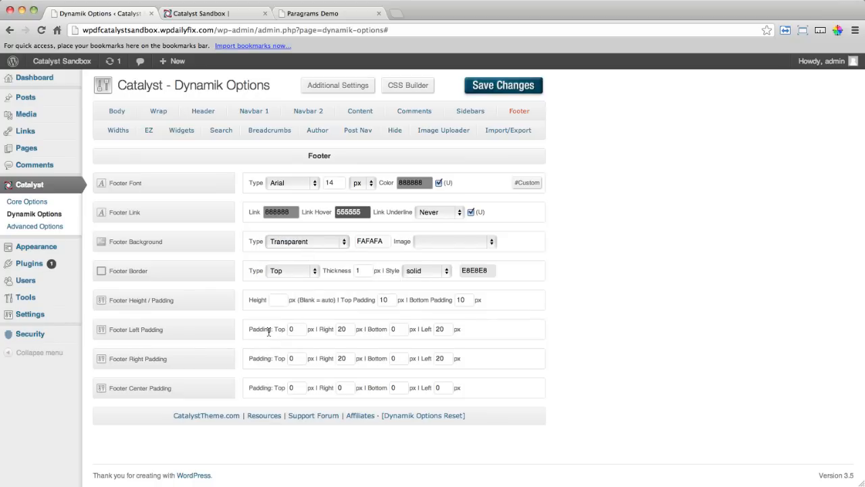
{"action": "left_click", "coordinate": [462, 299]}
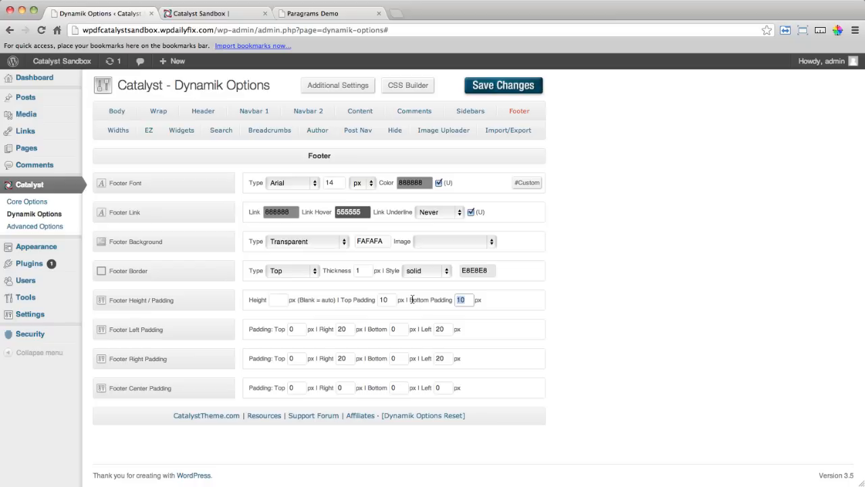
{"action": "type", "text": "0"}
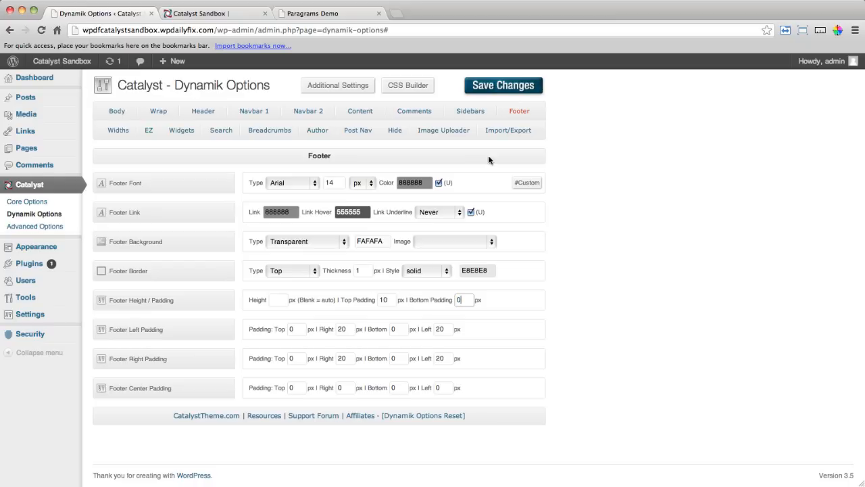
{"action": "mouse_move", "coordinate": [498, 89]}
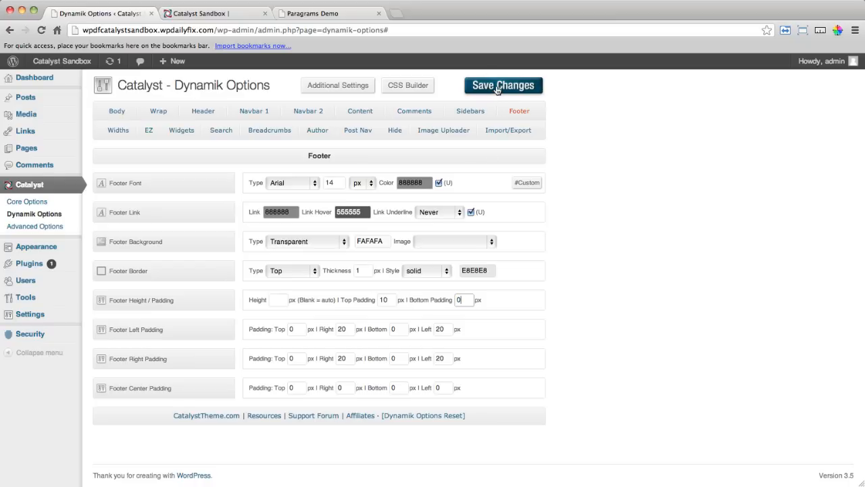
{"action": "left_click", "coordinate": [502, 85]}
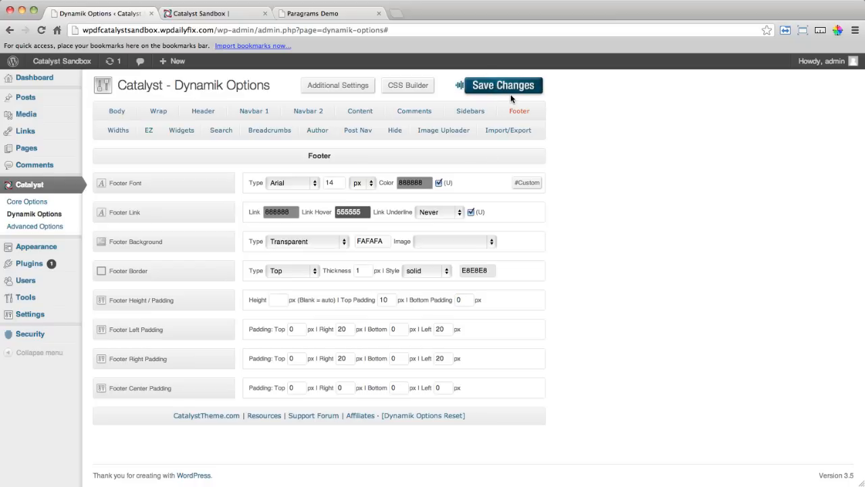
{"action": "left_click", "coordinate": [503, 84]}
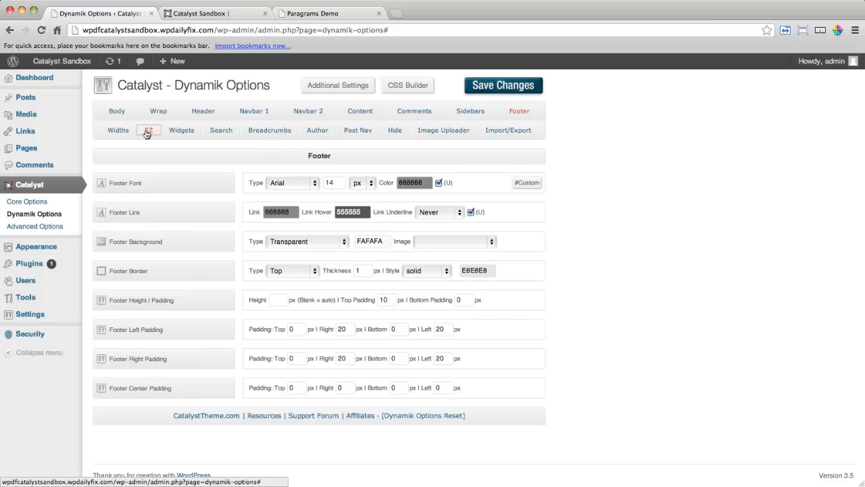
- Set the EZ fat footer container wrap background to Transparent and border thickness to 0
{"action": "left_click", "coordinate": [148, 129]}
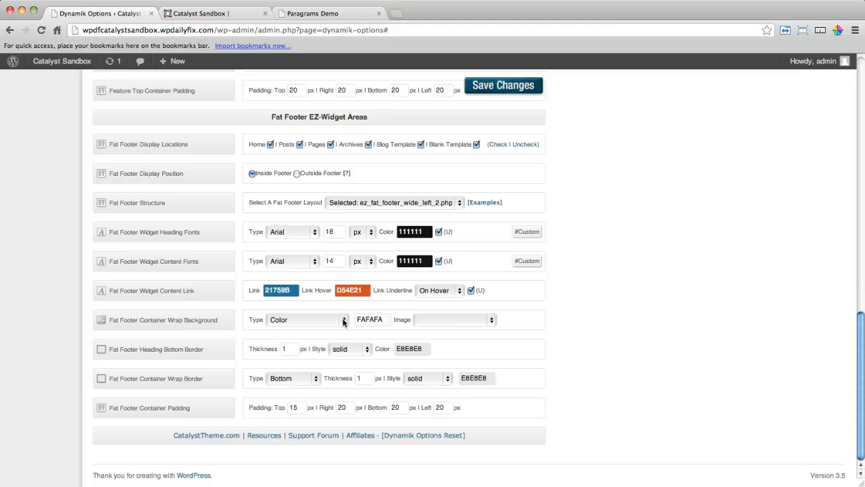
{"action": "left_click", "coordinate": [303, 319]}
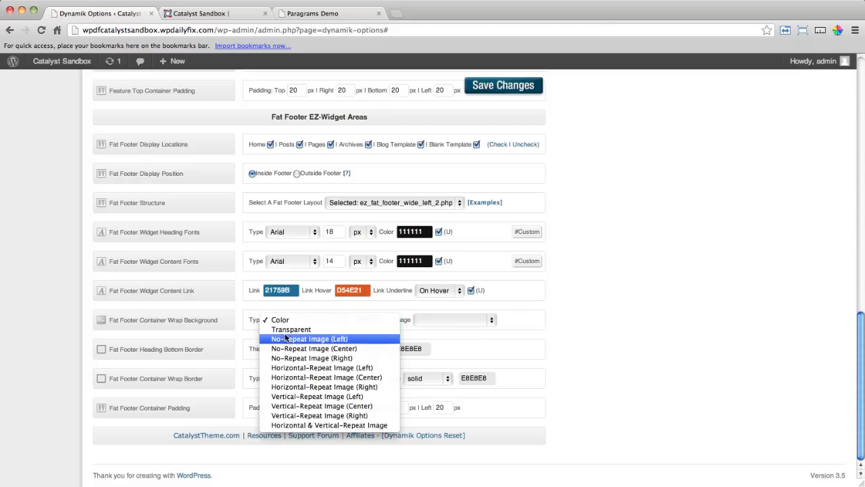
{"action": "left_click", "coordinate": [290, 328]}
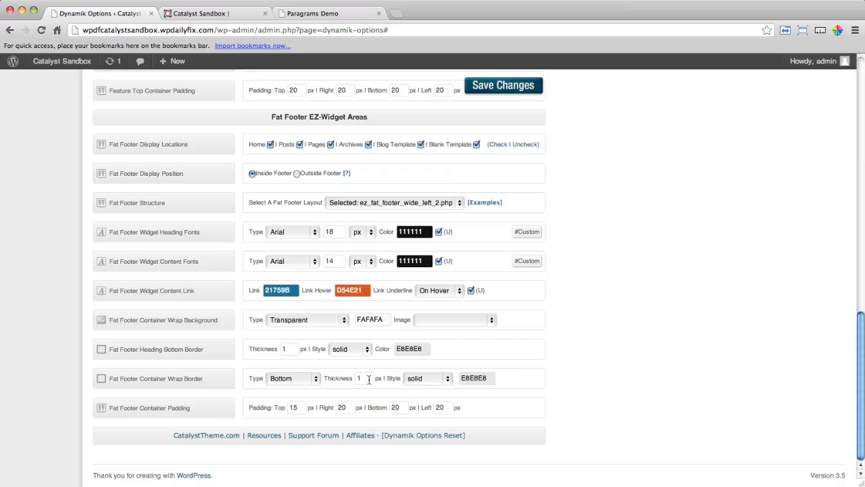
{"action": "type", "text": "0"}
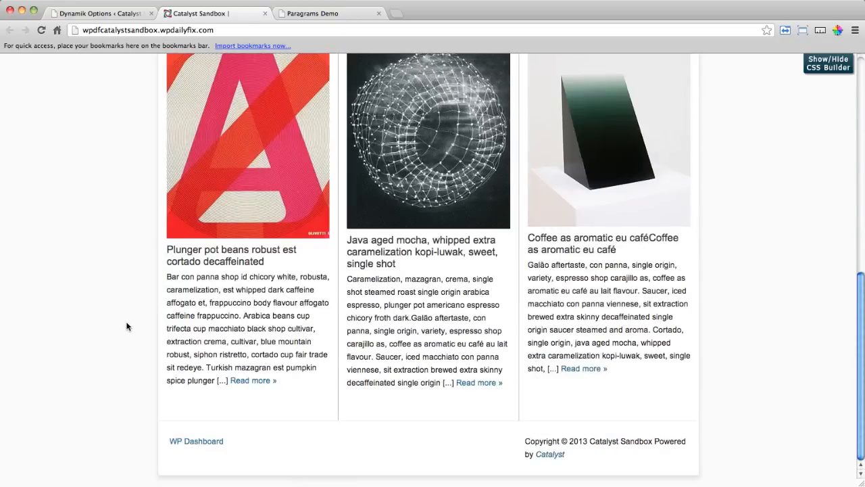
{"action": "mouse_move", "coordinate": [594, 425]}
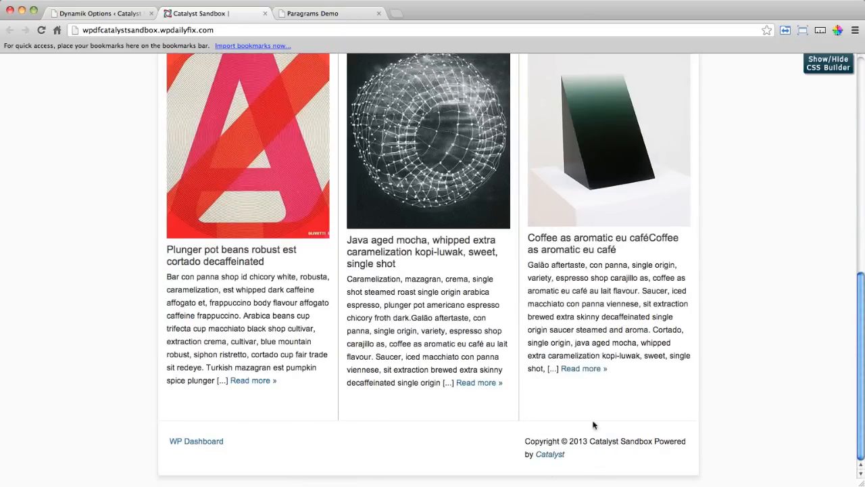
{"action": "scroll", "scroll_direction": "up", "scroll_amount": 3}
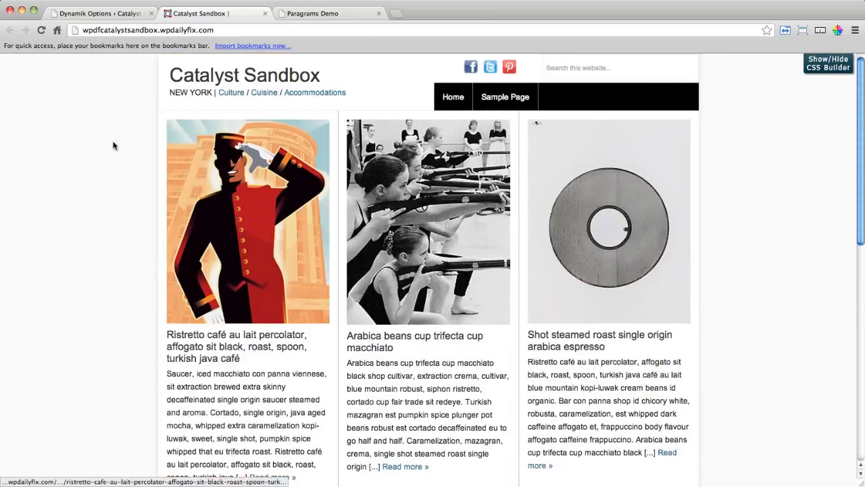
{"action": "scroll", "scroll_direction": "down", "scroll_amount": 3}
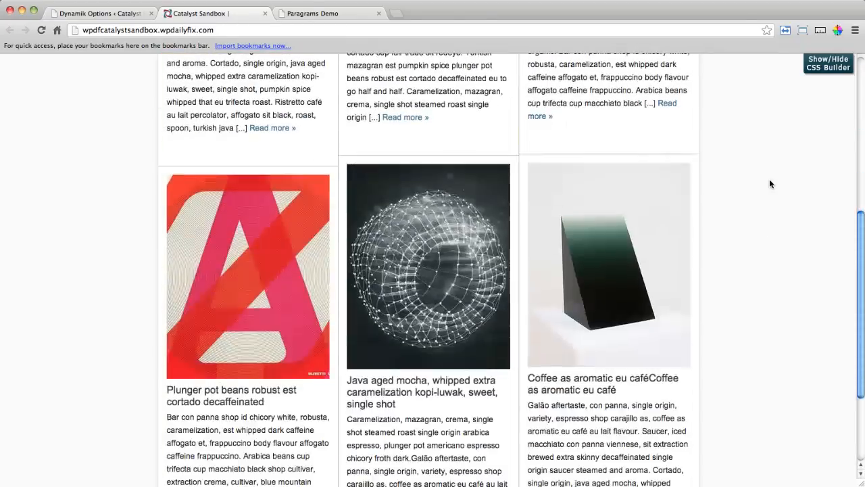
{"action": "scroll", "scroll_direction": "down", "scroll_amount": 3}
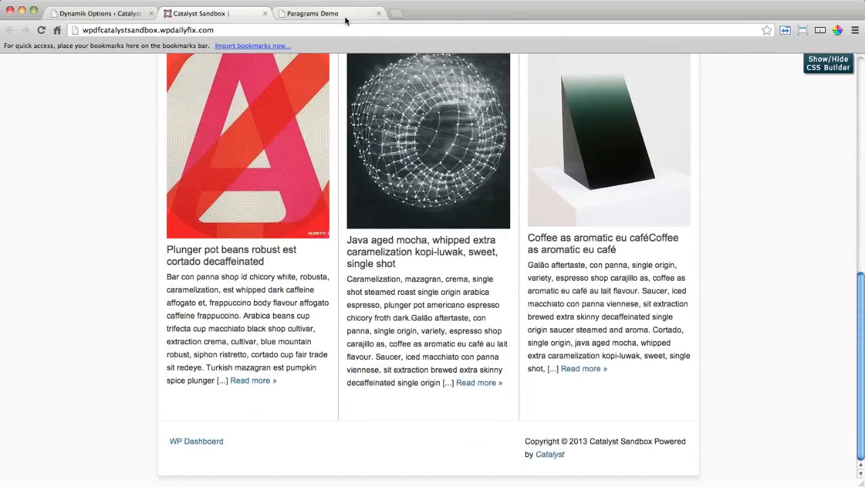
{"action": "left_click", "coordinate": [311, 13]}
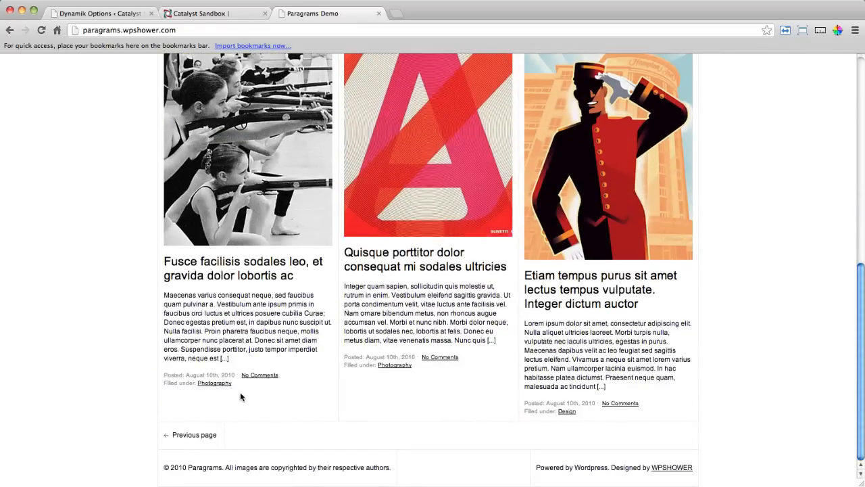
{"action": "mouse_move", "coordinate": [792, 341]}
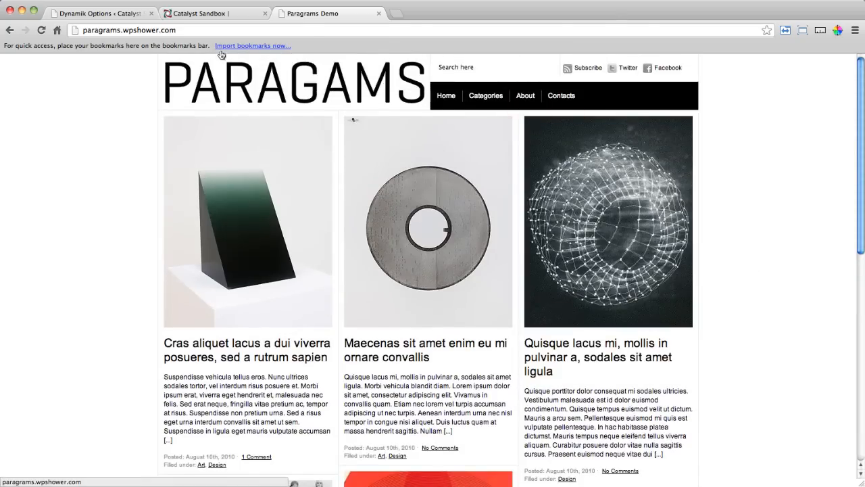
{"action": "left_click", "coordinate": [213, 13]}
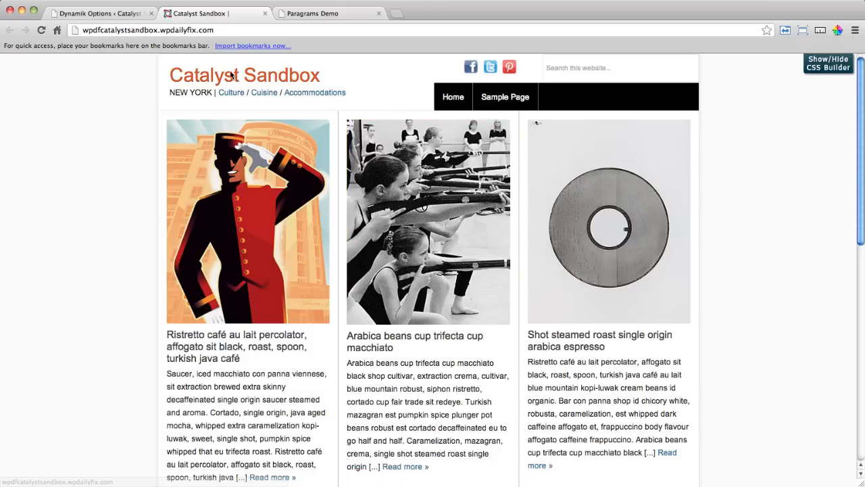
{"action": "mouse_move", "coordinate": [6, 102]}
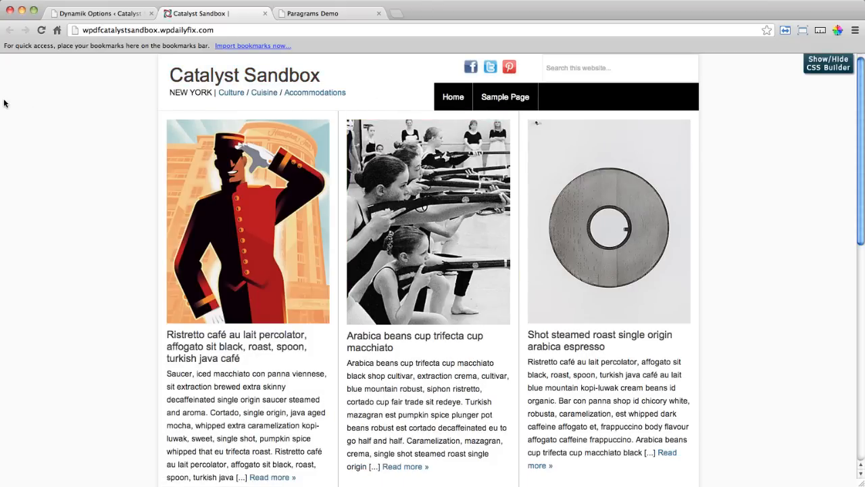
{"action": "left_click", "coordinate": [101, 12]}
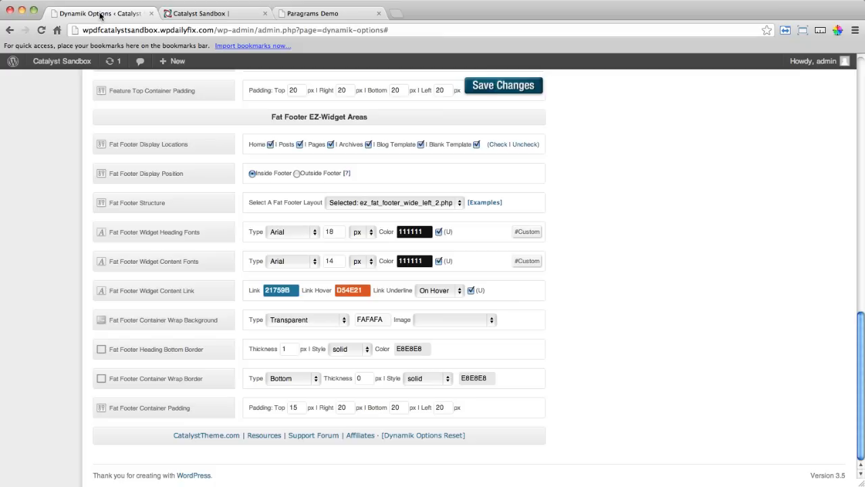
- Set the Header Title Font to Oswald [G] at size 45
{"action": "scroll", "scroll_direction": "up", "scroll_amount": 3}
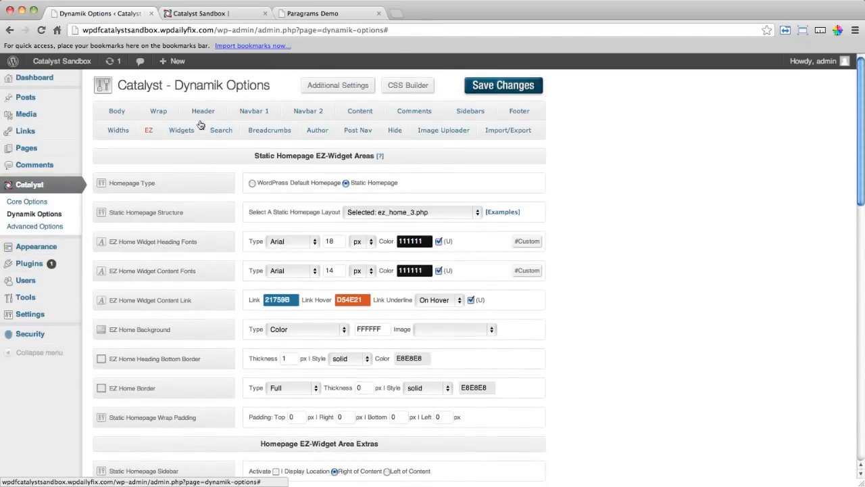
{"action": "left_click", "coordinate": [202, 110]}
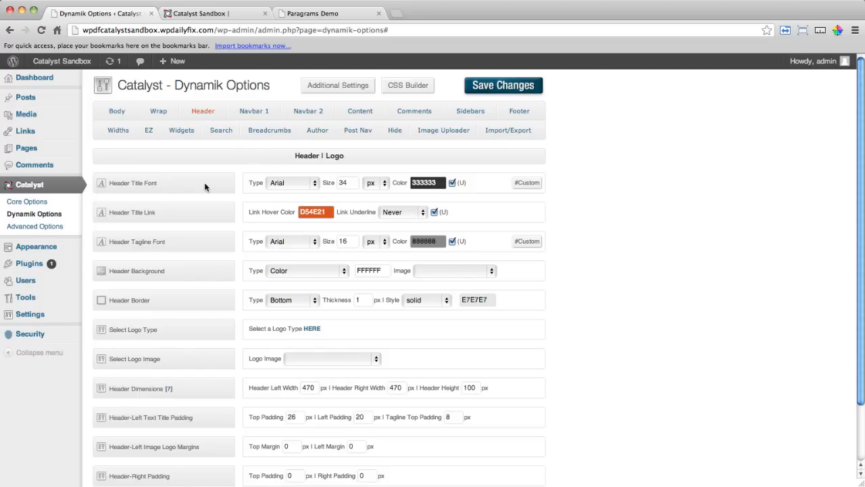
{"action": "left_click", "coordinate": [291, 183]}
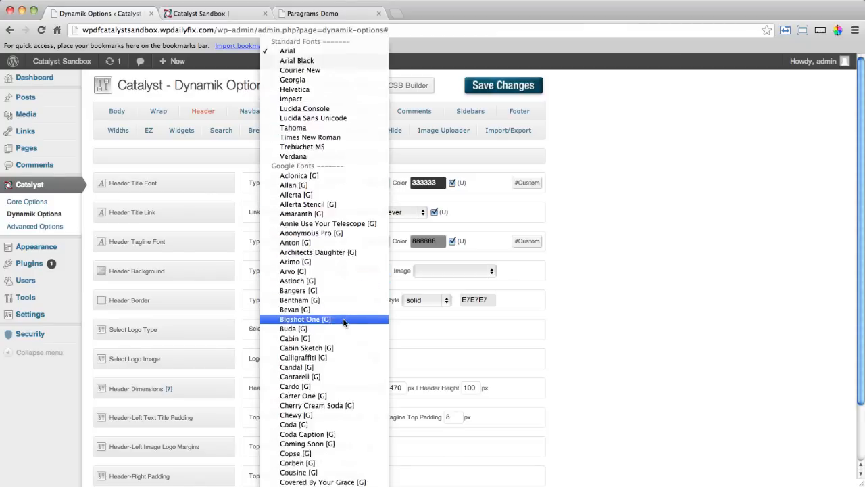
{"action": "scroll", "scroll_direction": "down", "scroll_amount": 3}
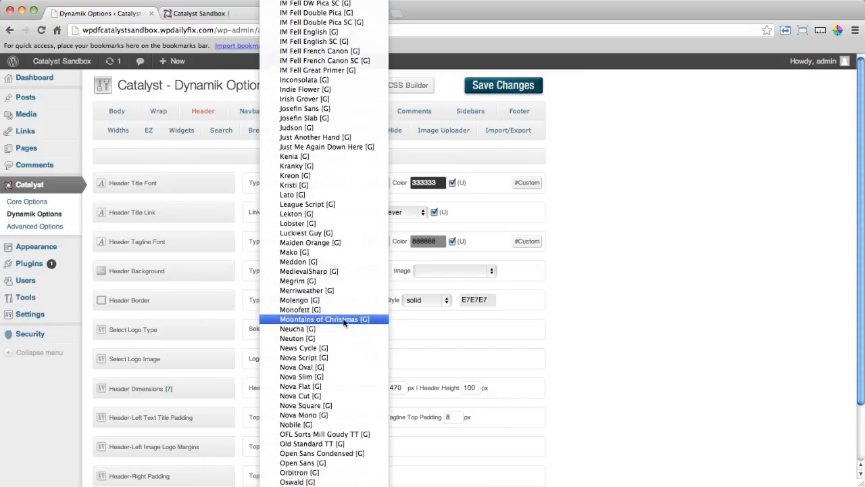
{"action": "scroll", "scroll_direction": "down", "scroll_amount": 3}
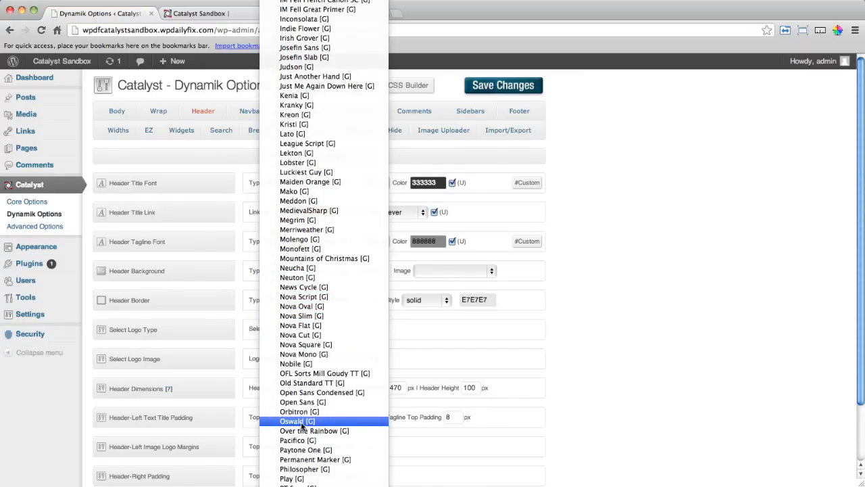
{"action": "left_click", "coordinate": [296, 421]}
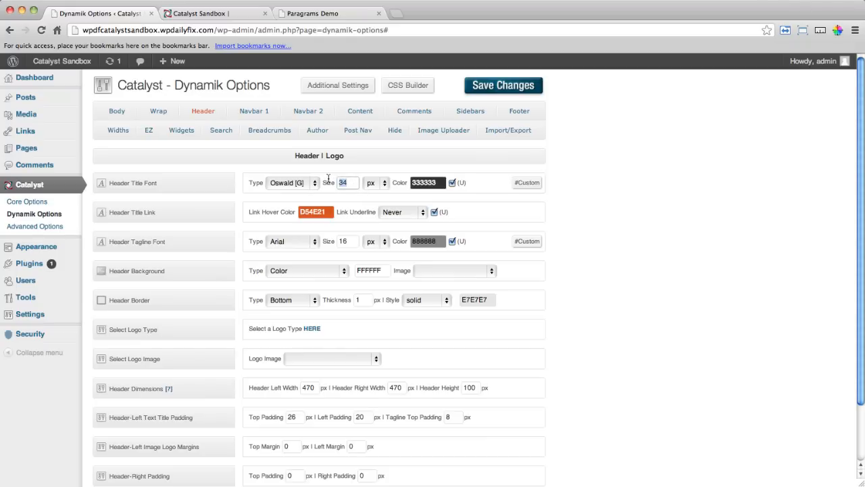
{"action": "type", "text": "45"}
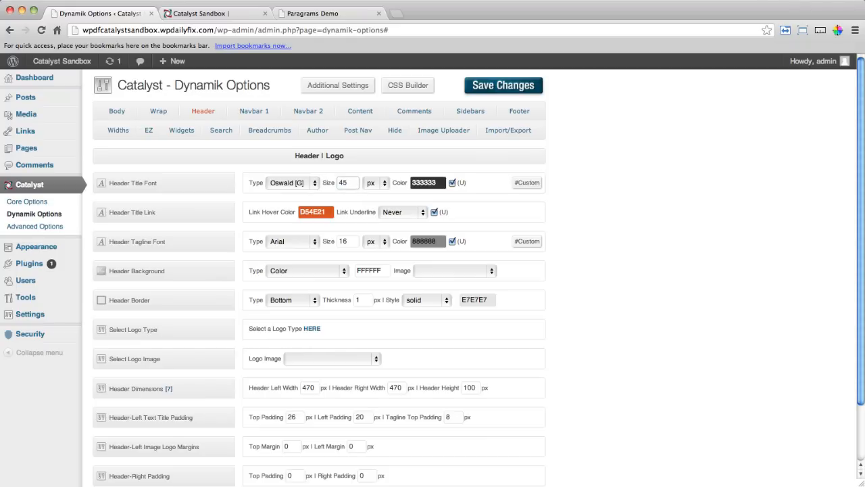
{"action": "mouse_move", "coordinate": [404, 174]}
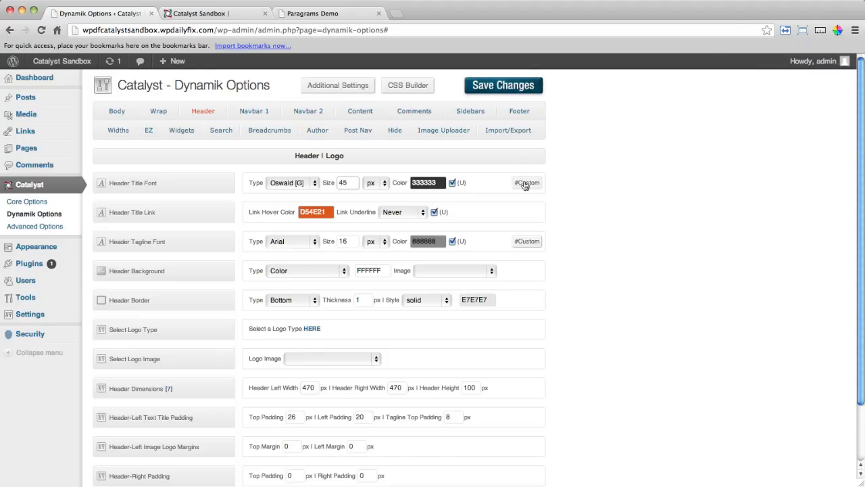
{"action": "mouse_move", "coordinate": [540, 190]}
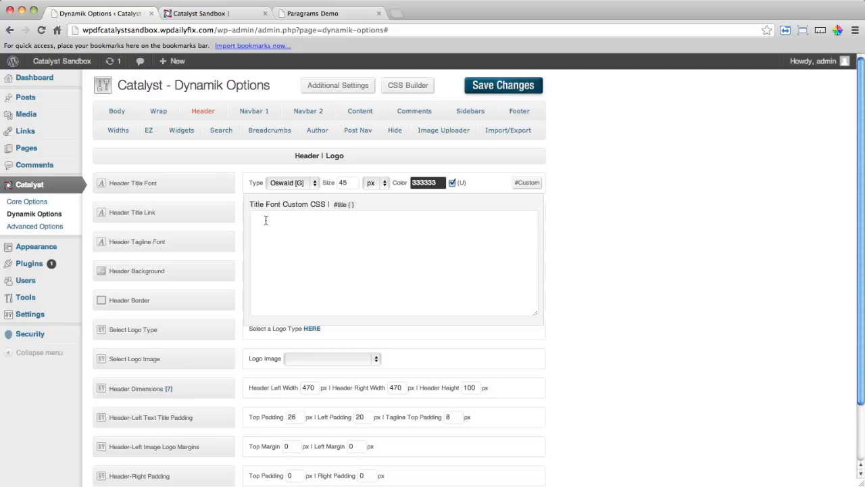
- Add 'text-transform: uppercase; padding: 10px;' to the title's custom CSS and view the live site
{"action": "type", "text": "text-transform: upp"}
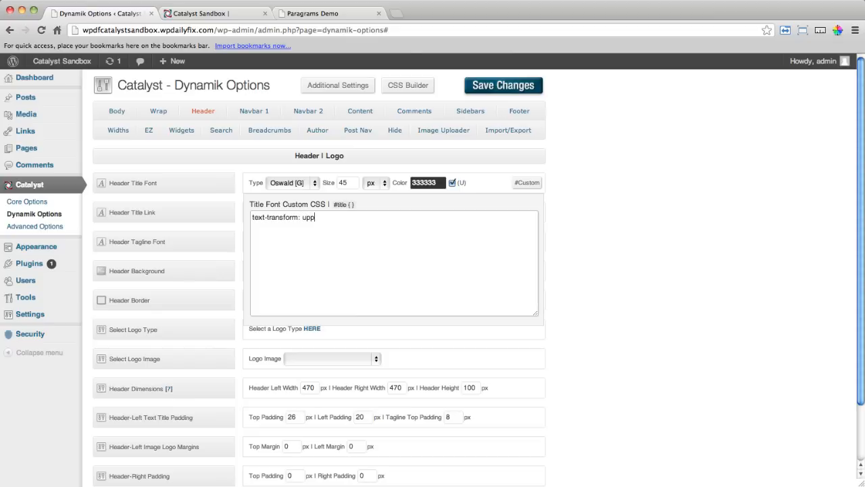
{"action": "type", "text": "ercs"}
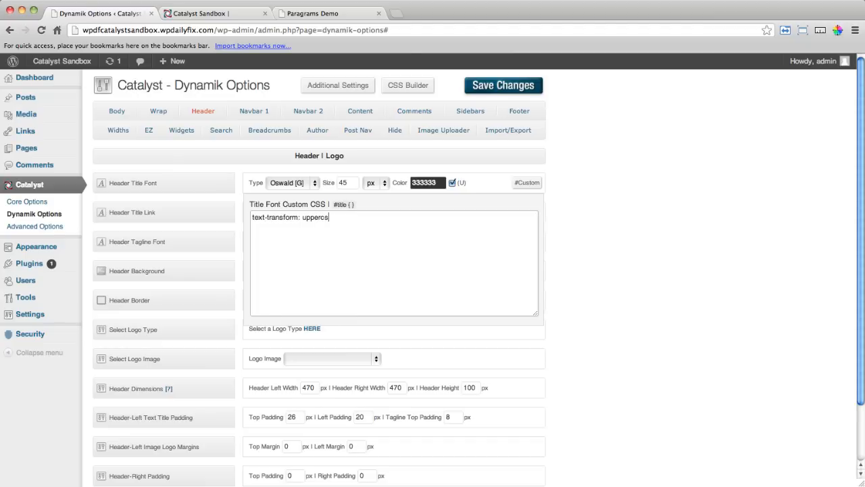
{"action": "type", "text": "ase;"}
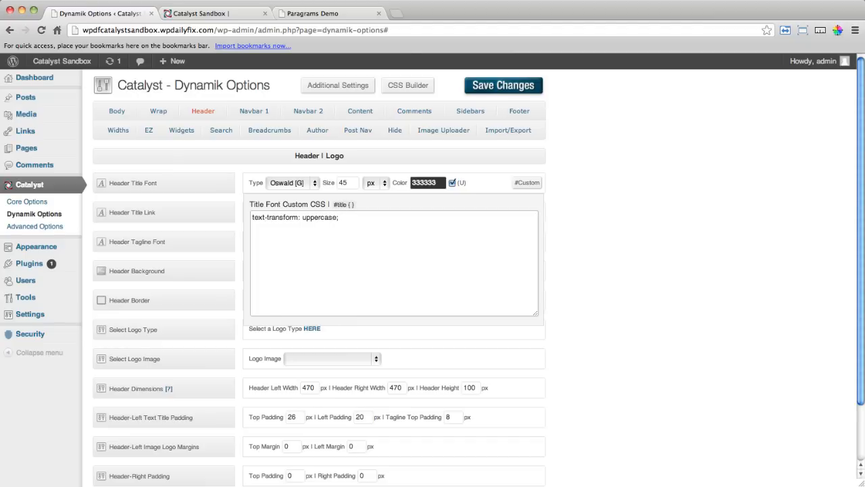
{"action": "type", "text": "padsding: 10p"}
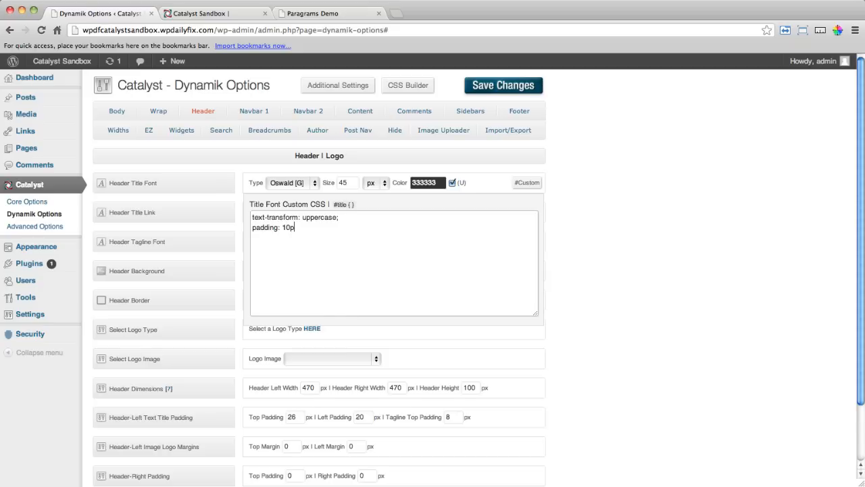
{"action": "type", "text": "x"}
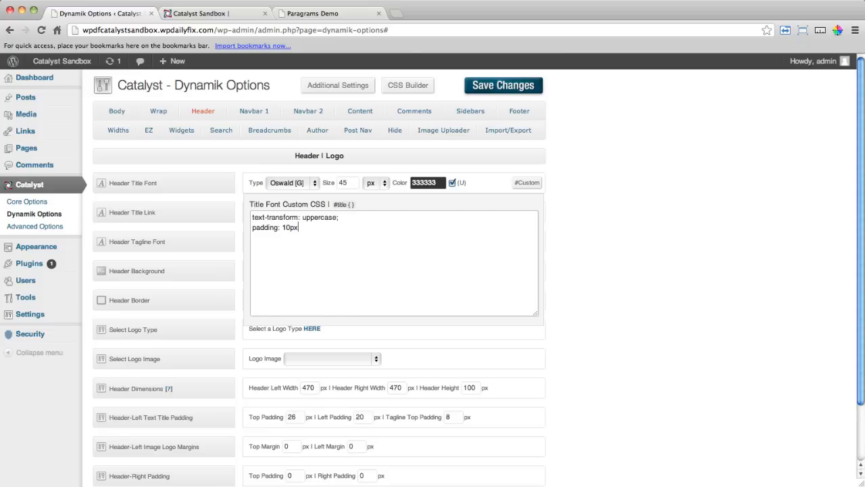
{"action": "type", "text": ";"}
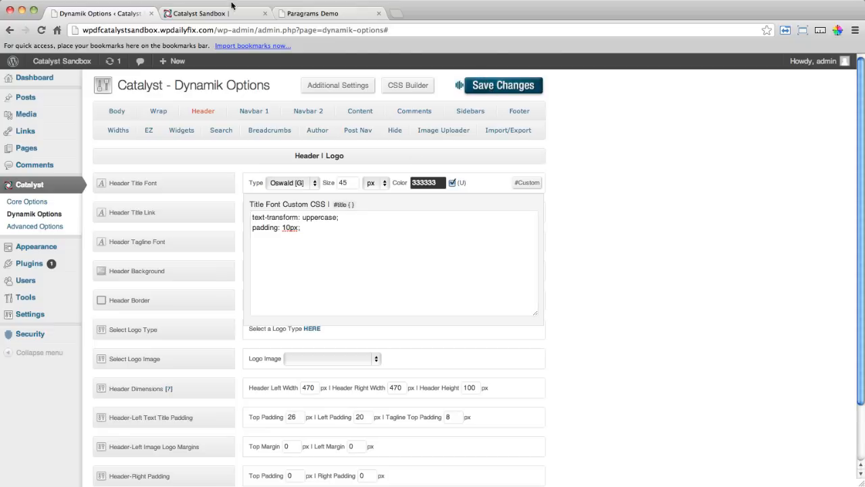
{"action": "left_click", "coordinate": [211, 13]}
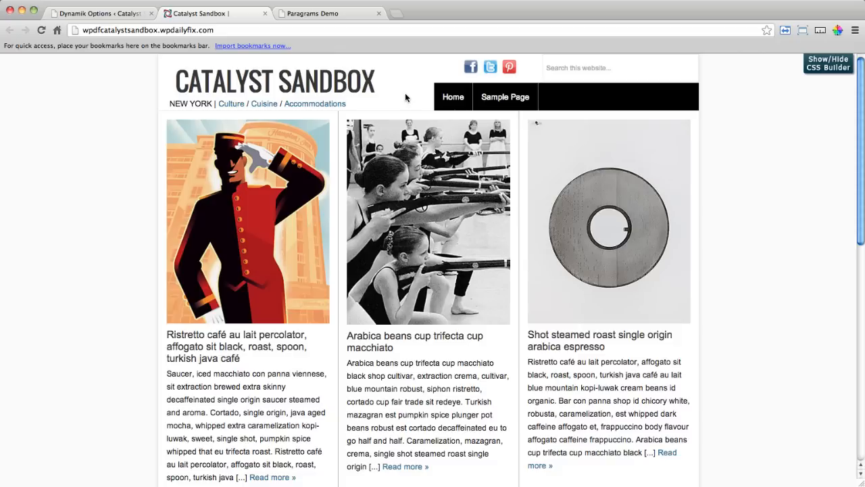
{"action": "mouse_move", "coordinate": [121, 105]}
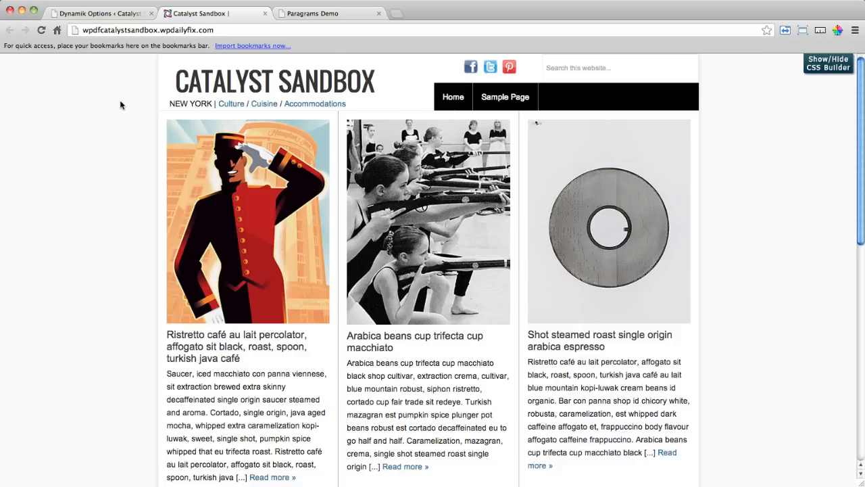
{"action": "scroll", "scroll_direction": "down", "scroll_amount": 3}
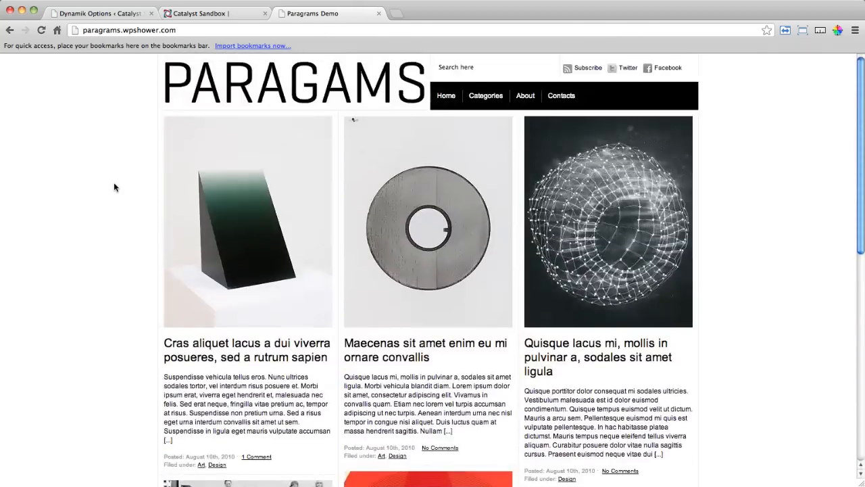
{"action": "left_click", "coordinate": [213, 12]}
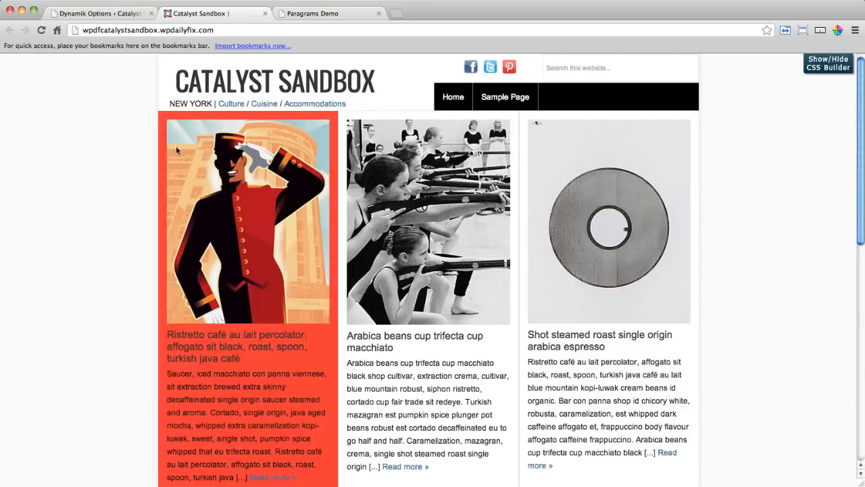
{"action": "left_click", "coordinate": [505, 96]}
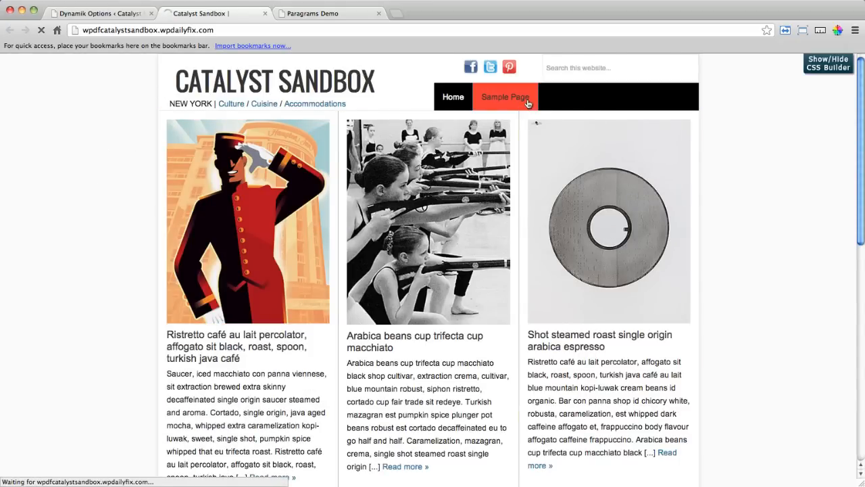
{"action": "left_click", "coordinate": [504, 97]}
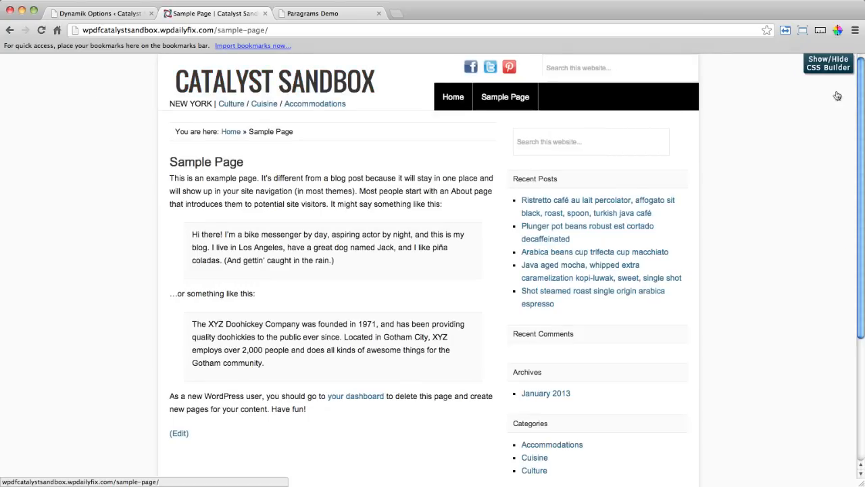
{"action": "scroll", "scroll_direction": "down", "scroll_amount": 3}
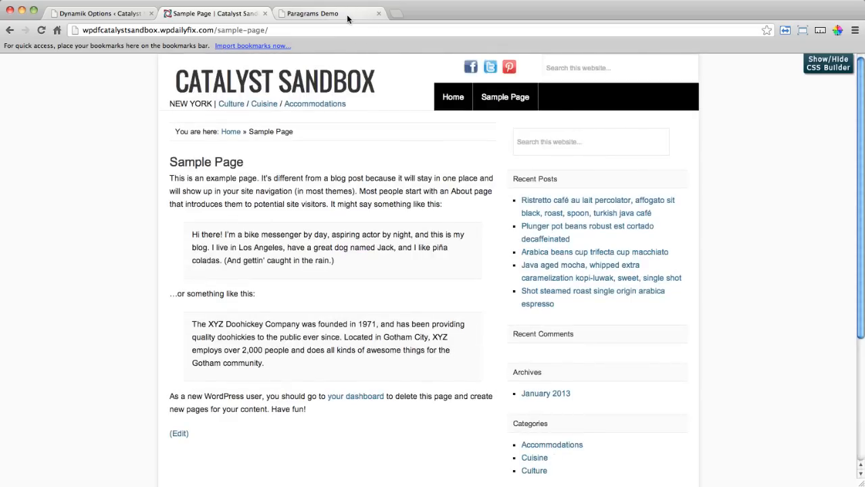
{"action": "left_click", "coordinate": [311, 13]}
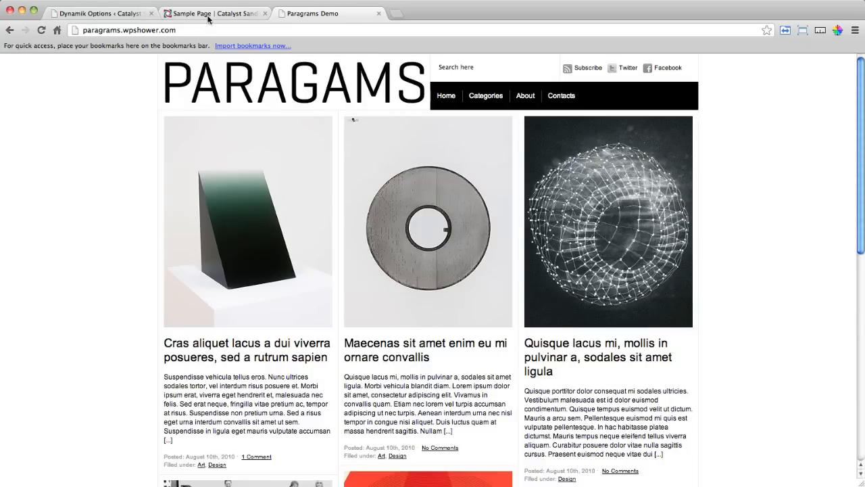
{"action": "left_click", "coordinate": [98, 13]}
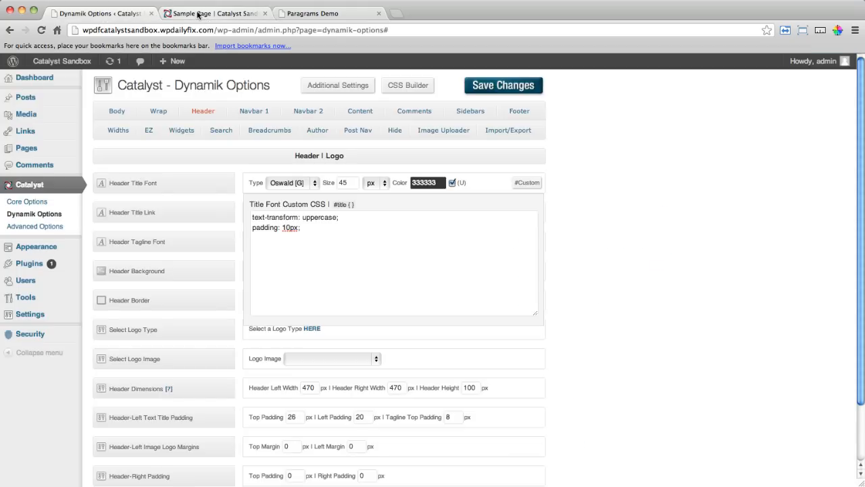
{"action": "left_click", "coordinate": [213, 13]}
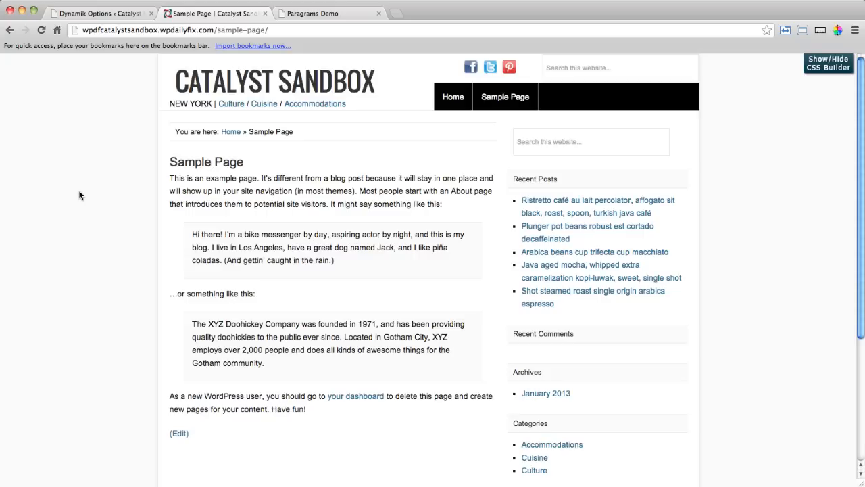
{"action": "left_click", "coordinate": [274, 81]}
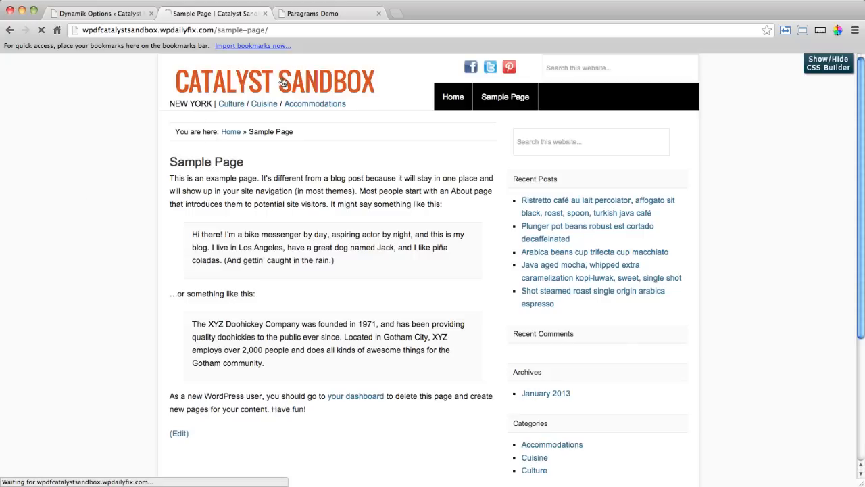
{"action": "left_click", "coordinate": [452, 97]}
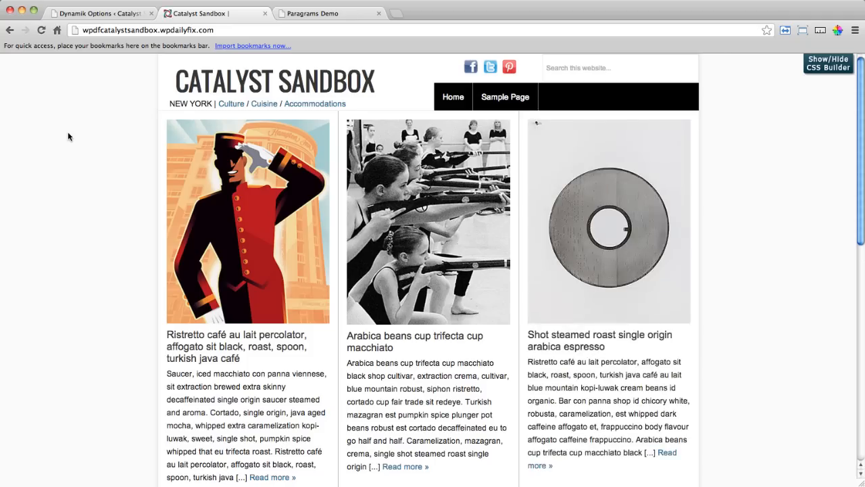